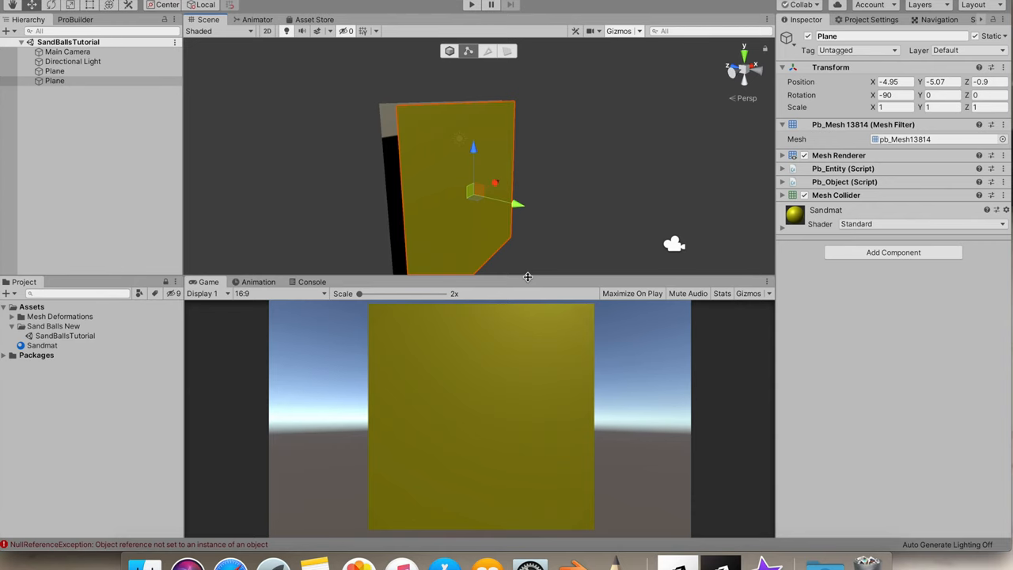
mouse_move(388, 177)
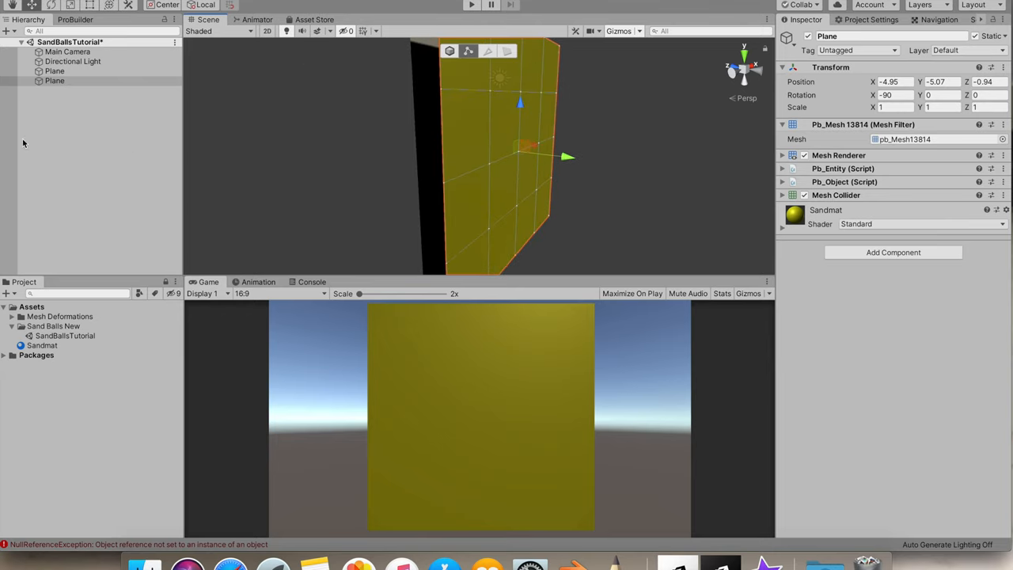
Subdivide the selected Plane with ProBuilder's Subdivide Object, then return to the Hierarchy
left_click(75, 19)
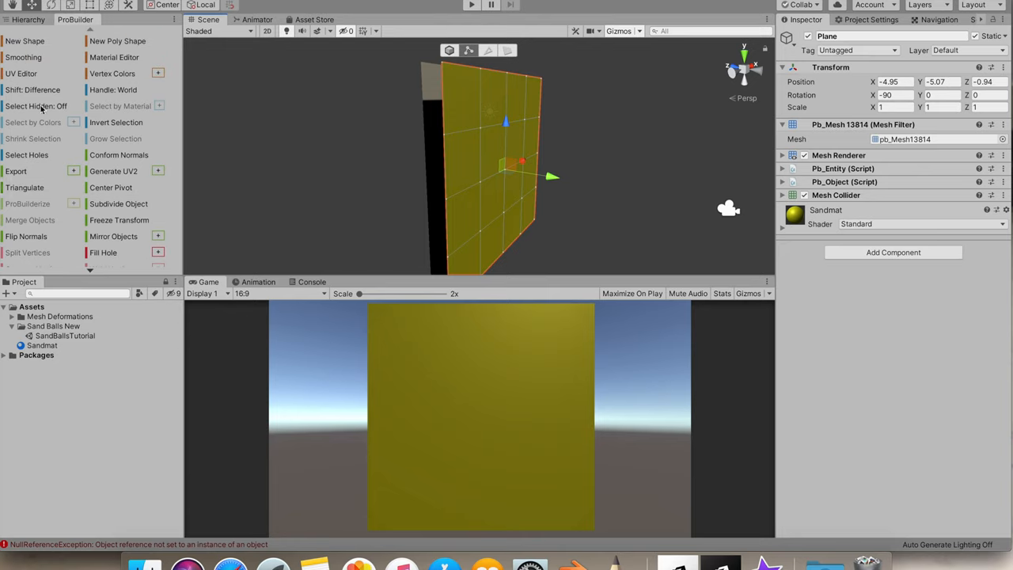
scroll("down", 3)
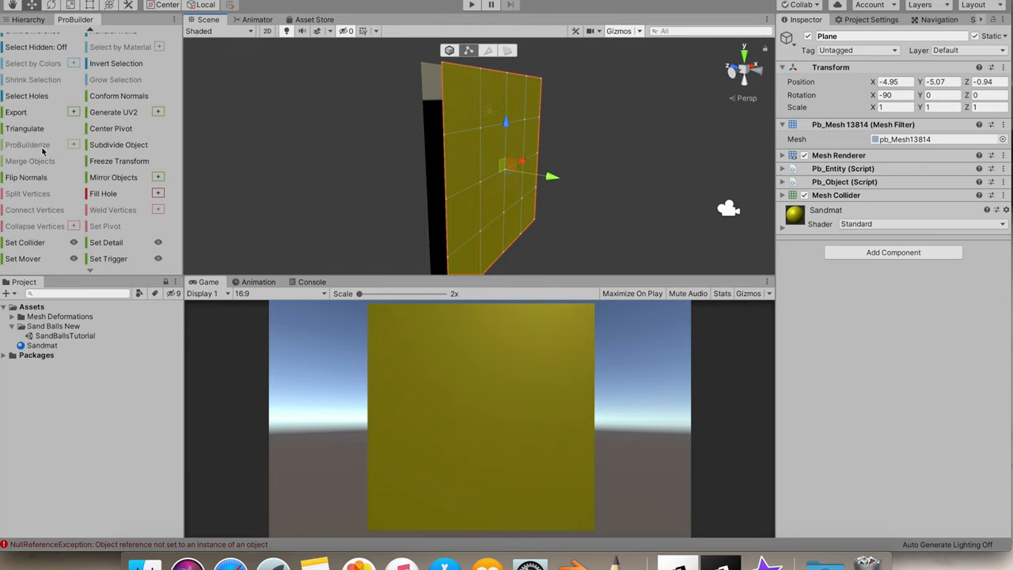
mouse_move(34, 160)
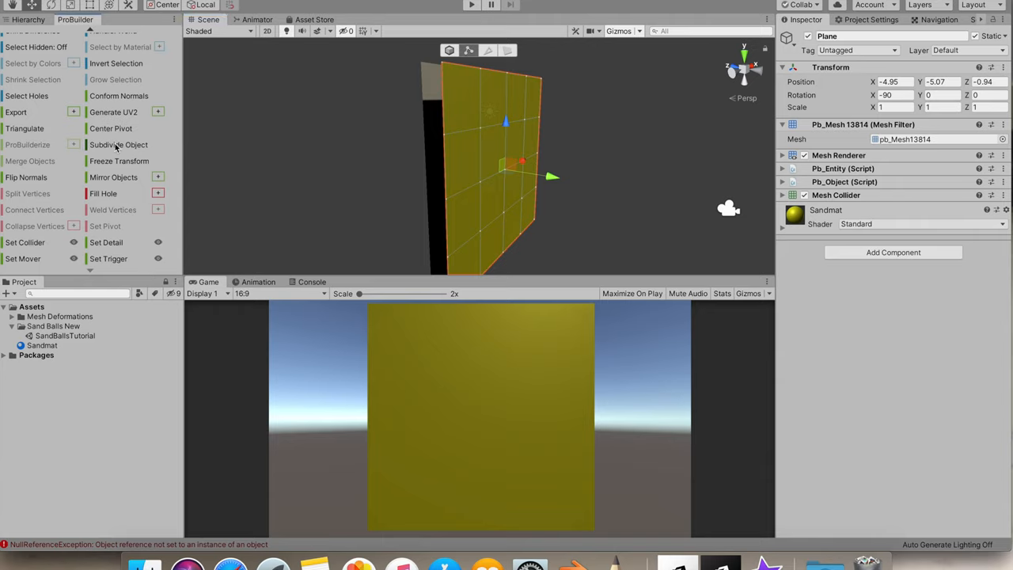
left_click(118, 144)
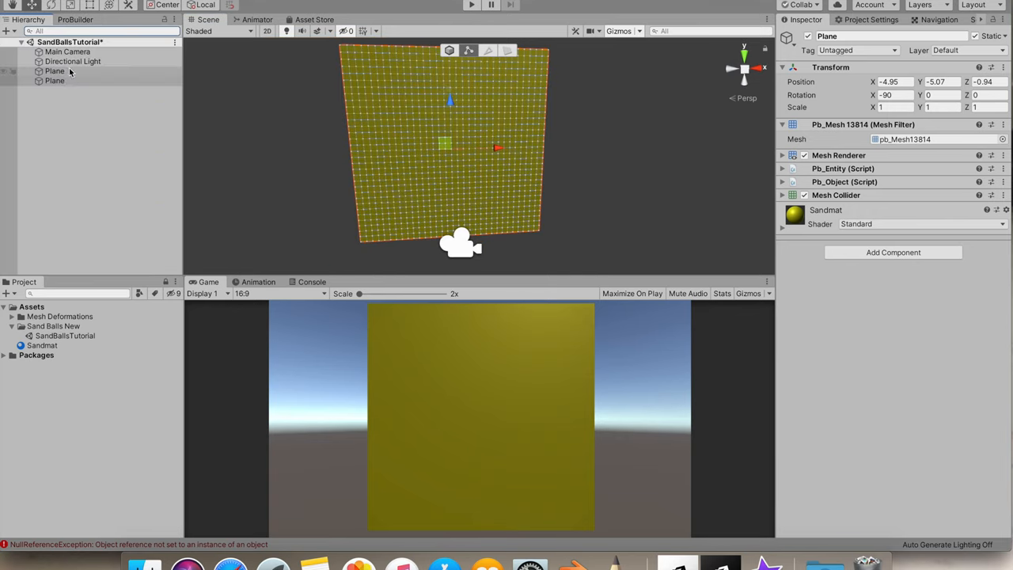
left_click(67, 51)
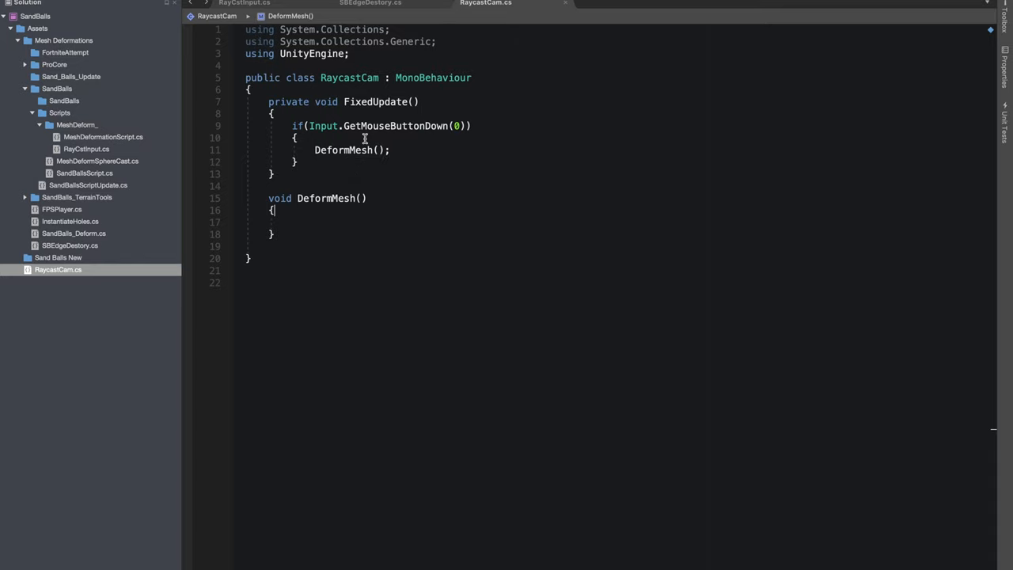
mouse_move(396, 126)
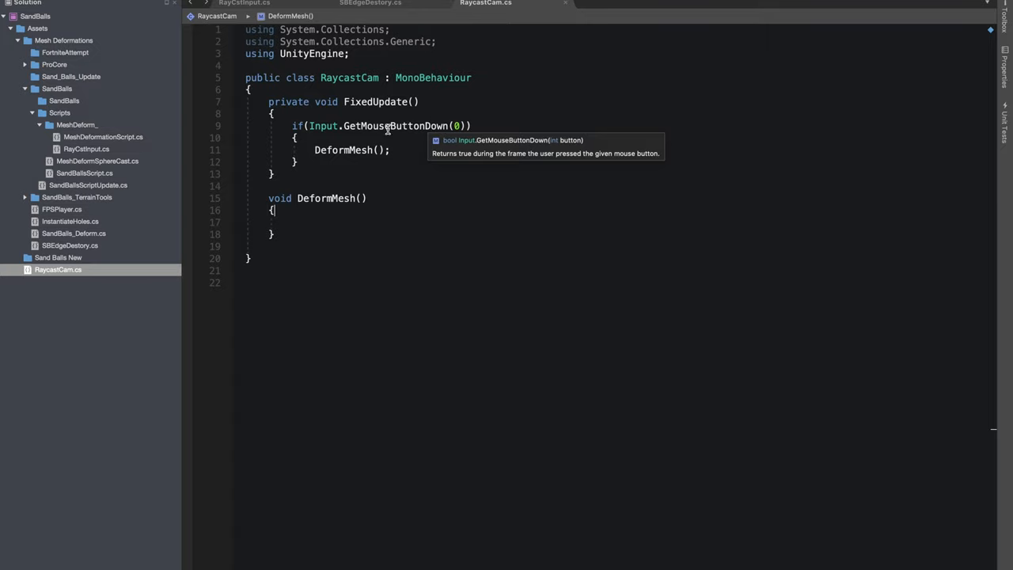
Add Ray, RaycastHit and Camera fields to RaycastCam and fetch the Camera in Start
left_click(458, 126)
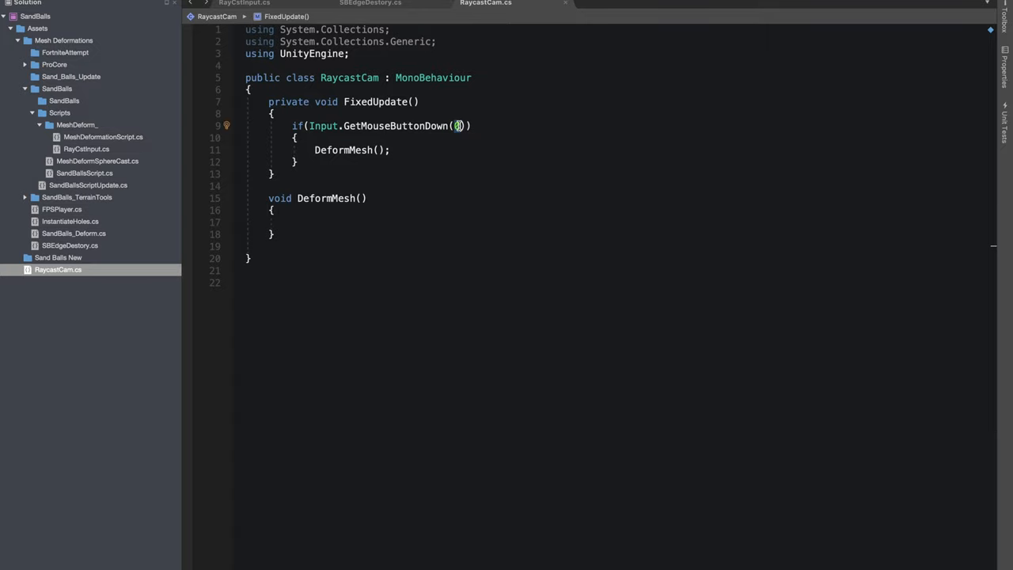
mouse_move(297, 225)
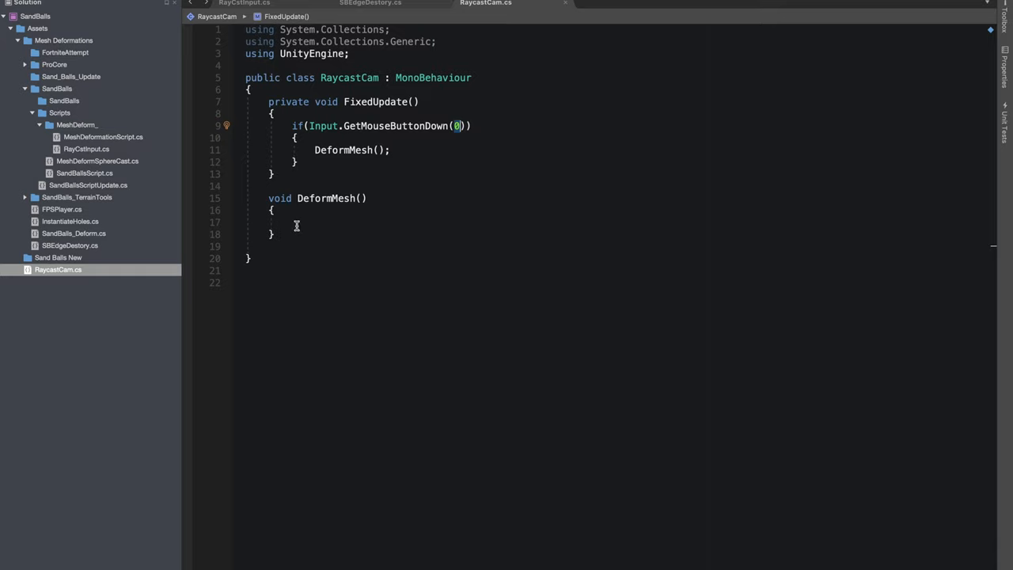
left_click(252, 91)
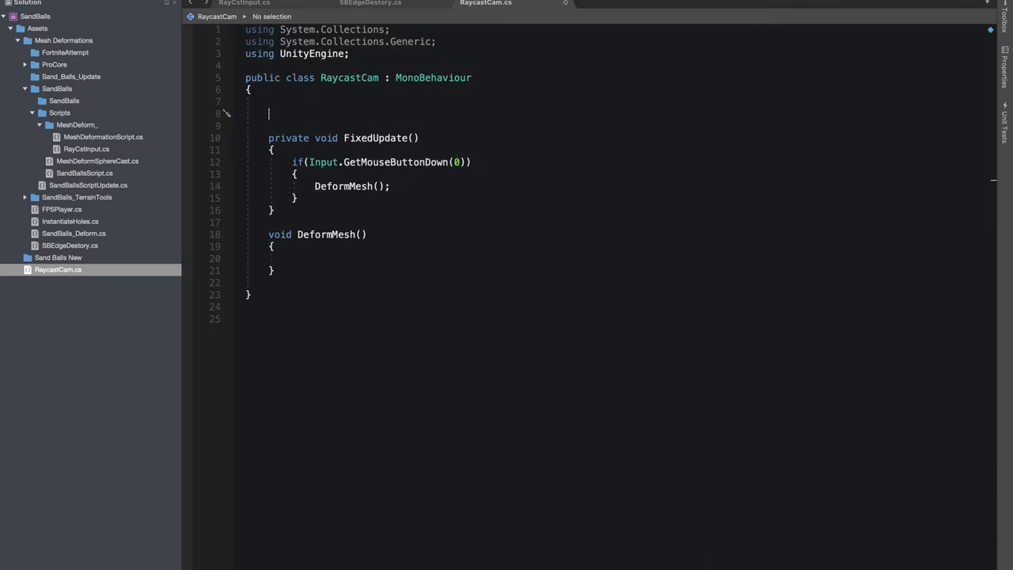
type("Ray rau")
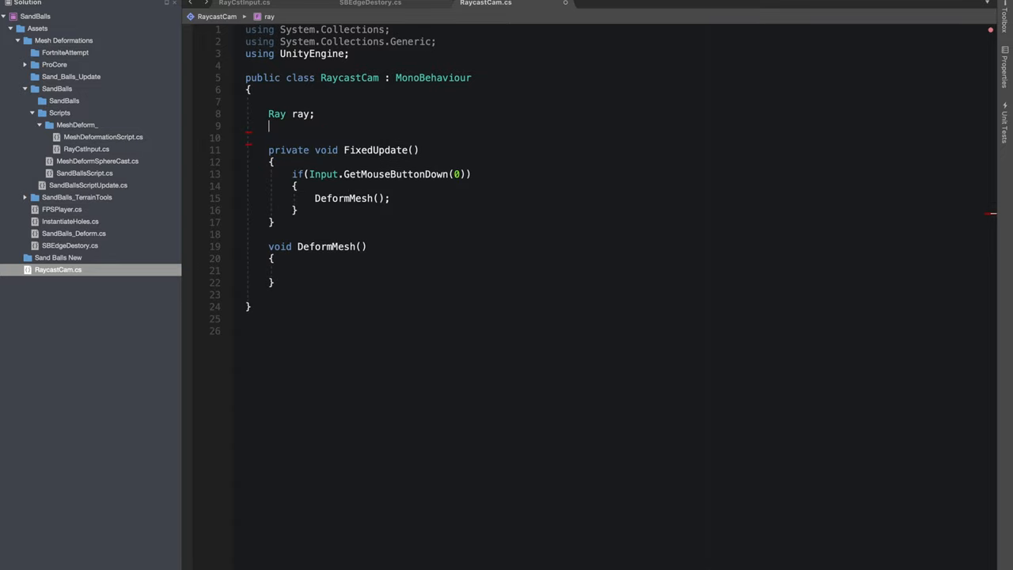
type("RaycastHit Hit;")
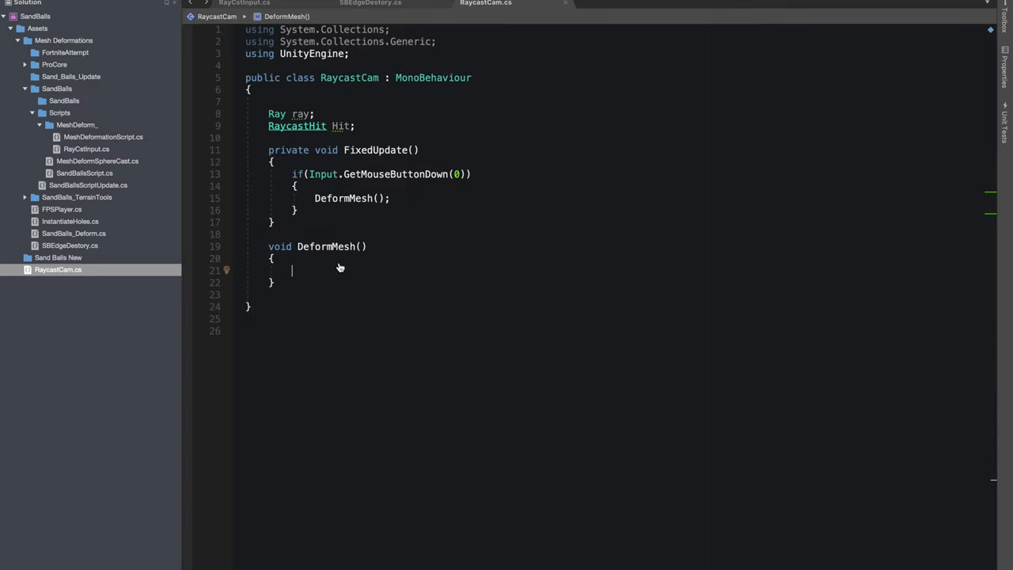
type("Camera cam;")
type("ray =")
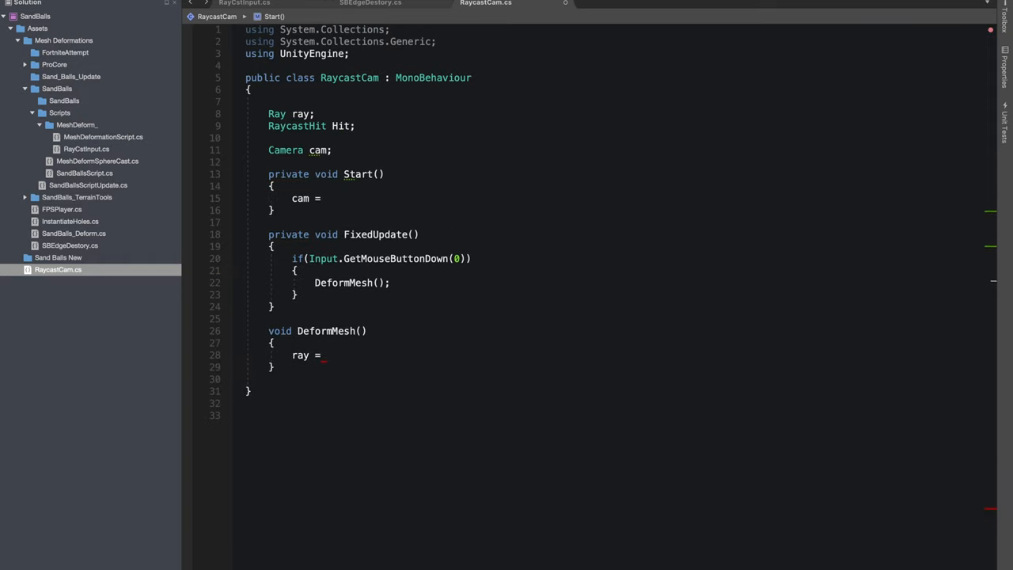
type("transform.GetComponent")
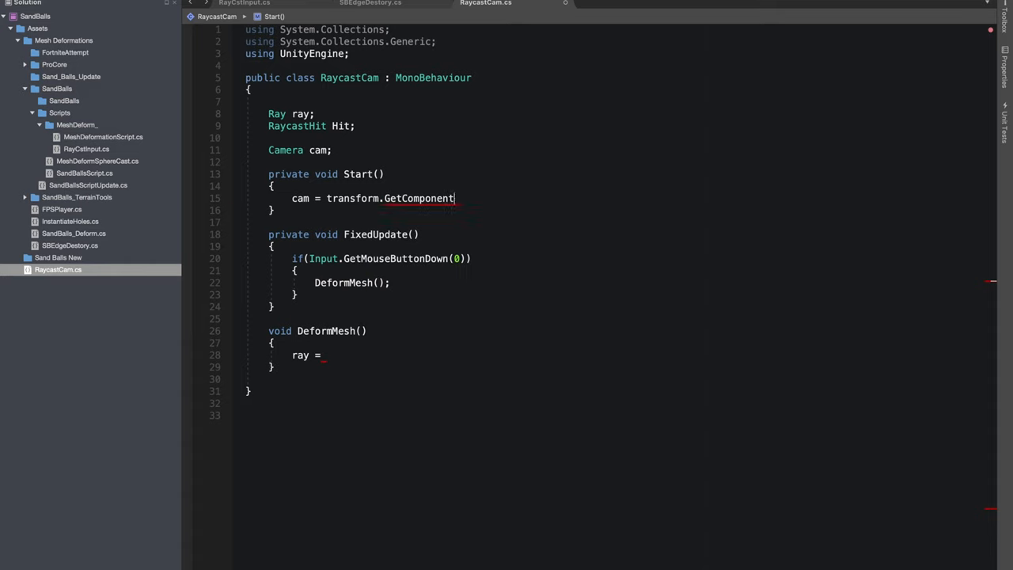
In DeformMesh, build a ray from Input.mousePosition and test it with Physics.Raycast
type("cam.screenPointToRay(")
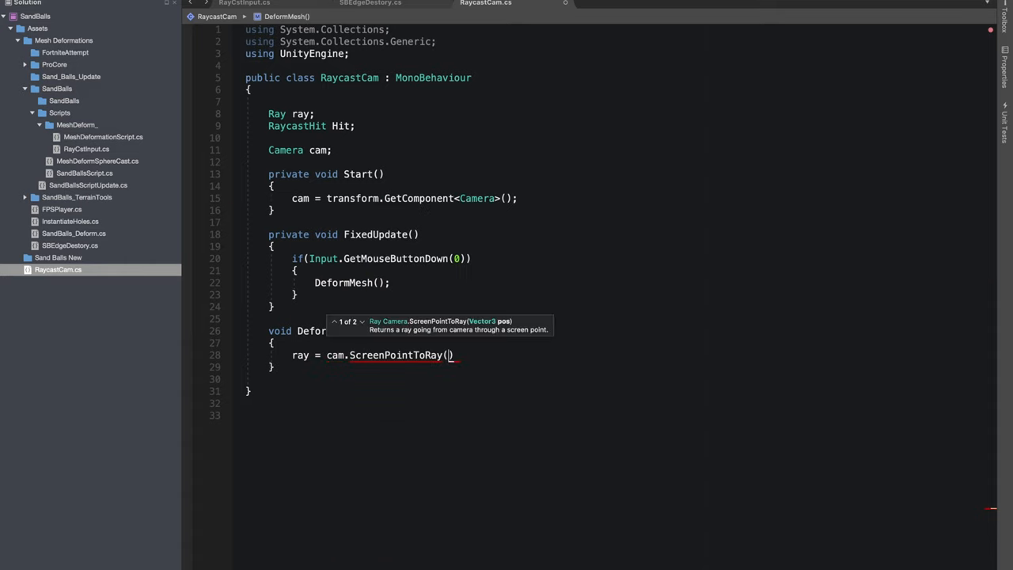
type("Input")
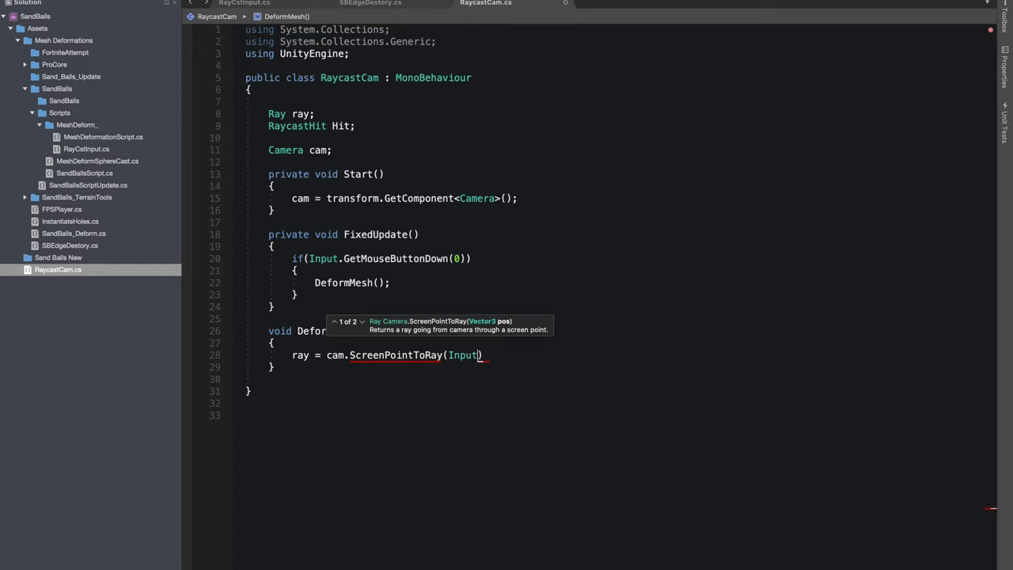
type(".mousePosition")
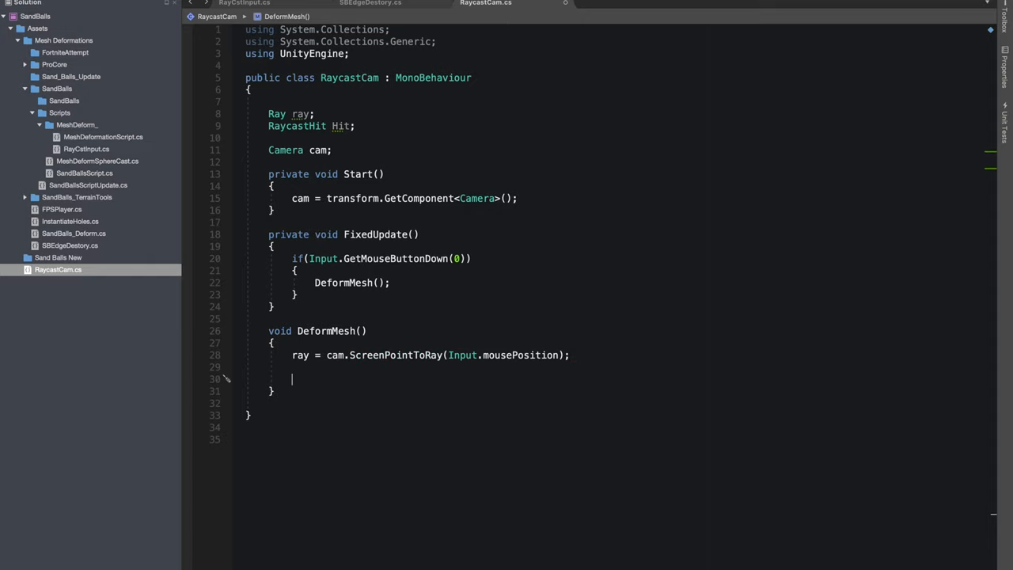
type("if(P)")
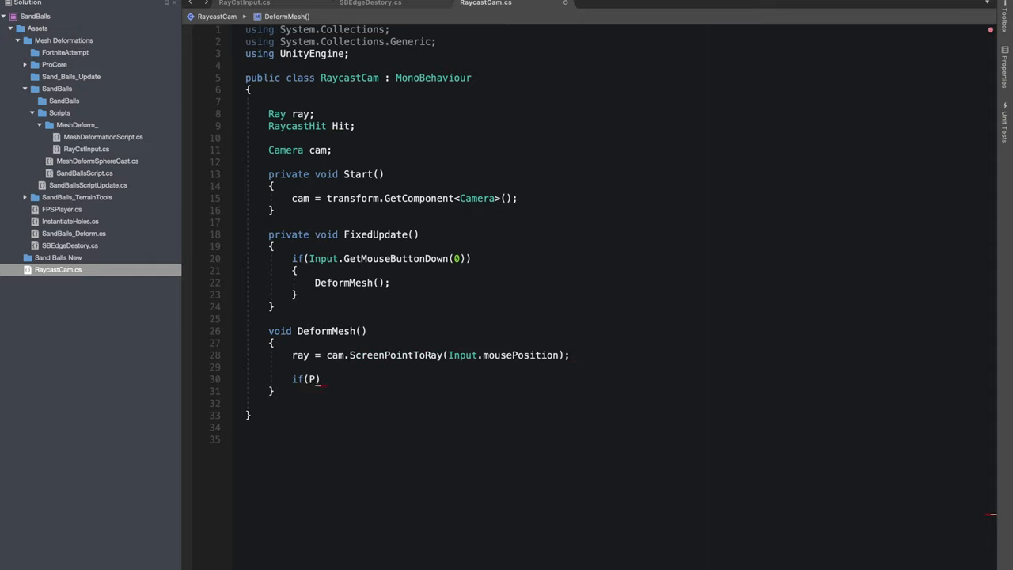
type("hysics.Raycast(ray,out Hit")
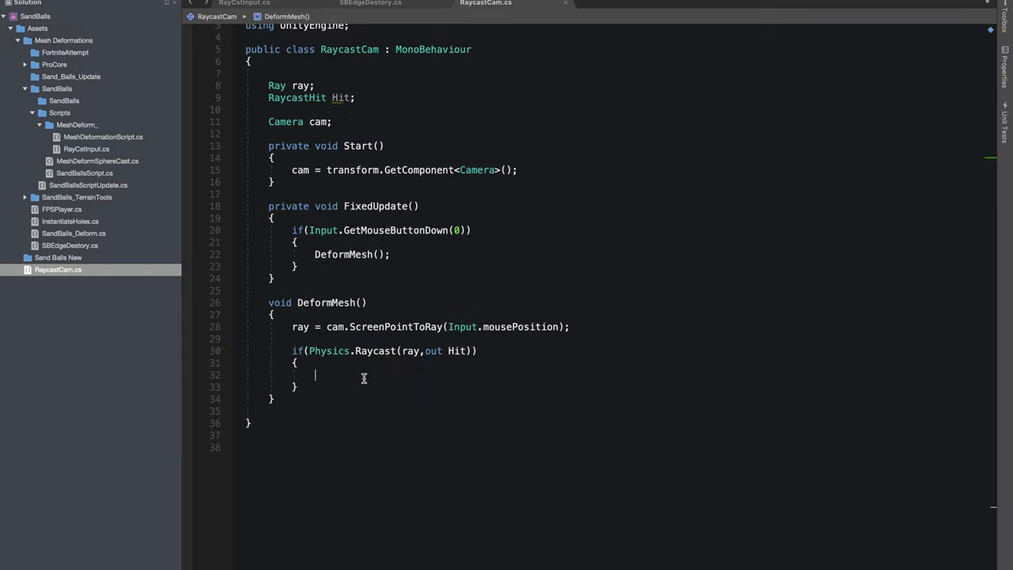
type("// Deform mesh")
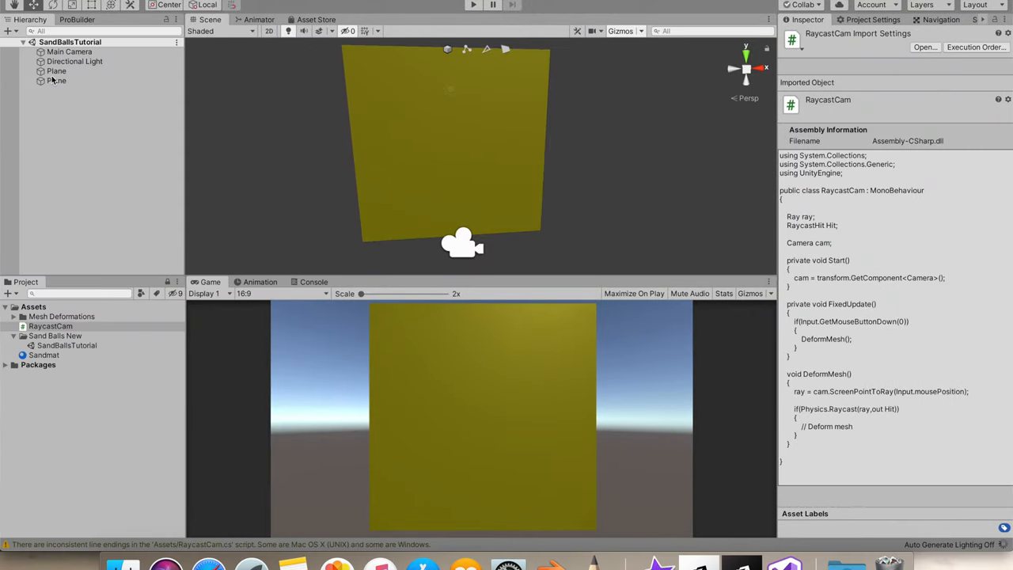
Create and attach a new DeformPlane script to the second Plane via Add Component
left_click(56, 80)
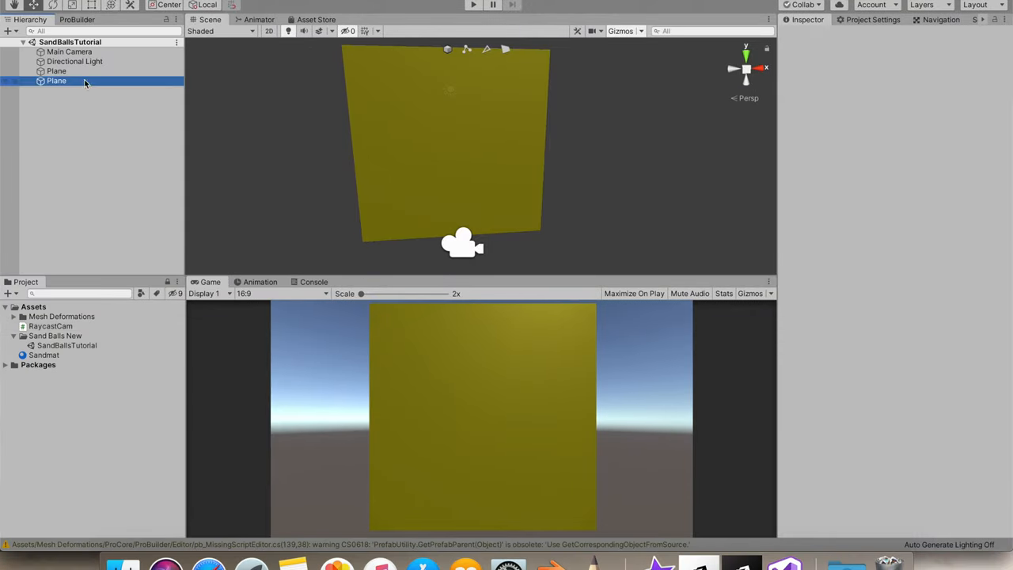
left_click(56, 80)
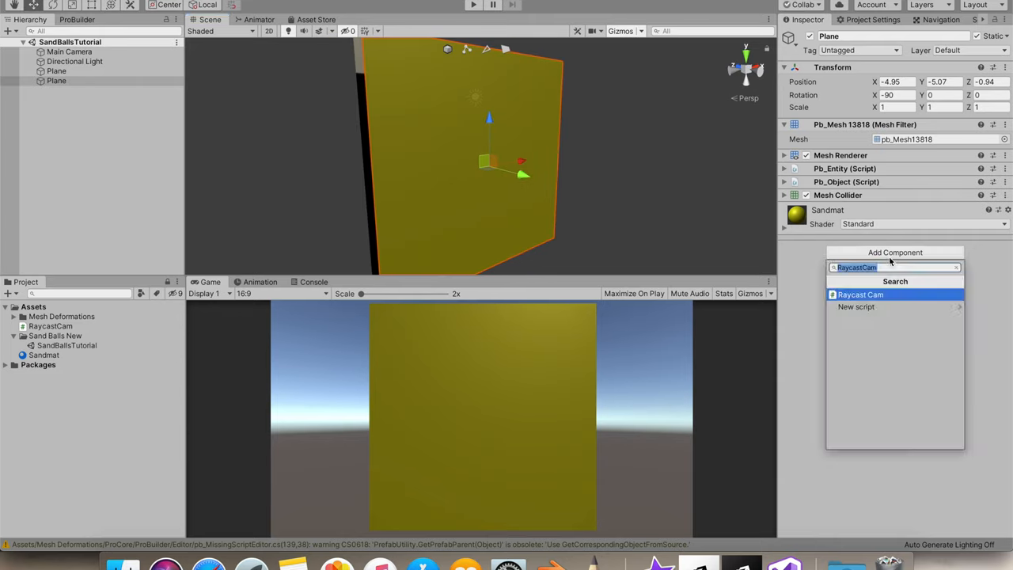
type("DeformPlan")
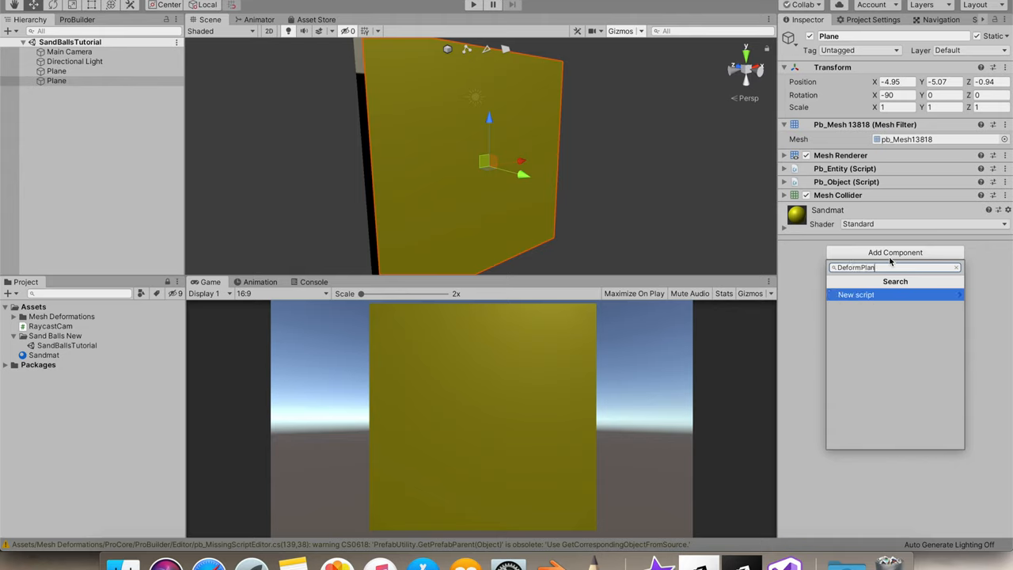
left_click(856, 294)
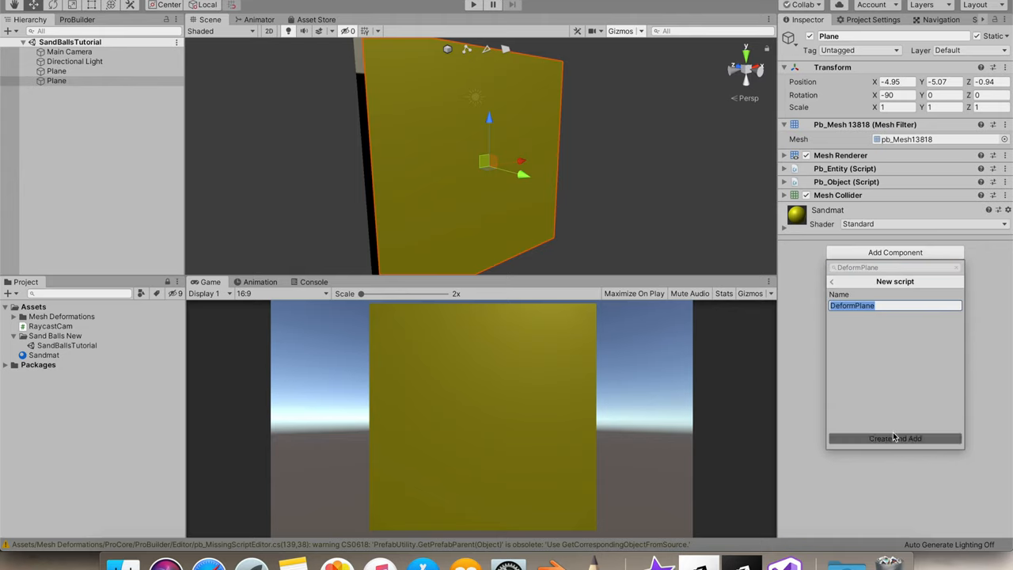
left_click(895, 438)
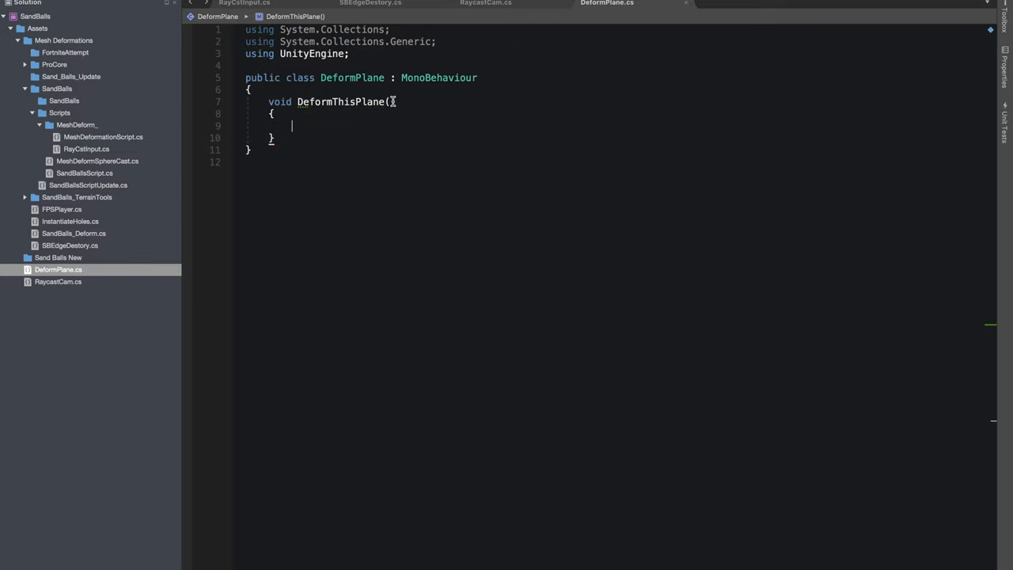
Write an empty void DeformThisPlane(Vector3 PositionToDeform) method in DeformPlane.cs
type("vect")
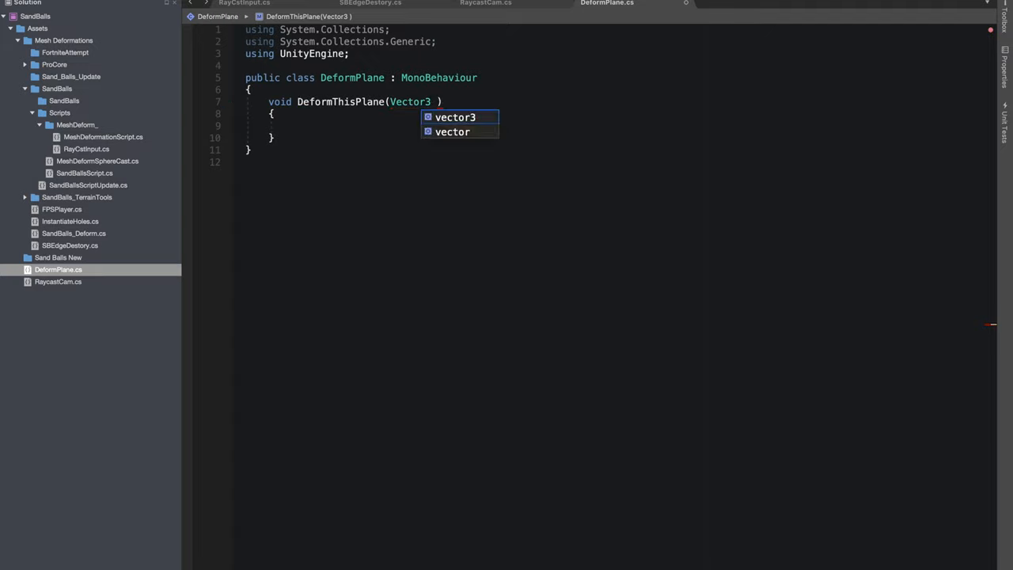
type("Po")
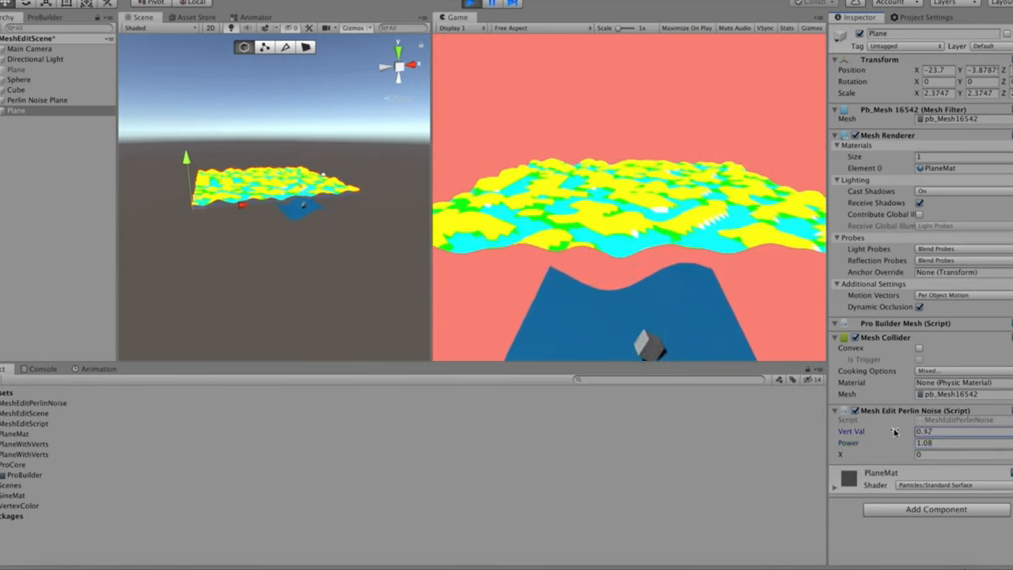
Enter 0.3 in the Mesh Edit Perlin Noise component's Vert Val field
type("0.3")
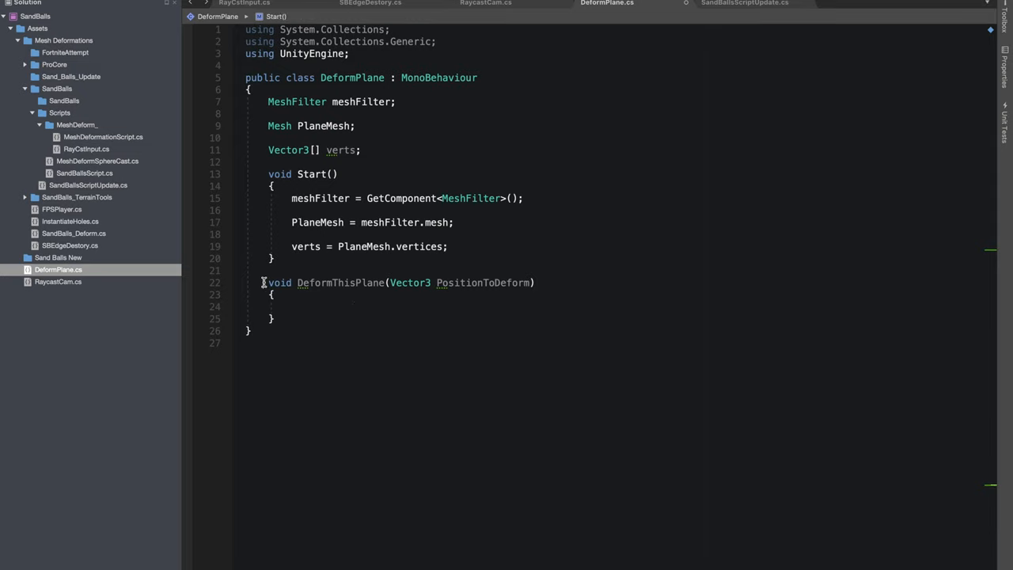
Convert PositionToDeform to local space and add a for loop over verts.Length
type("public")
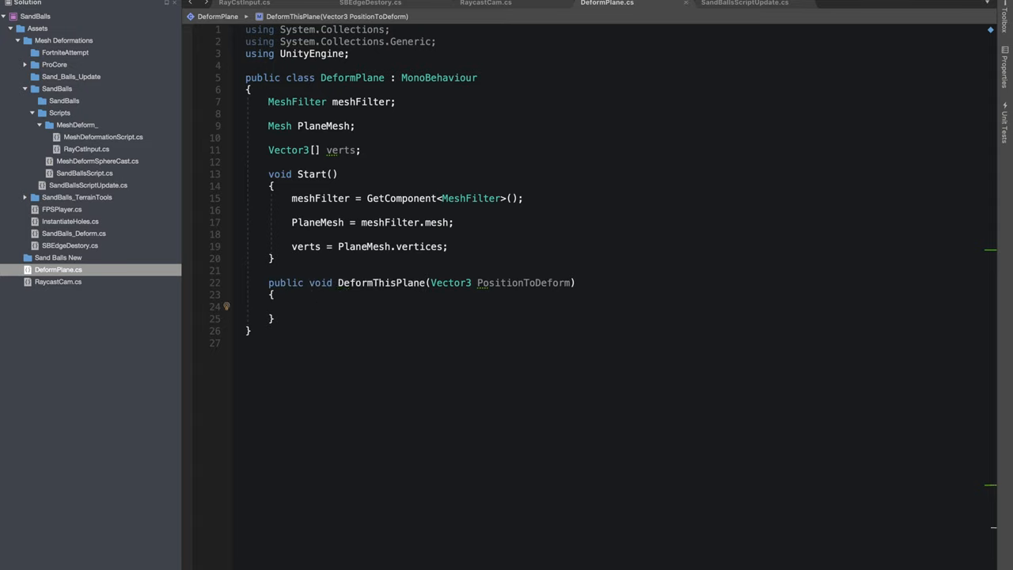
type("f")
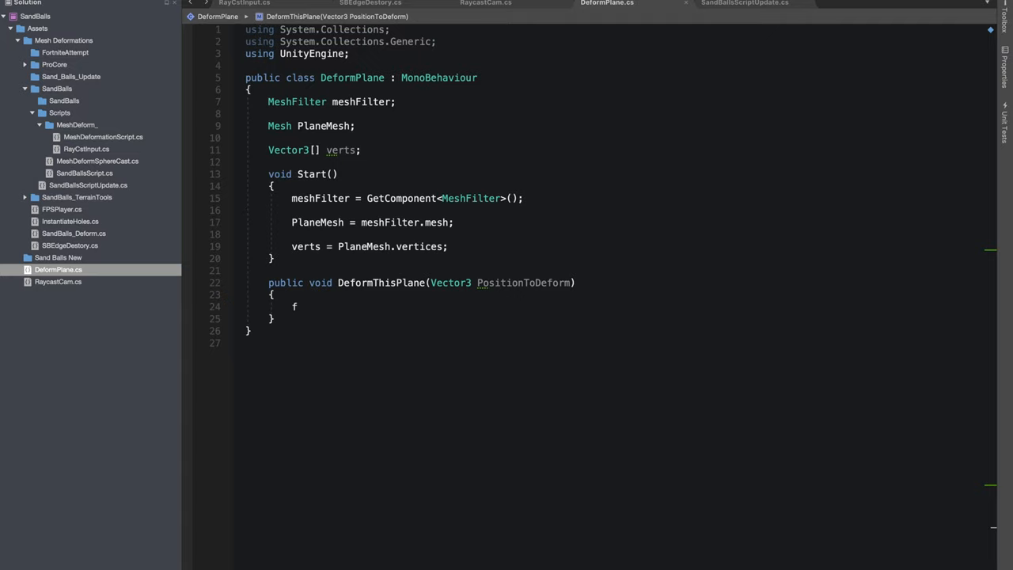
type("for (int i = 0; i < max; i++)")
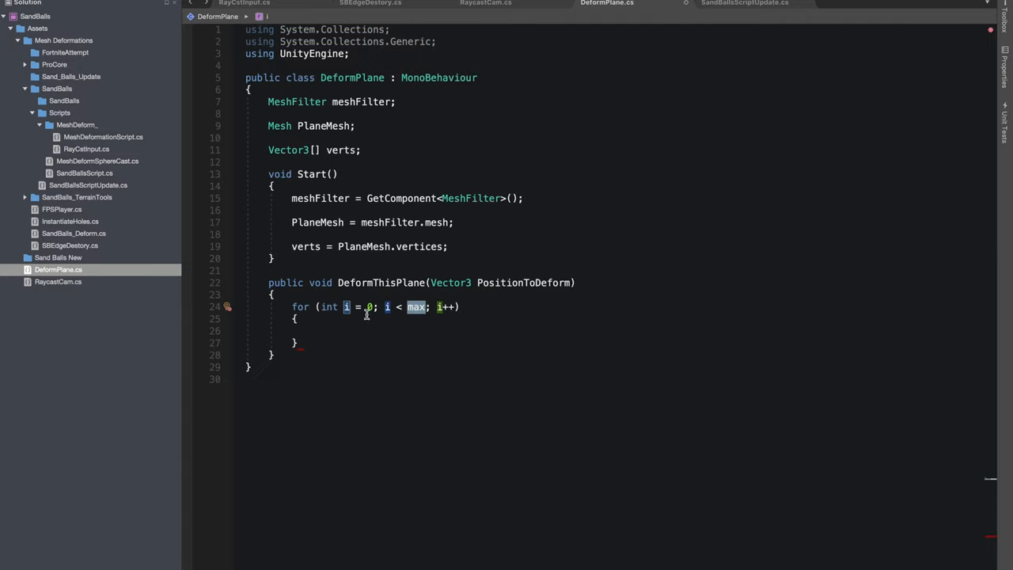
type("ve")
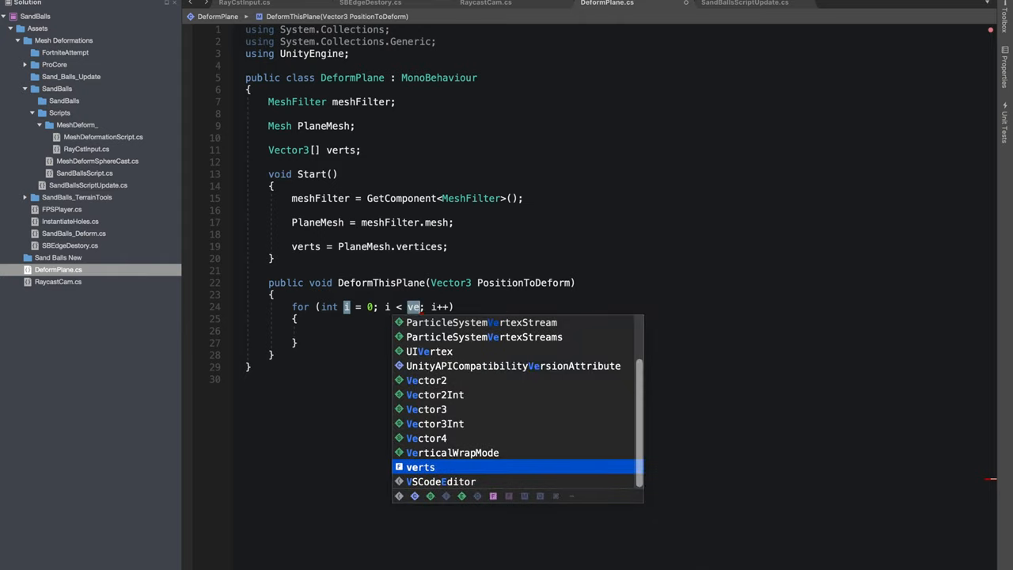
type("rt")
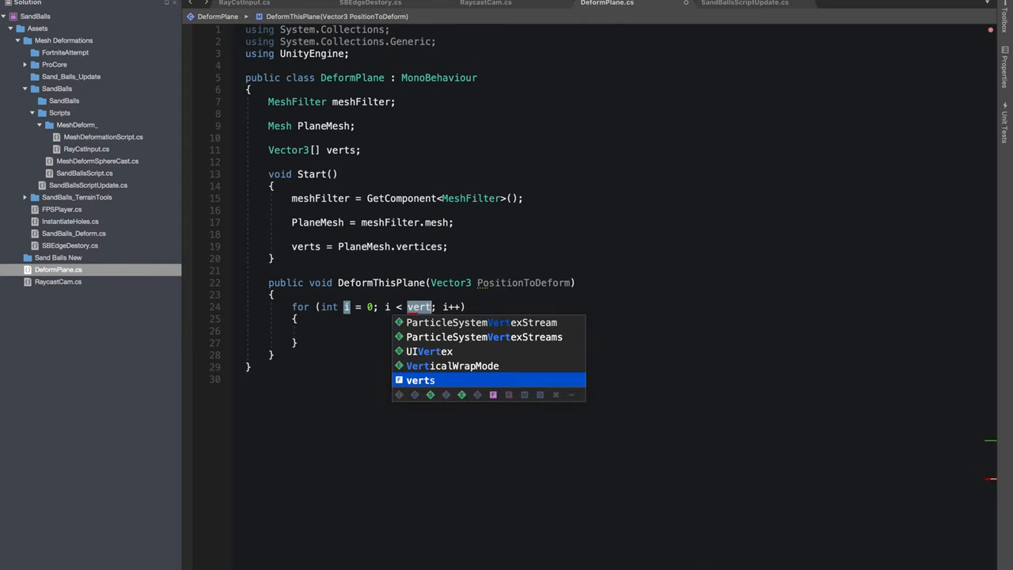
type("s.le")
type("PositionToDeform = transform.InverseTransformPoint( PositionToDeform );")
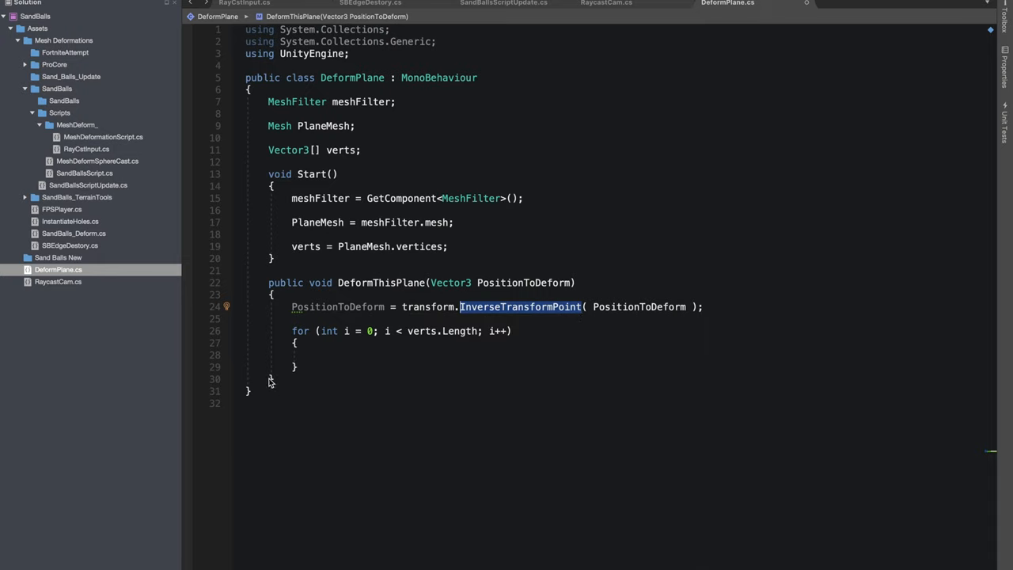
Inside the loop compute float dist = (verts[i] - PositionToDeform).sqrMagnitude and begin an if-check
left_click(318, 354)
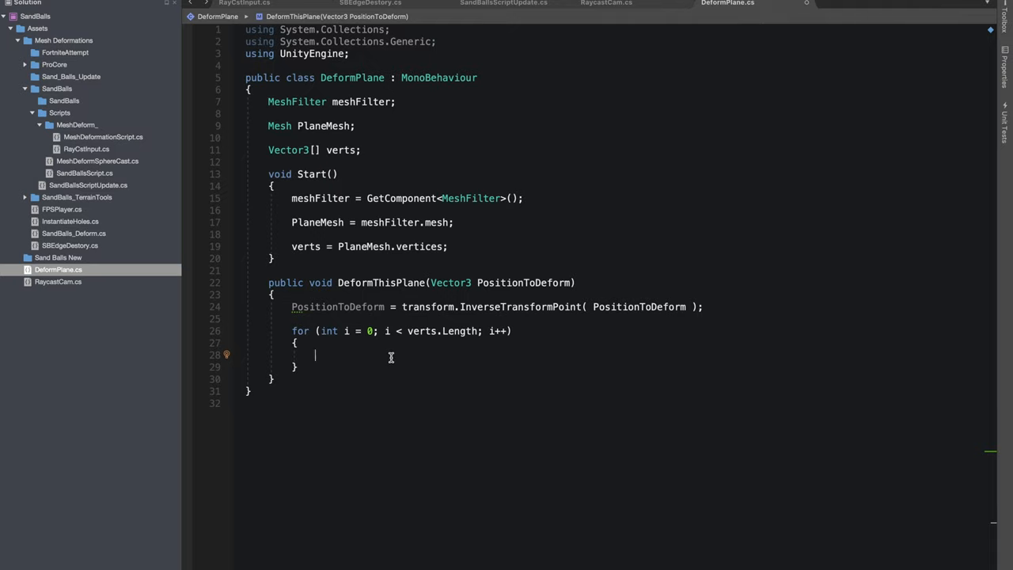
type("float dist")
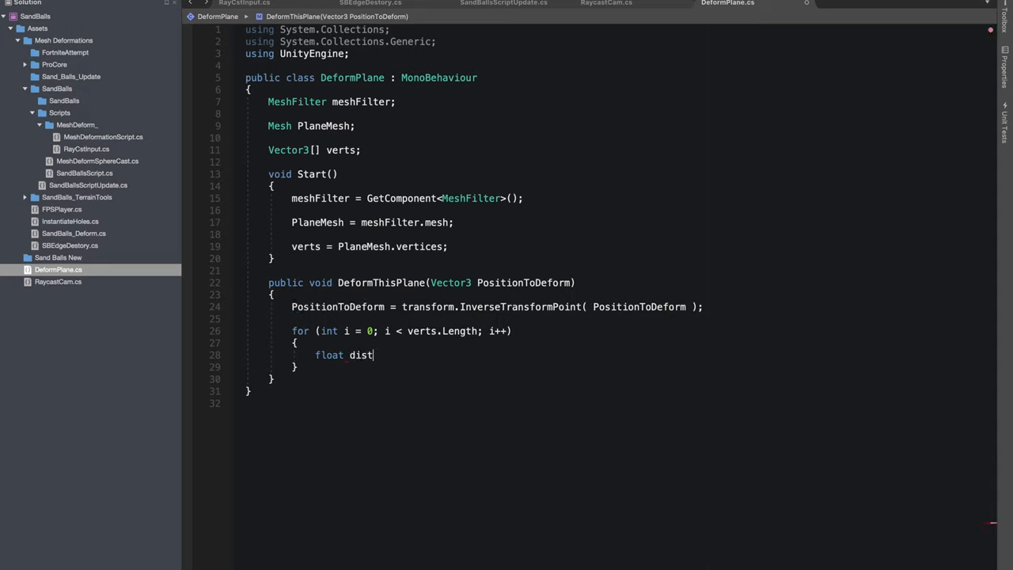
type("= ()")
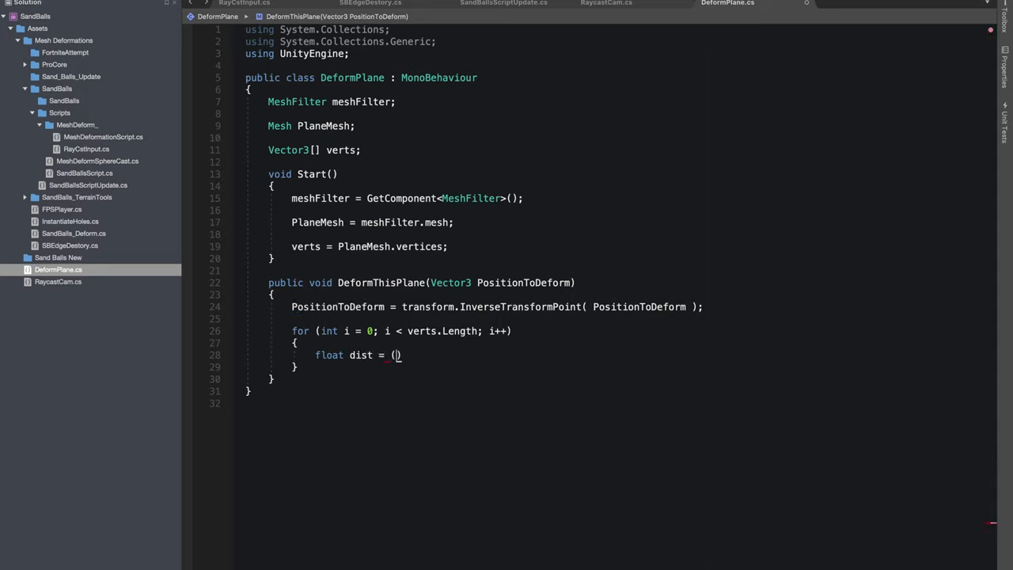
type("(")
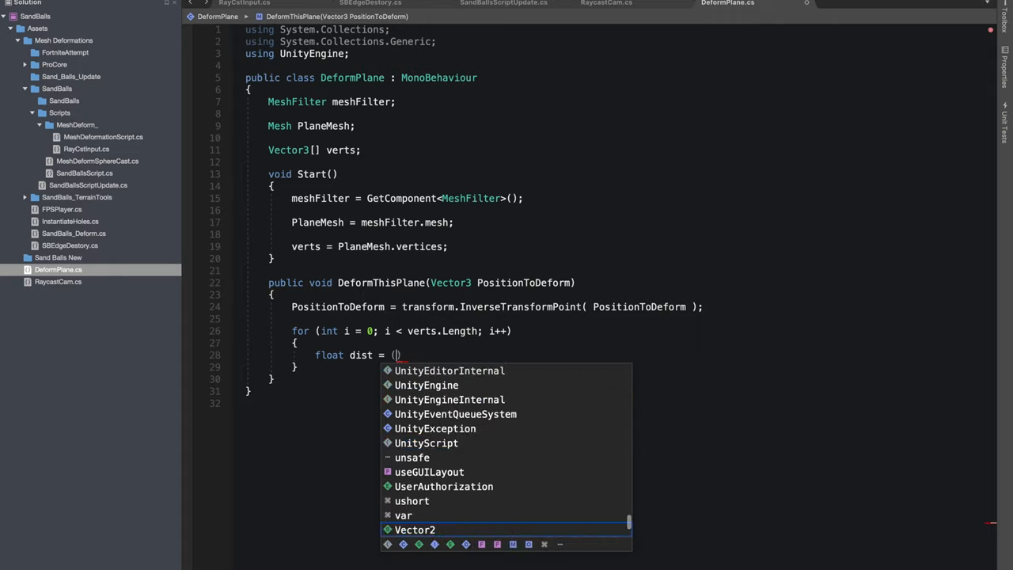
type("verts,")
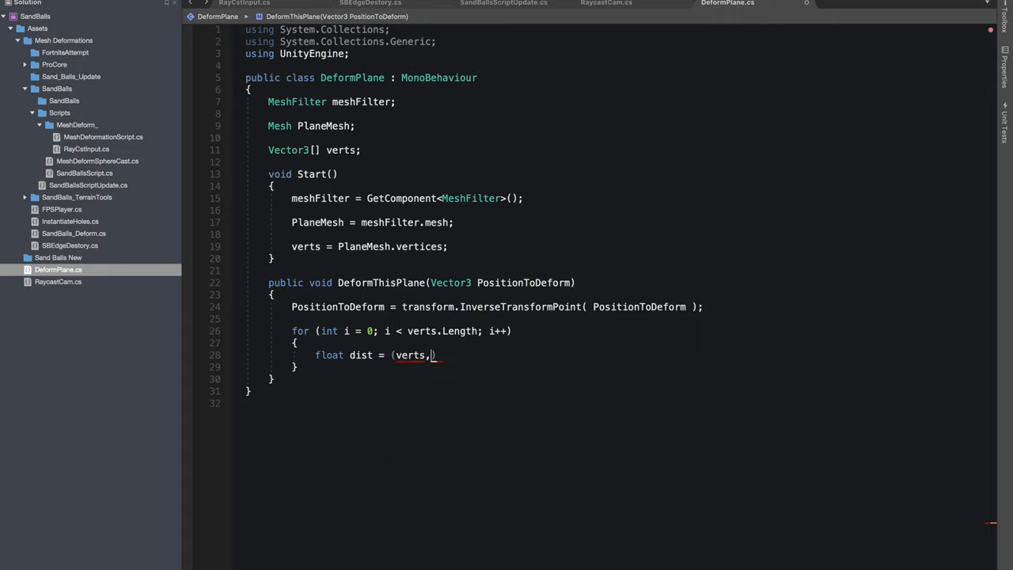
type("[i]")
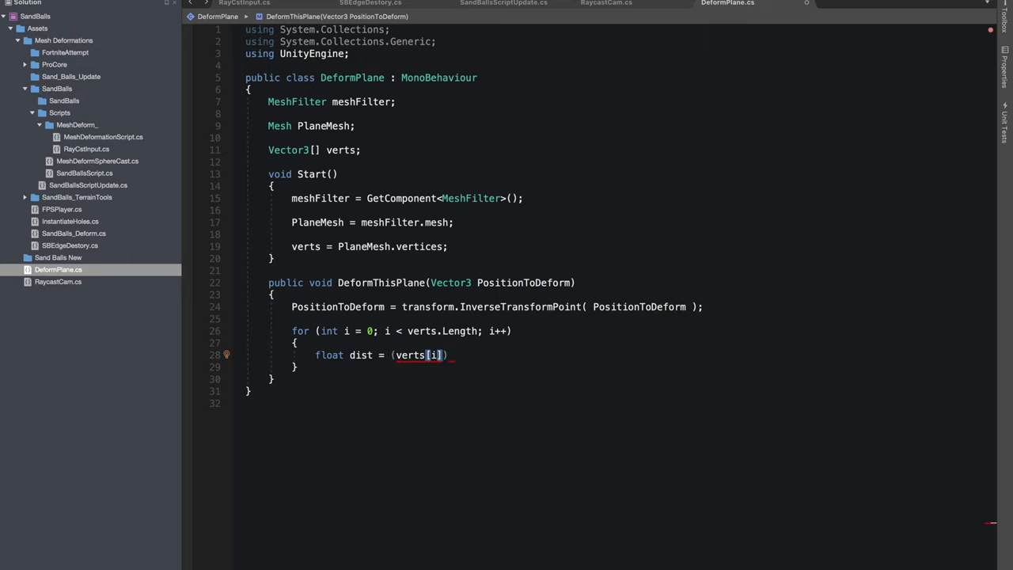
type("-PositionToDeform")
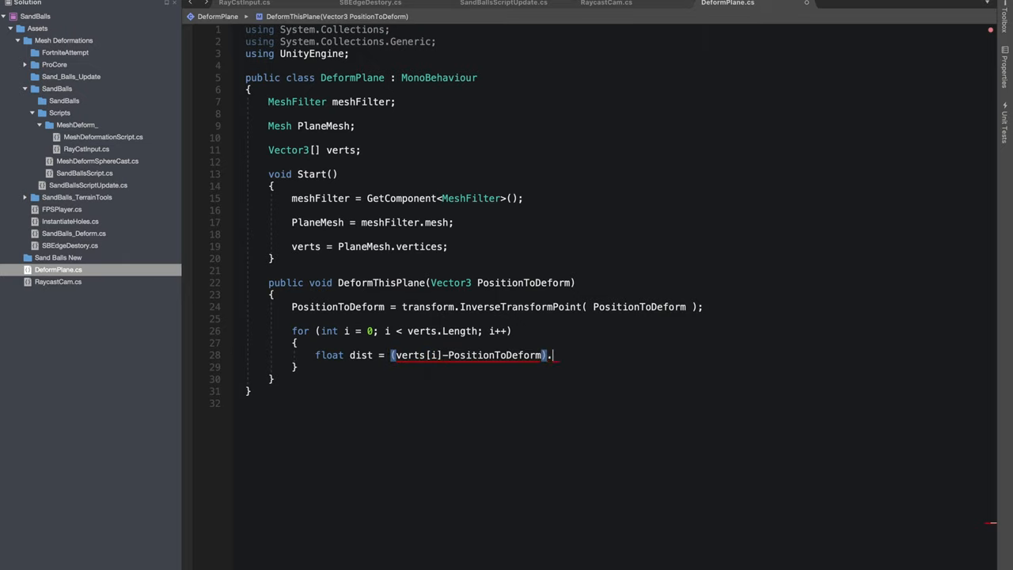
type("sqrMagnitude;")
type("if(D")
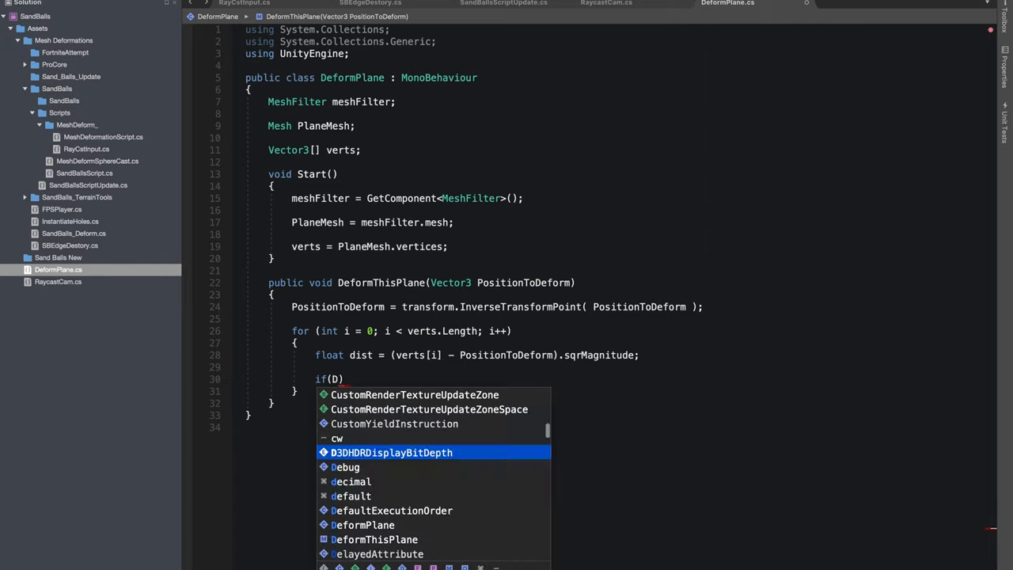
type("e")
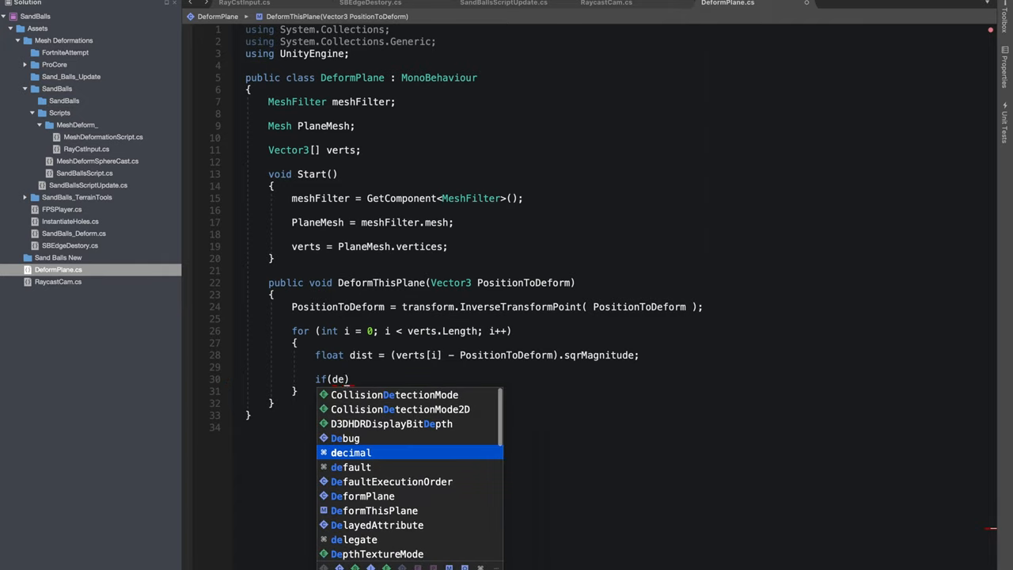
type("ist <")
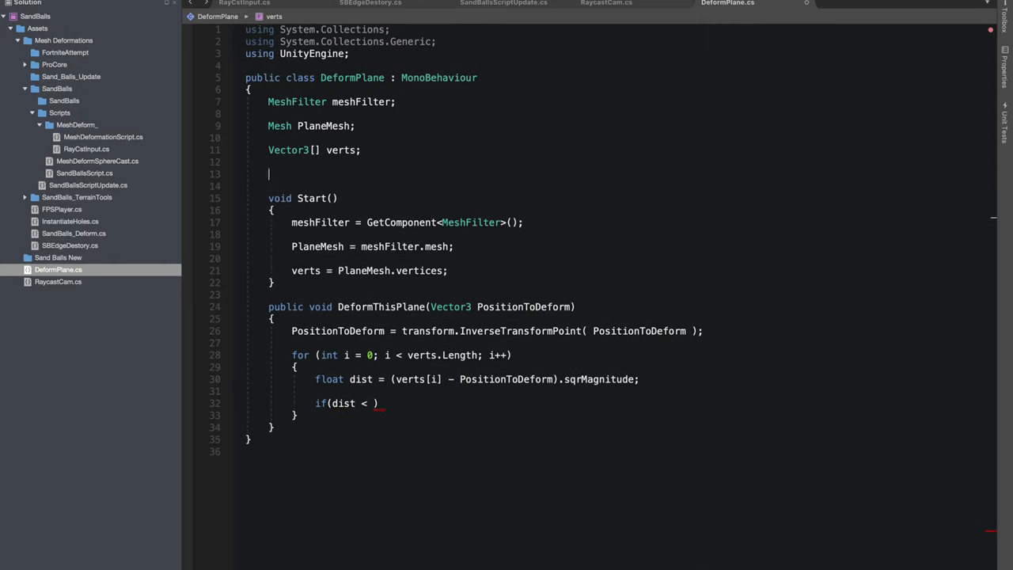
Declare float Radius and push vertices with dist < Radius down via verts[i] -= Vector3.up
type("float")
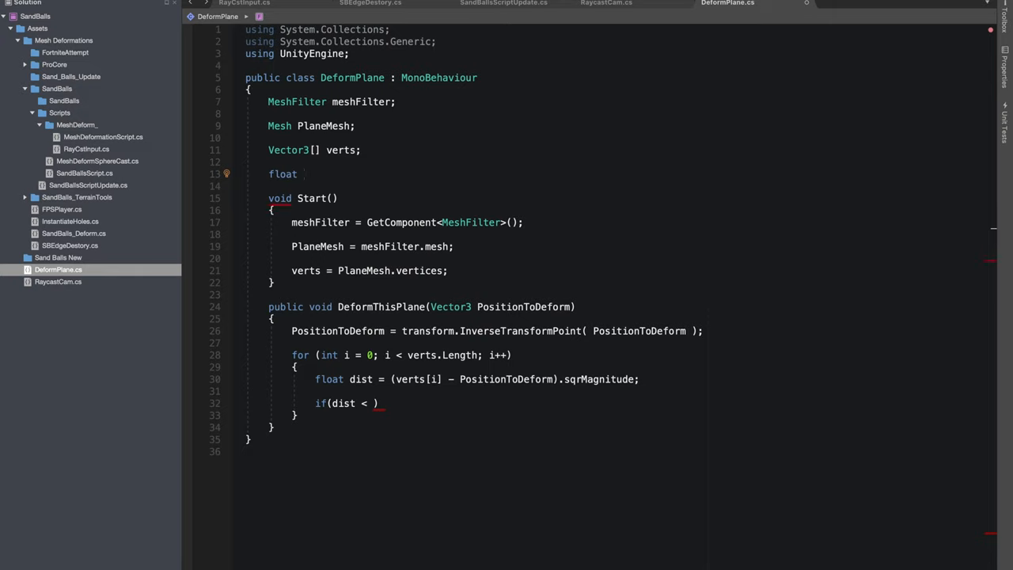
type("Radius")
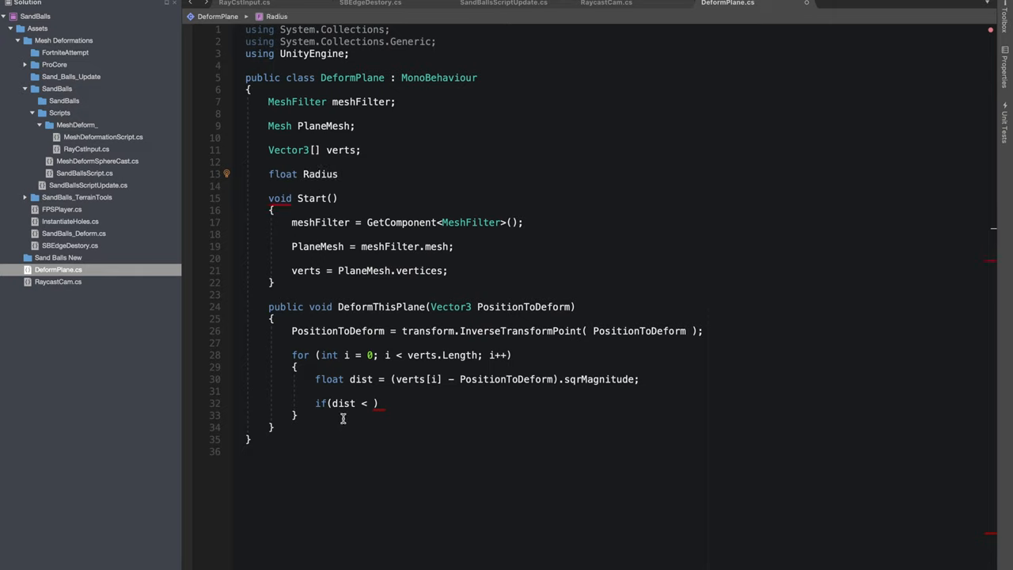
type("Radius")
type("{ }")
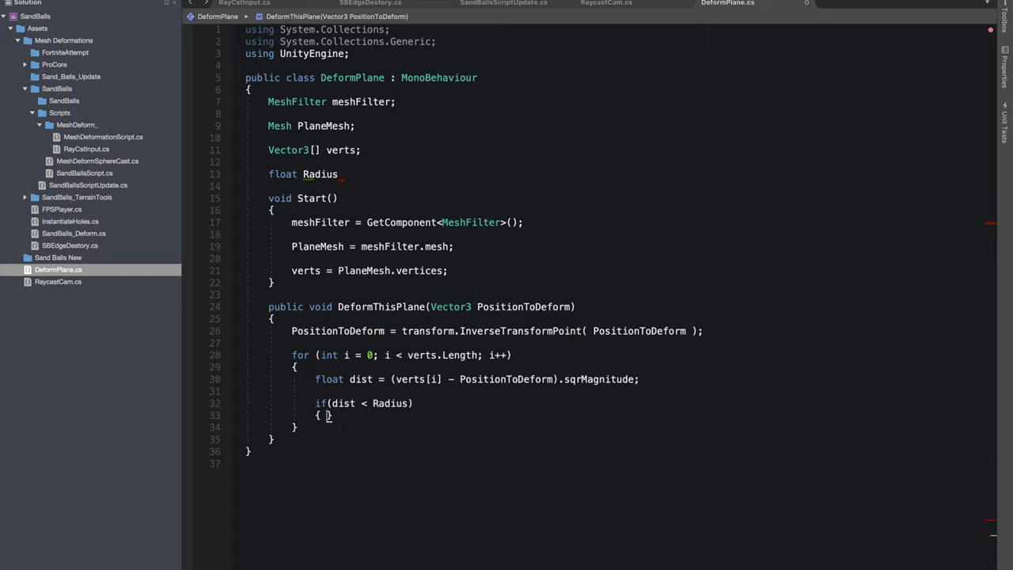
key("enter")
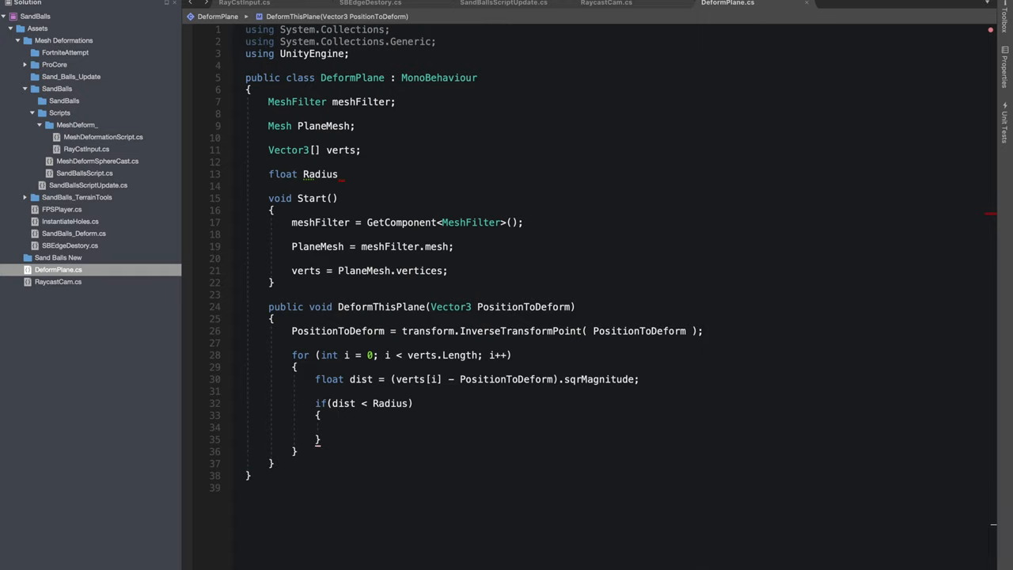
type("Ver")
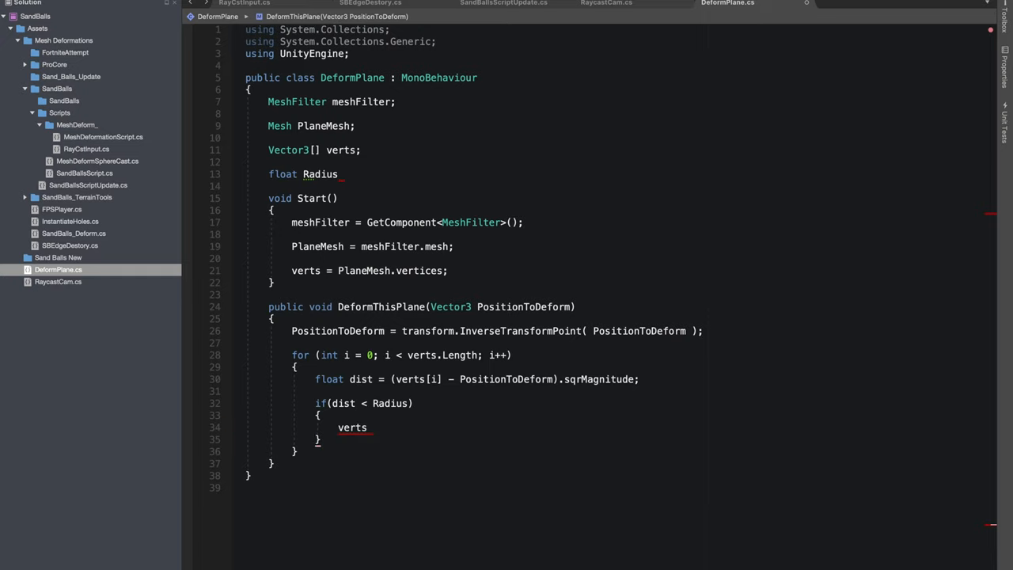
type("[i]")
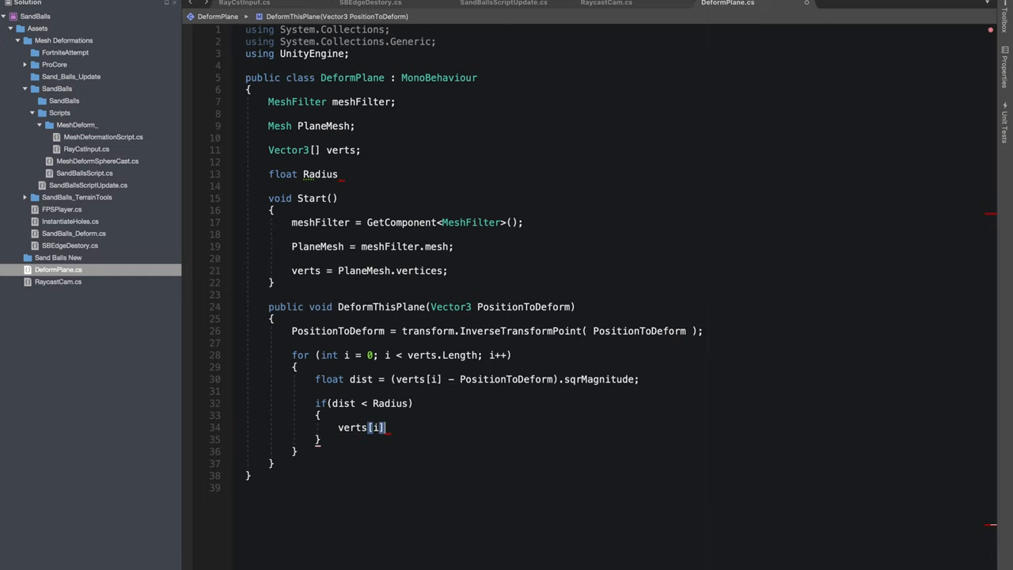
type("-= Vector3.")
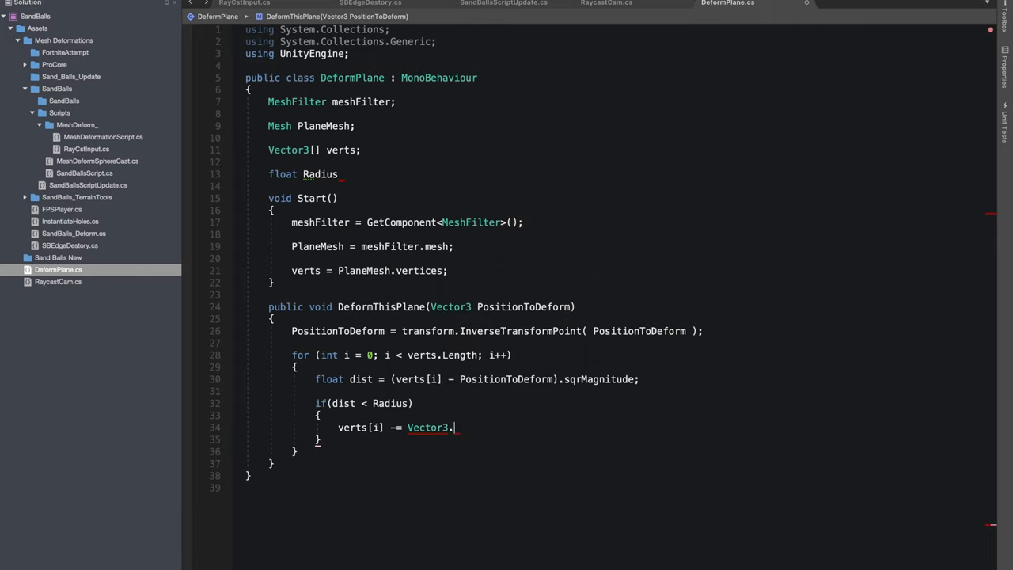
type("up")
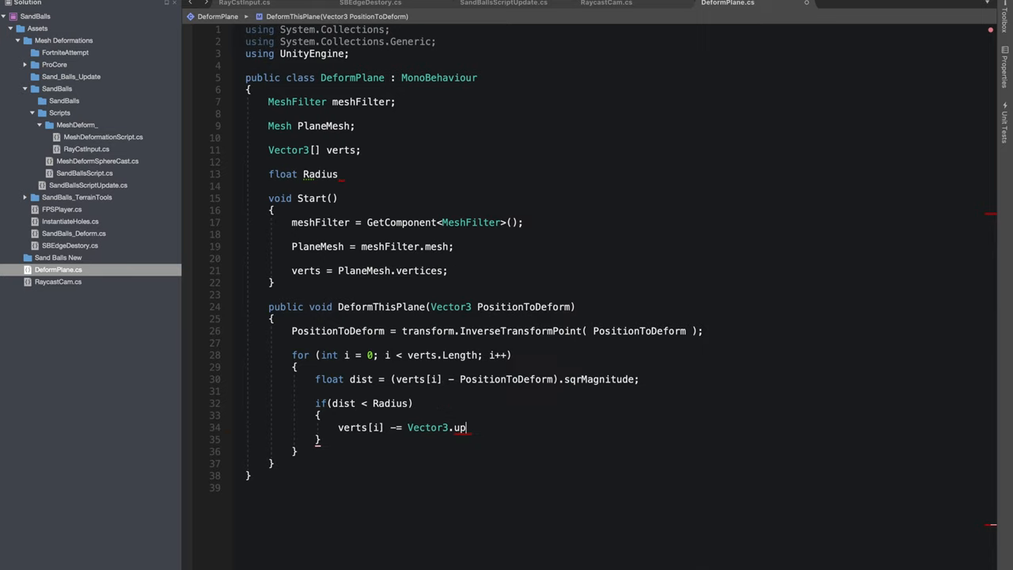
type(";")
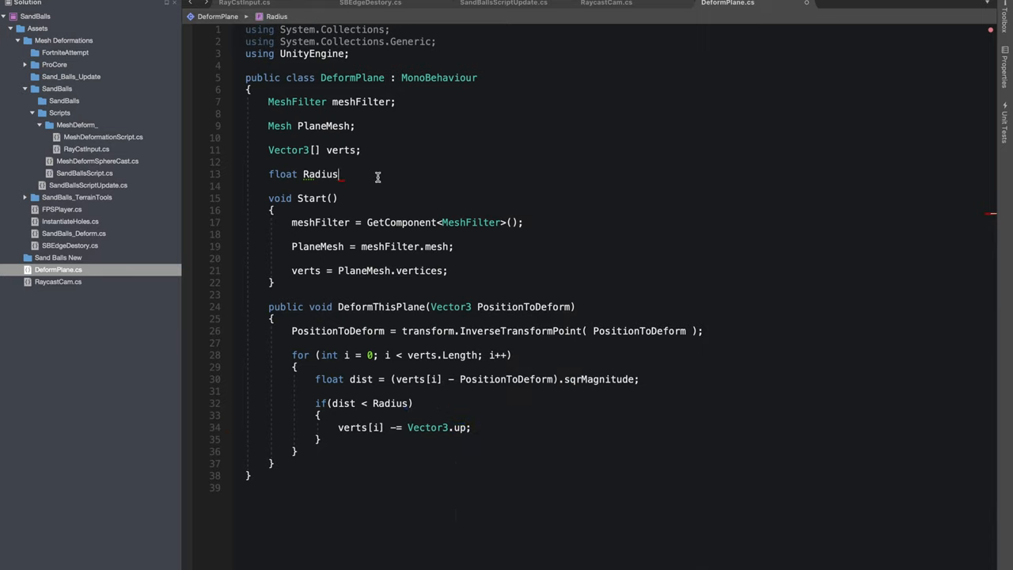
Add a serialized Power float and multiply the downward push by Power
type("fl")
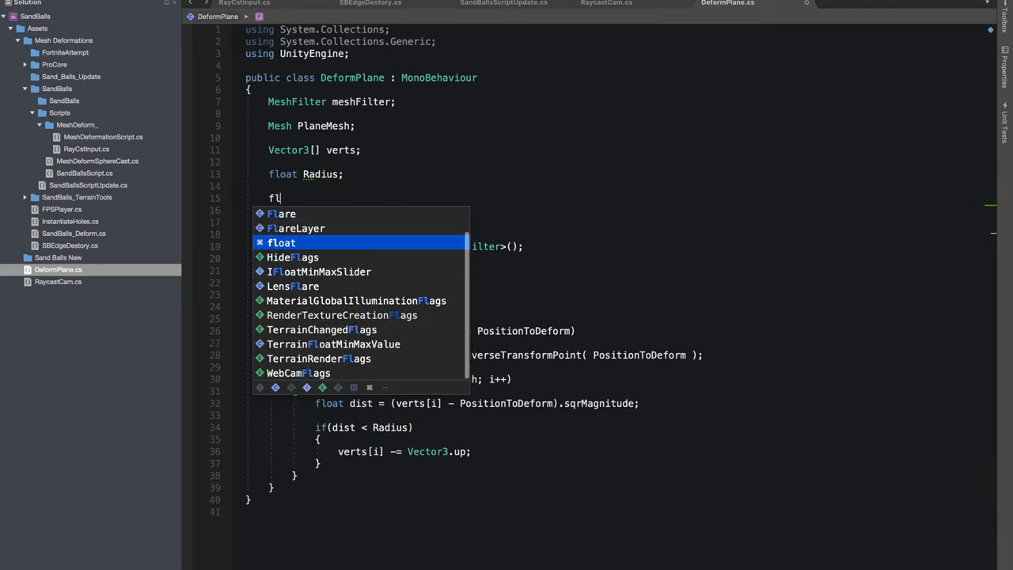
type("a")
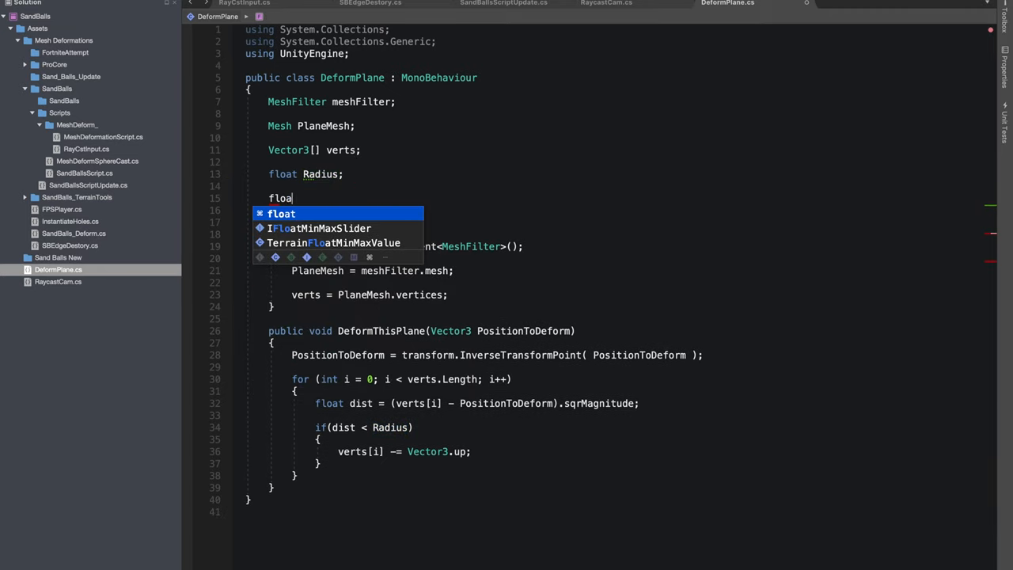
type("P")
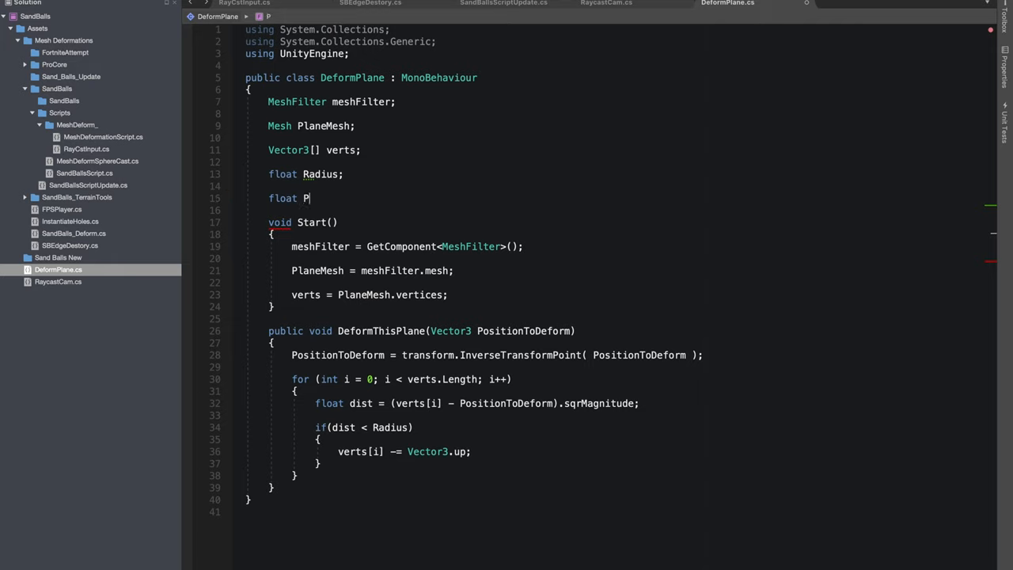
type("ower;")
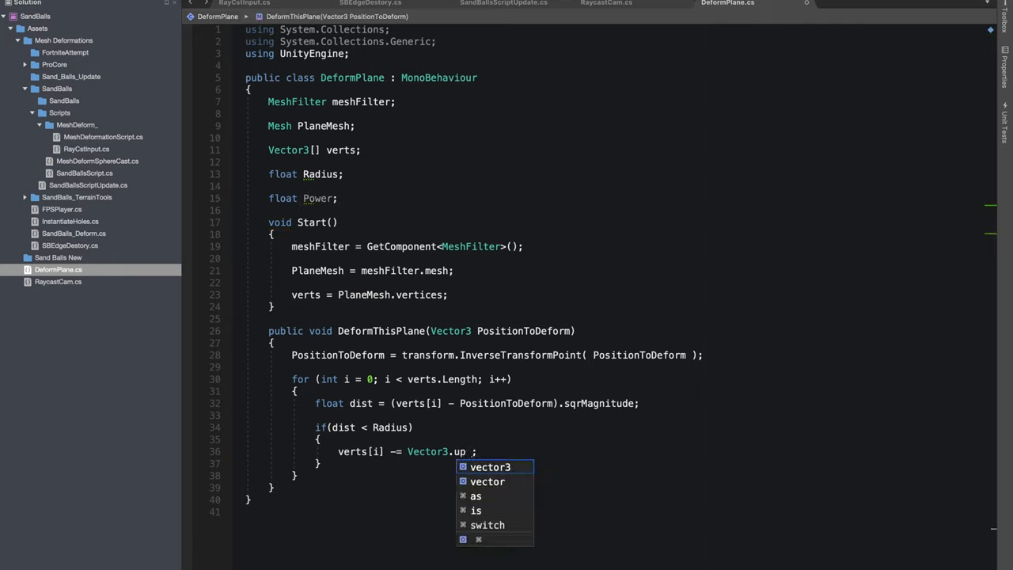
type("* po")
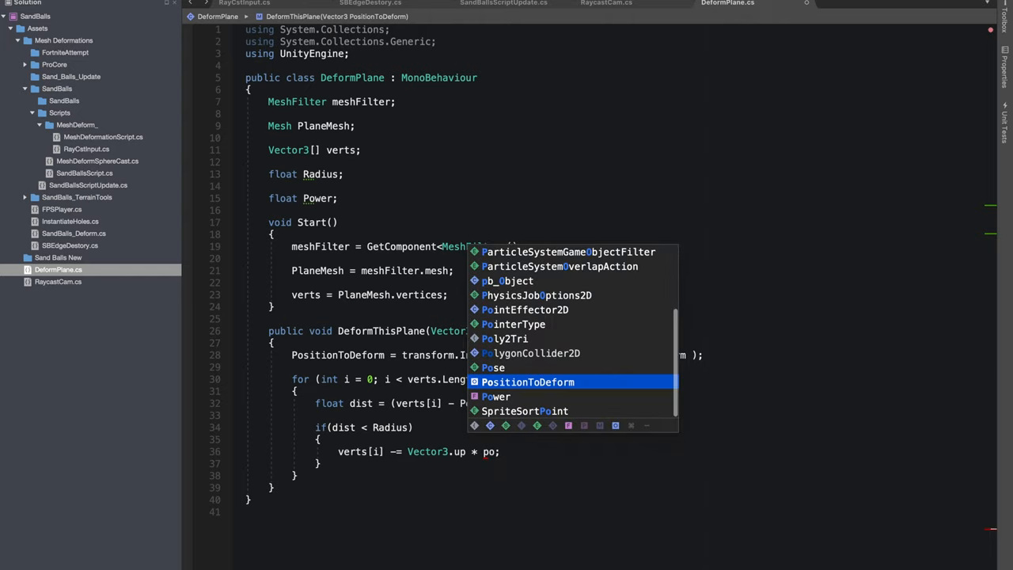
key("Enter")
type("[SerializeField")
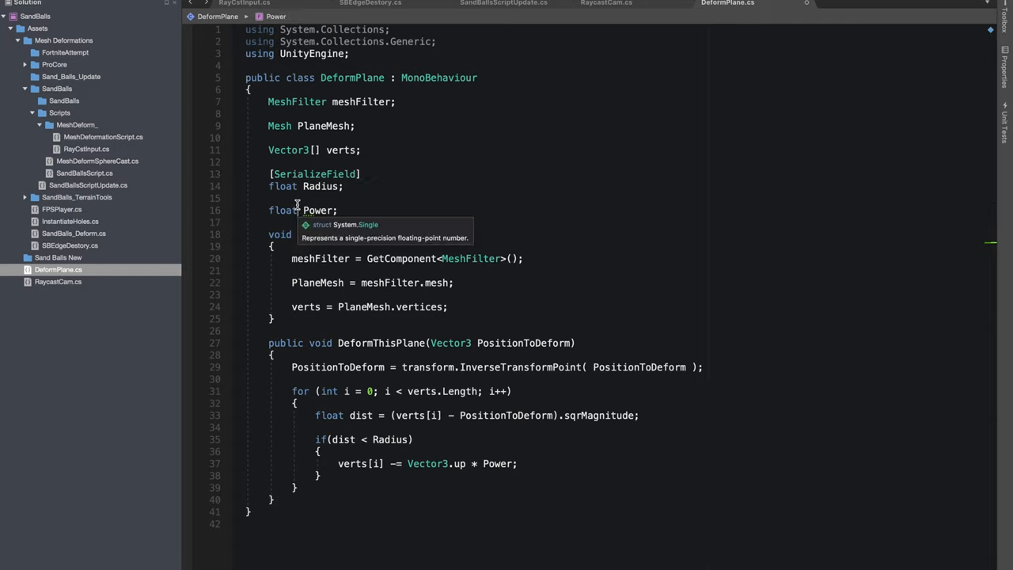
type("[ser")
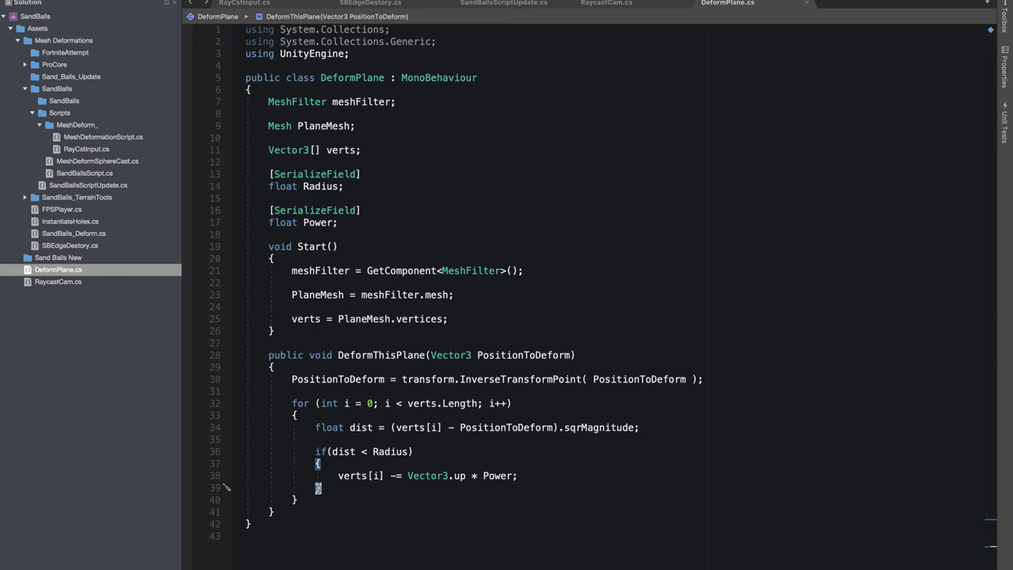
After the loop, assign verts back with PlaneMesh.vertices = verts
scroll("down", 3)
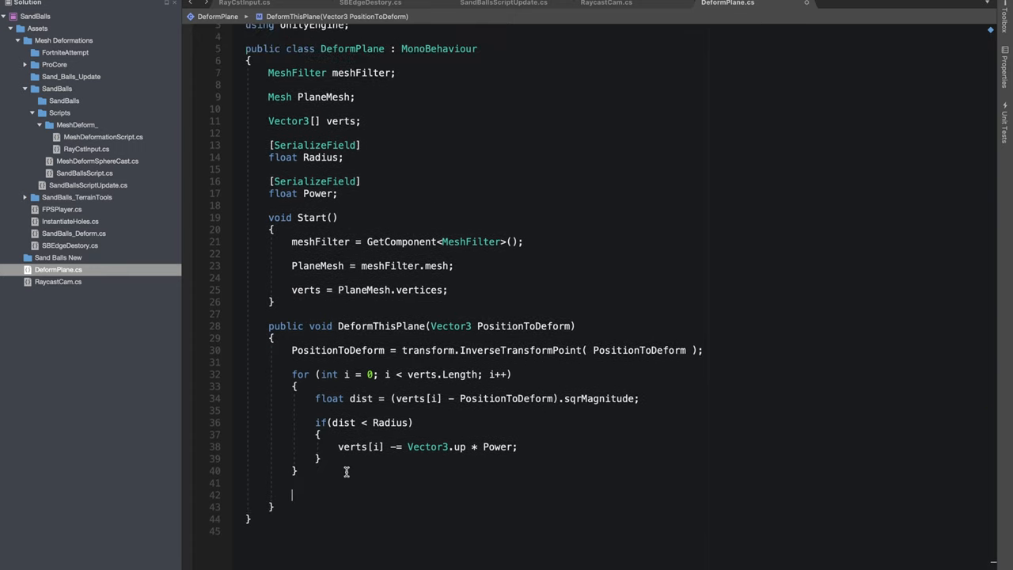
type("PlaneMesh.vertices =")
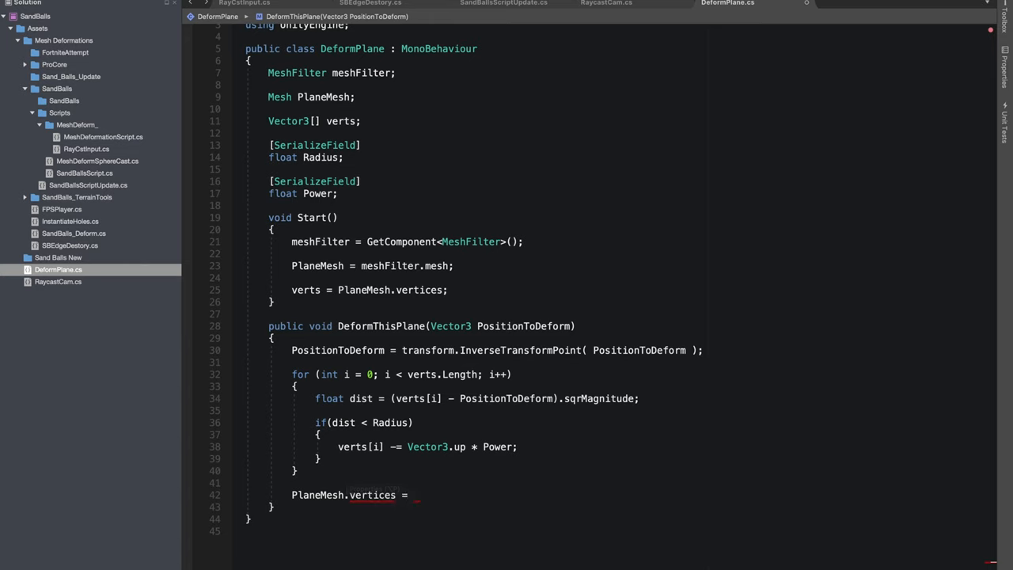
type("verts;")
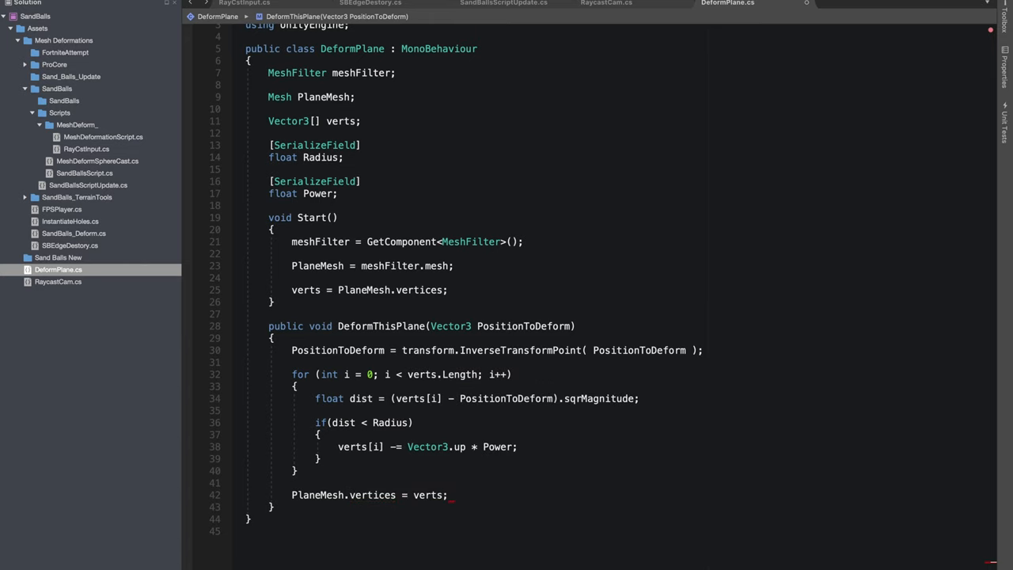
mouse_move(519, 486)
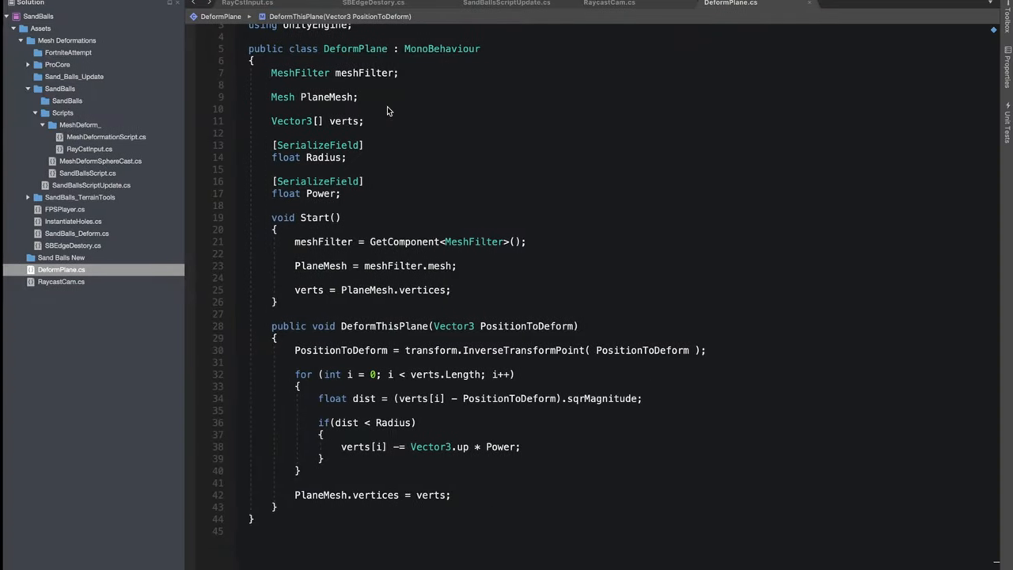
In RaycastCam's raycast block, get DeformPlane from Hit.transform into a deformPlane variable
left_click(606, 4)
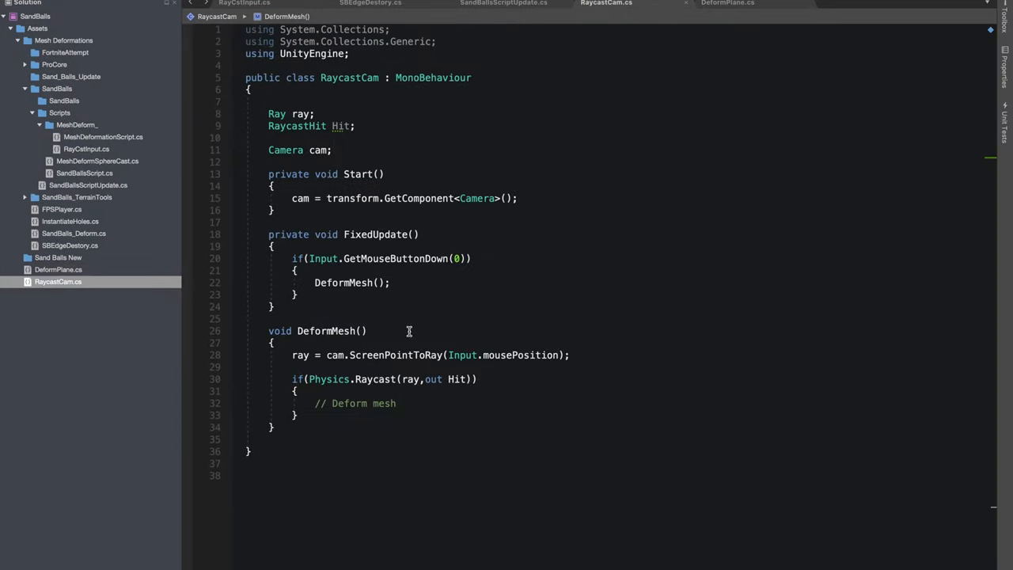
mouse_move(411, 403)
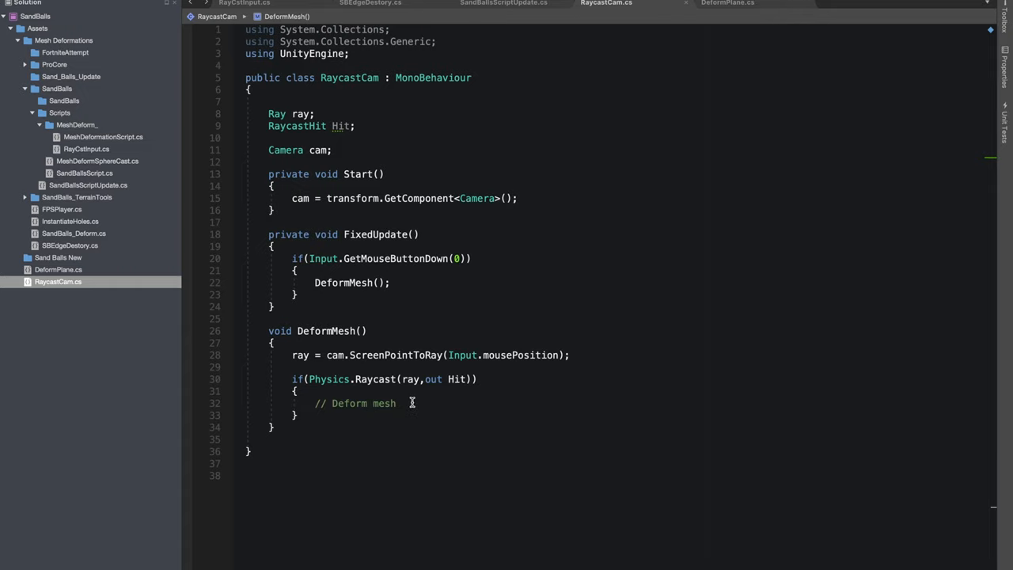
type("Defor")
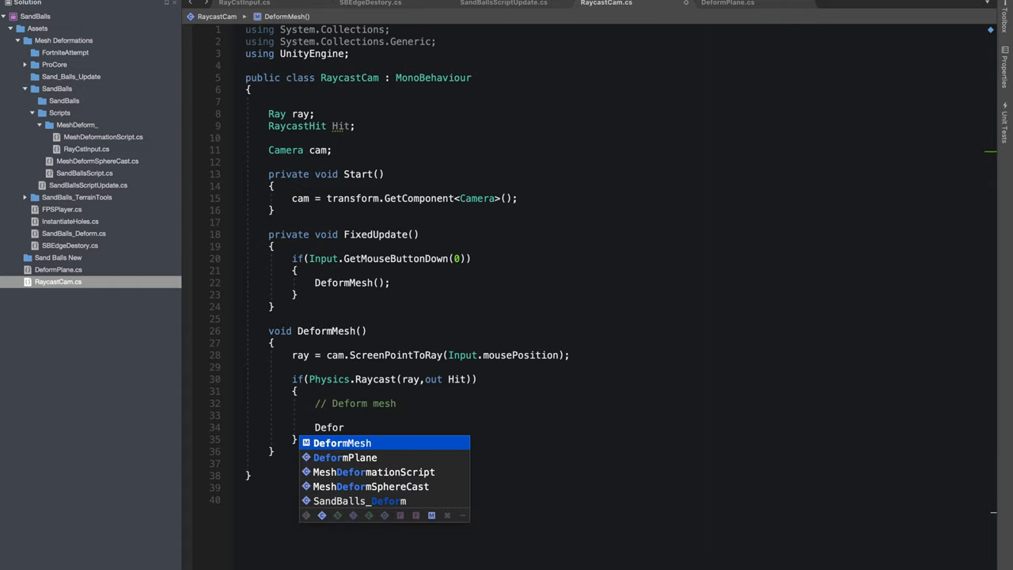
type("DeformPlane deformPlane =")
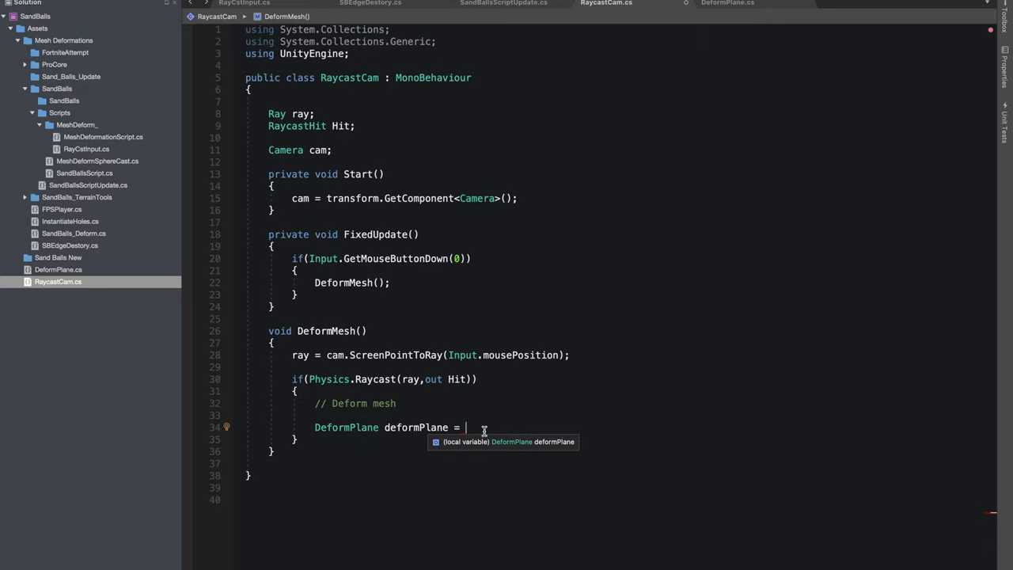
type("Hit")
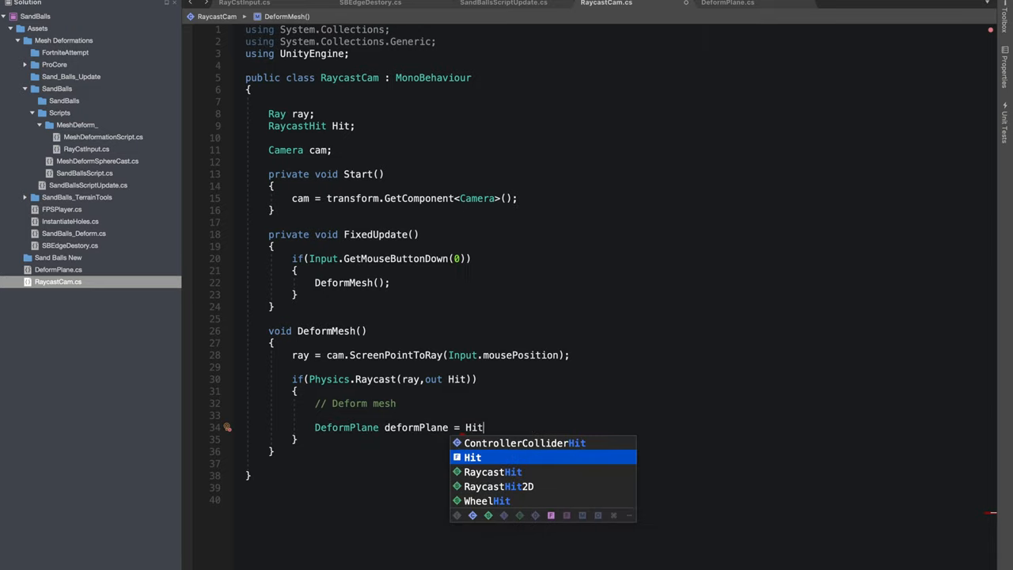
type(".get")
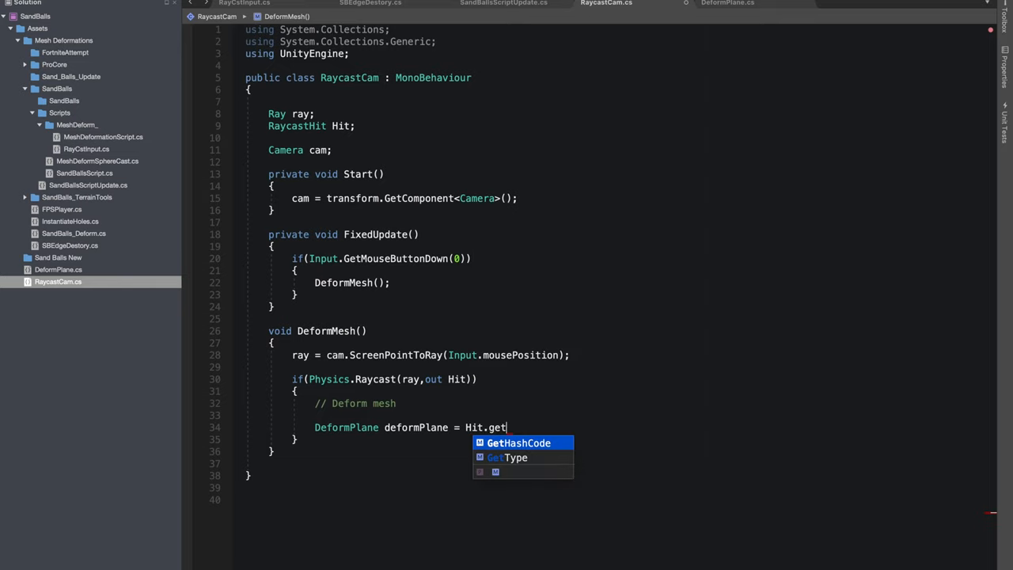
type("tr")
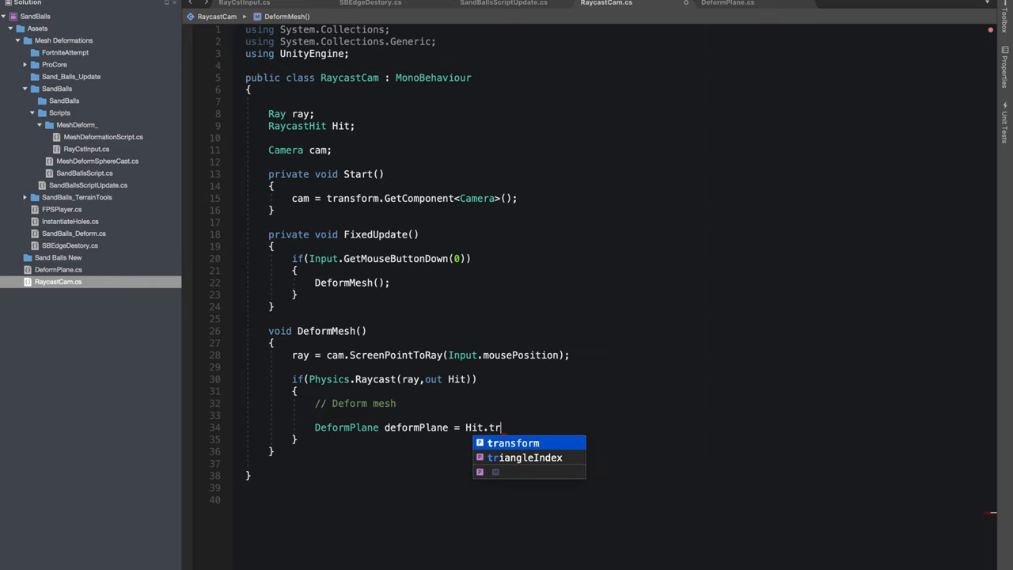
type("ansform.getComponent<>")
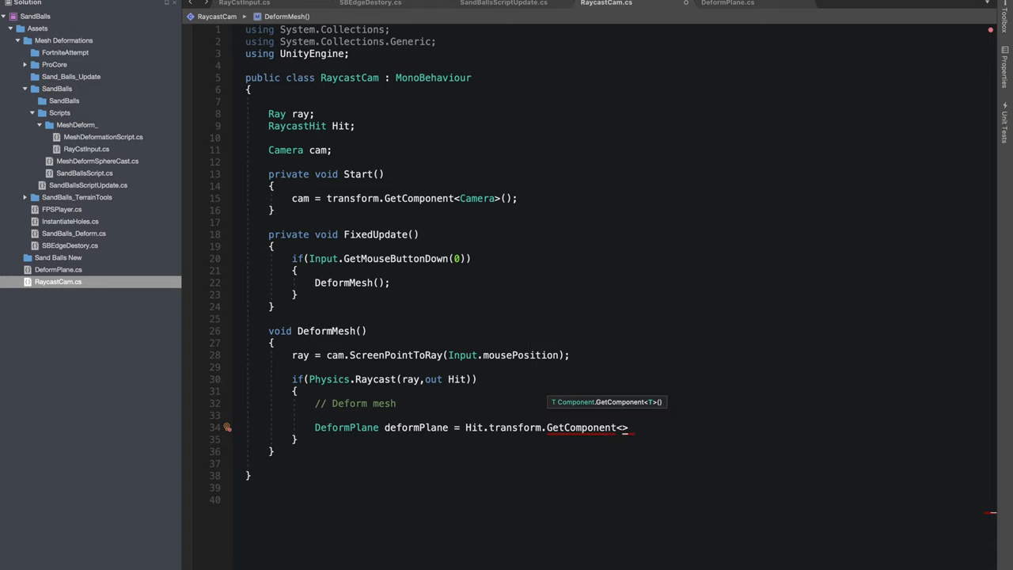
type("Def")
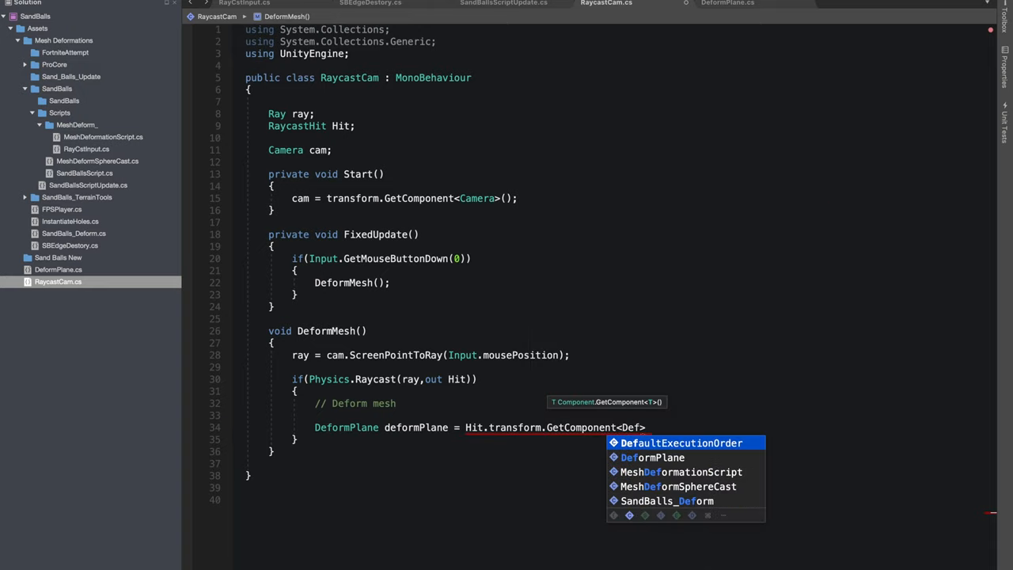
left_click(652, 458)
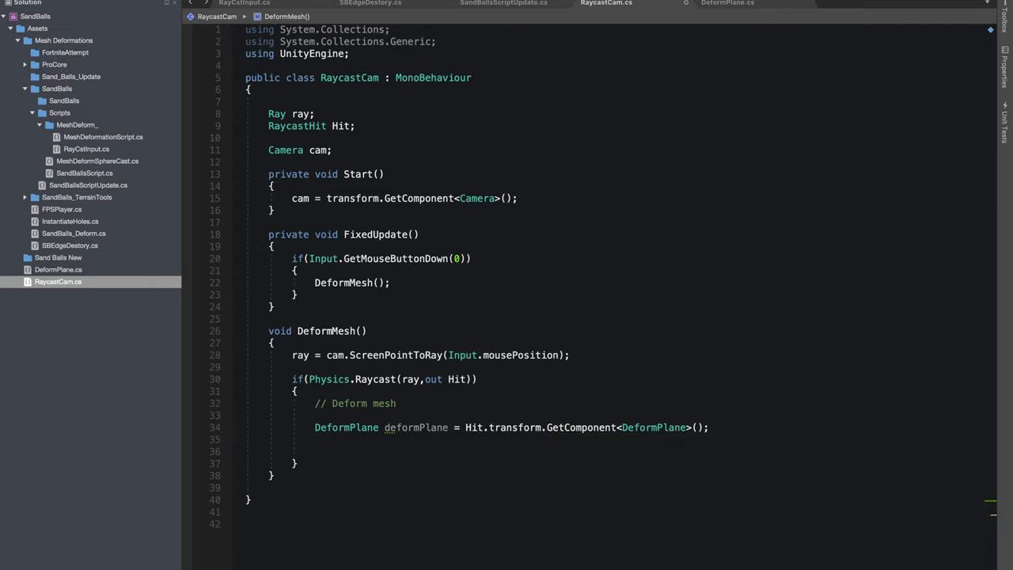
Call deformPlane.DeformThisPlane(Hit.point) on the hit object
type("Defor")
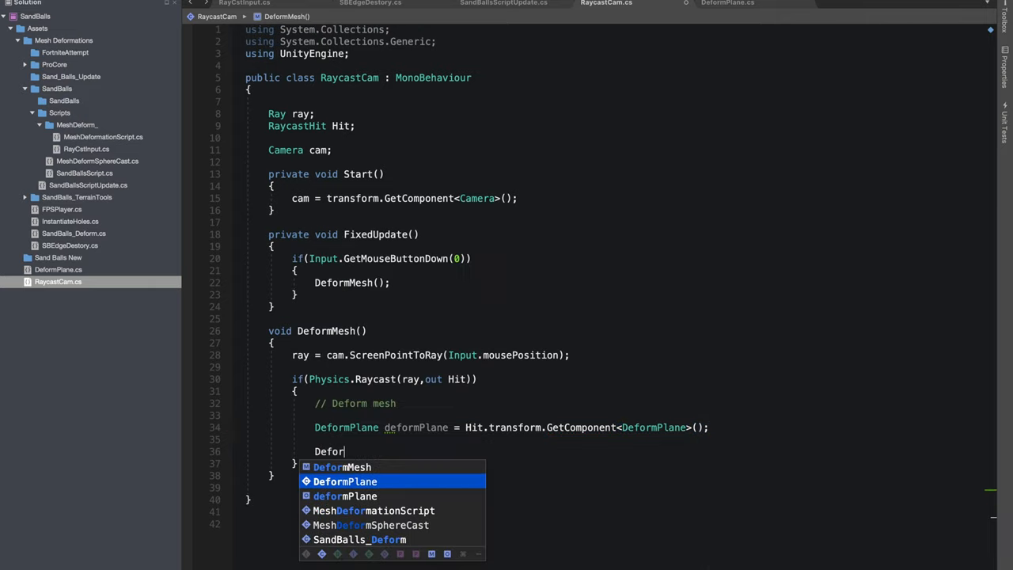
type("Plane.")
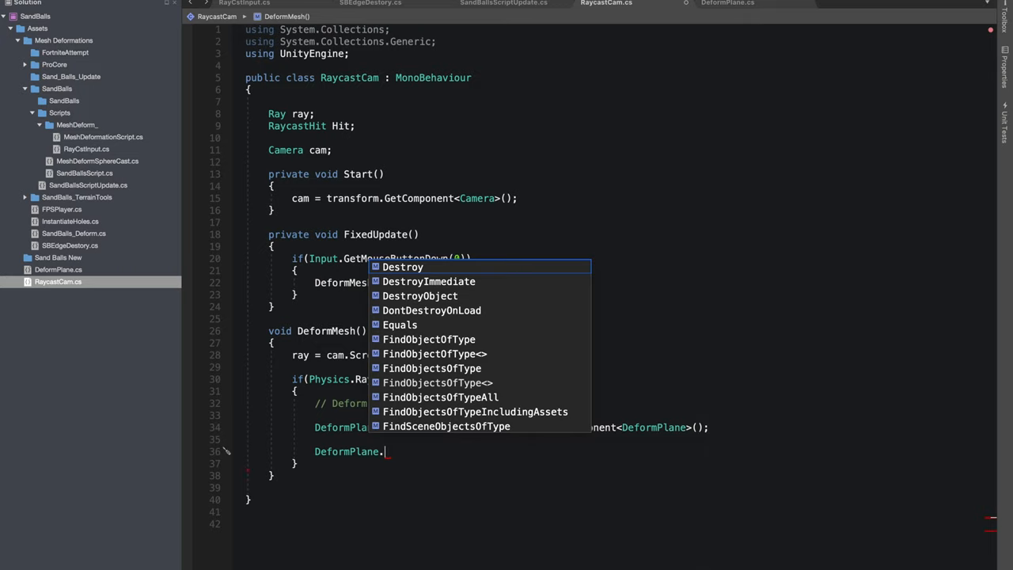
type("DeformThisPlane(")
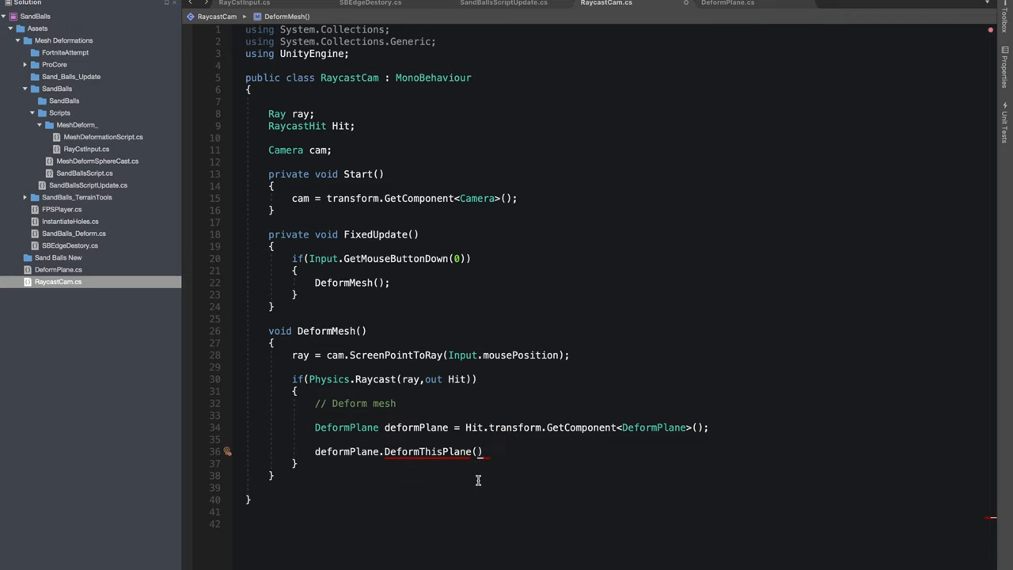
type("Hit")
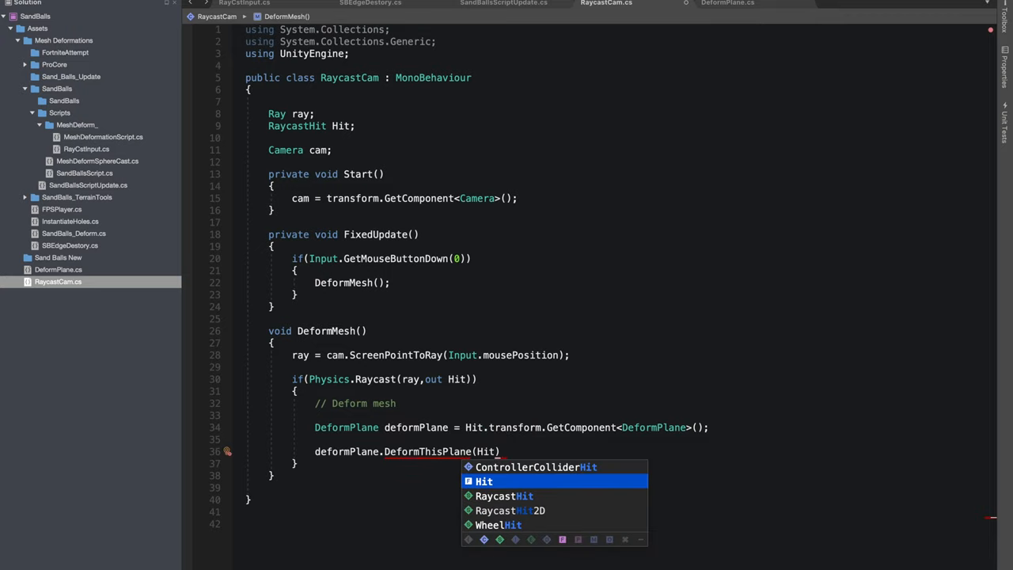
type(".point")
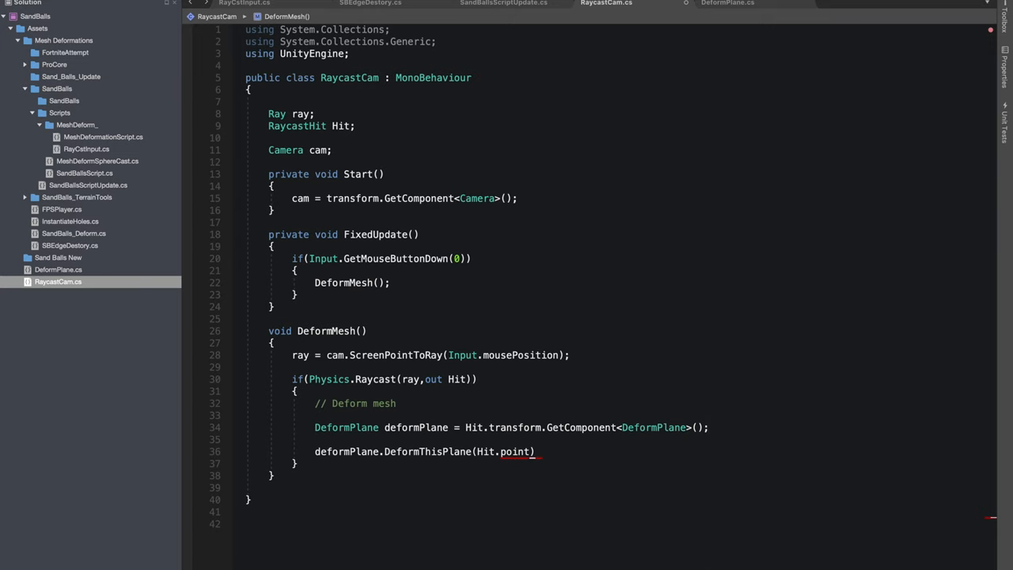
type(";")
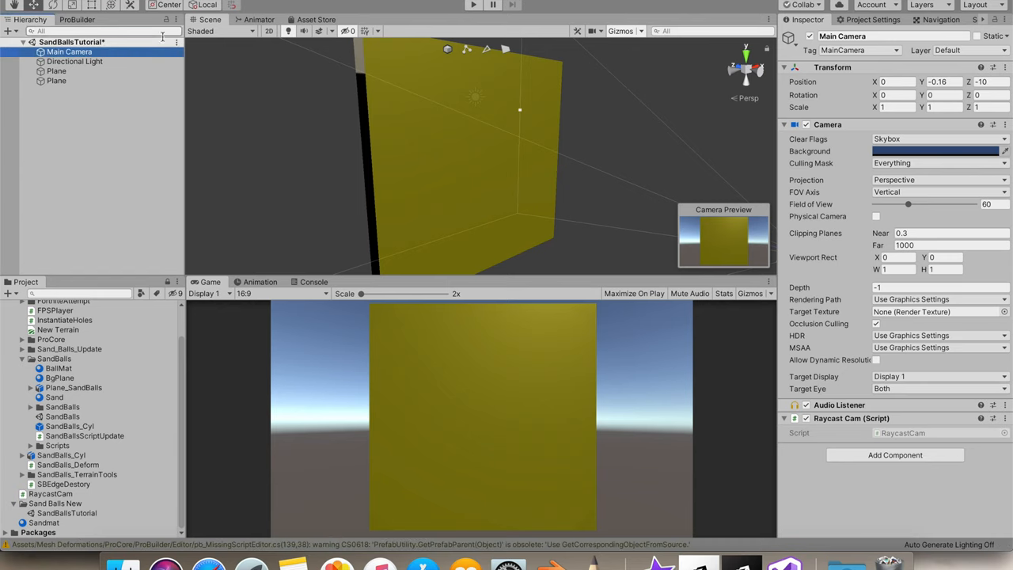
Select the Plane to see Deform Plane's Radius 4 and Power 1, then enter Play mode
left_click(56, 80)
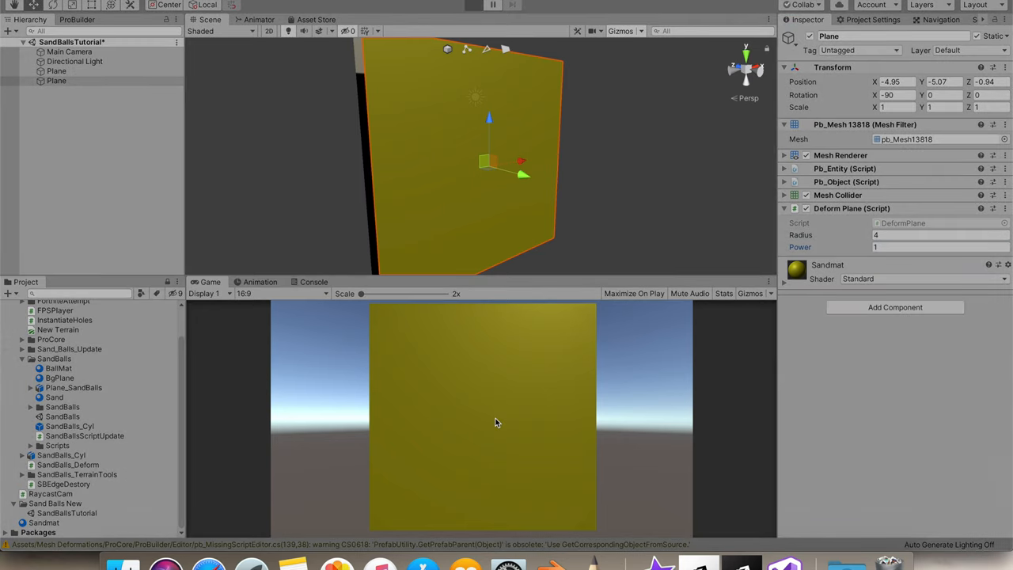
left_click(473, 5)
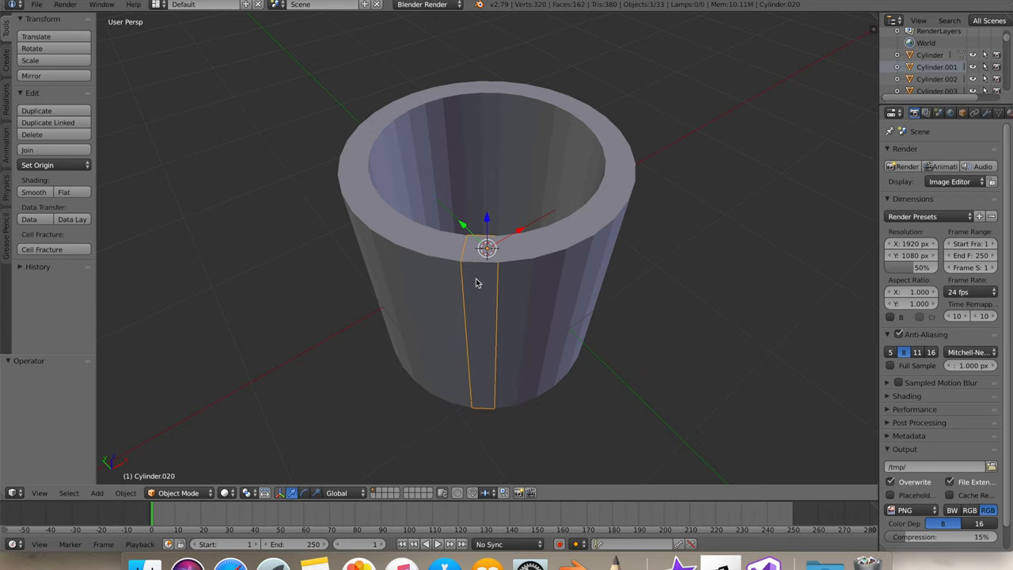
mouse_move(521, 283)
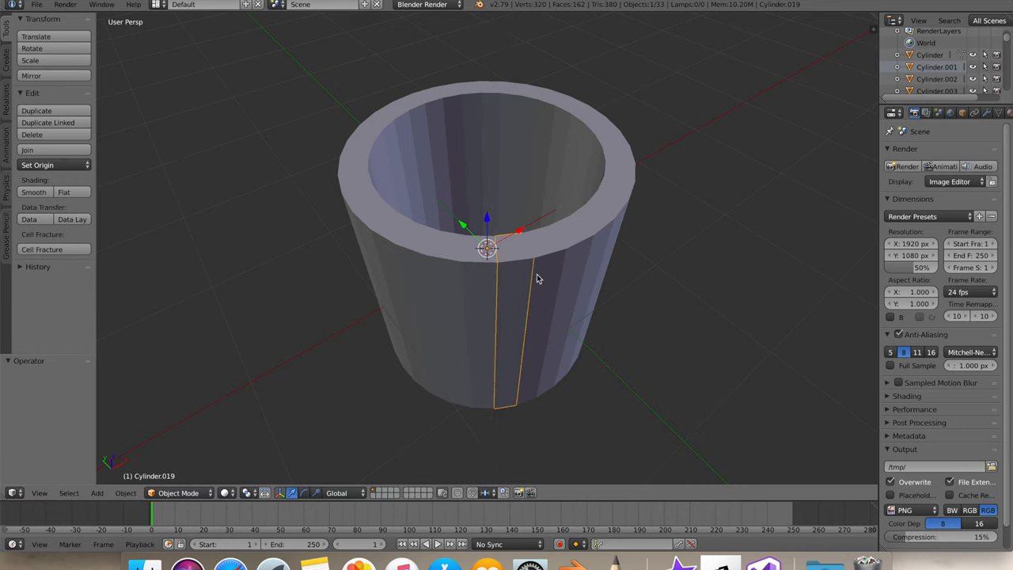
Select the neighbouring vertical wall strip of the cylinder model in Blender
left_click(629, 208)
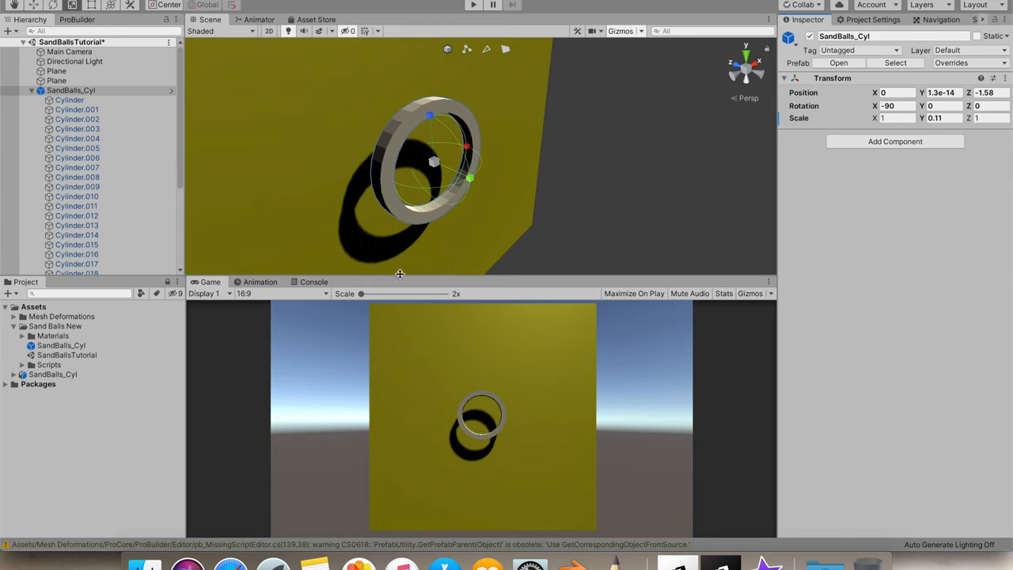
mouse_move(167, 154)
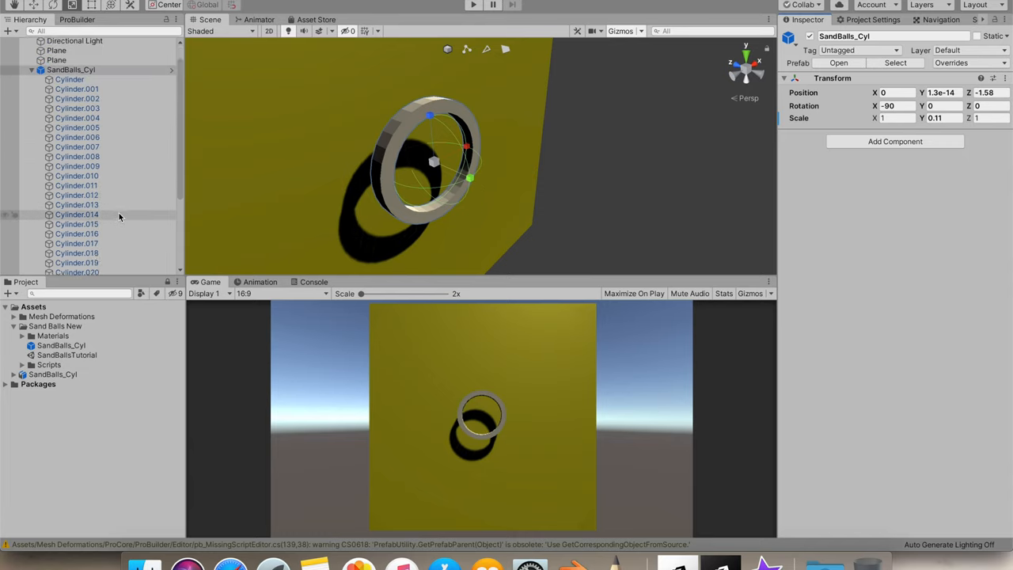
Inspect the Trigger child's Capsule Collider, then collapse SandBalls_Cyl's list of cylinder pieces
scroll("down", 3)
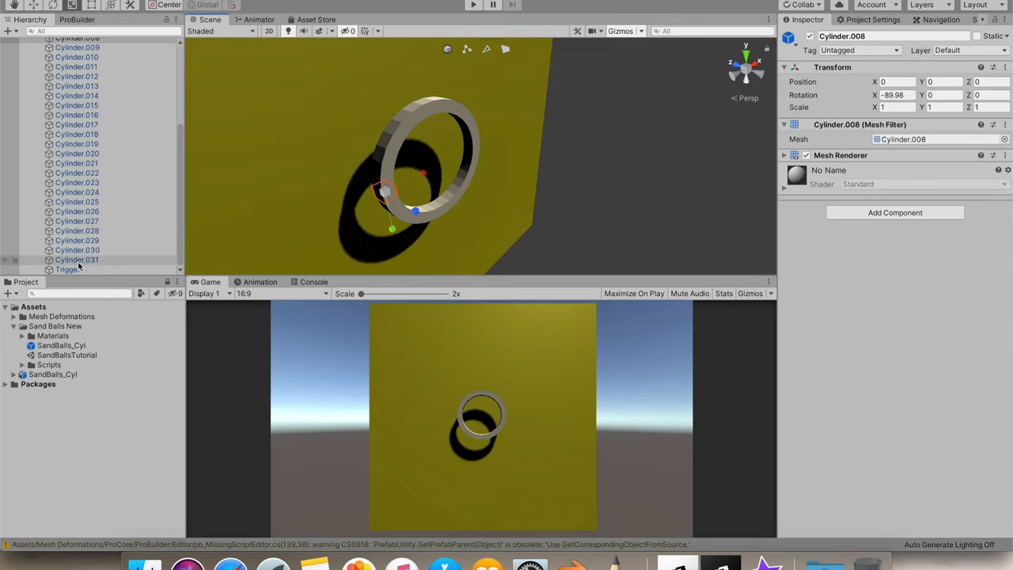
left_click(67, 270)
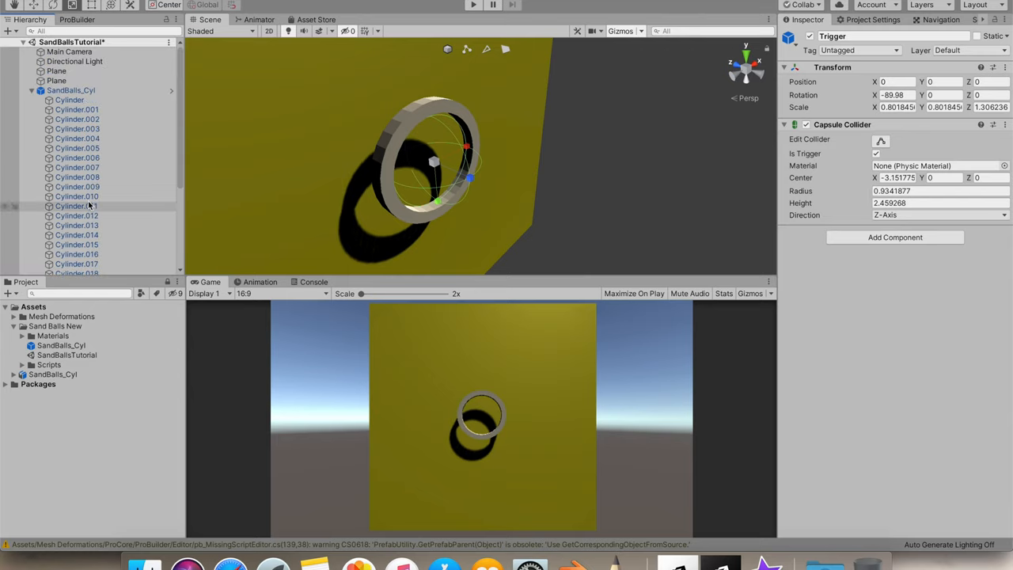
scroll("down", 3)
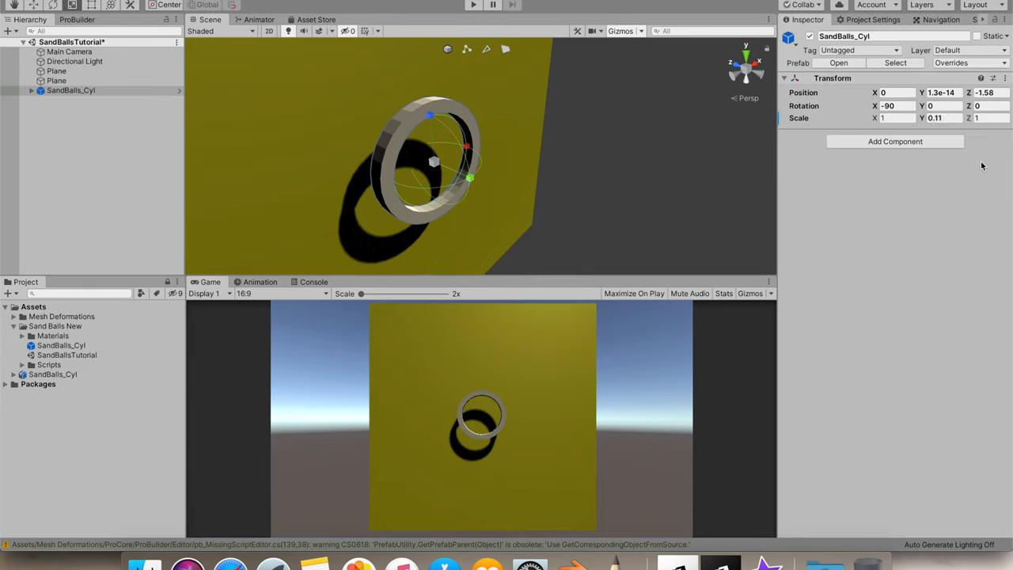
left_click(70, 52)
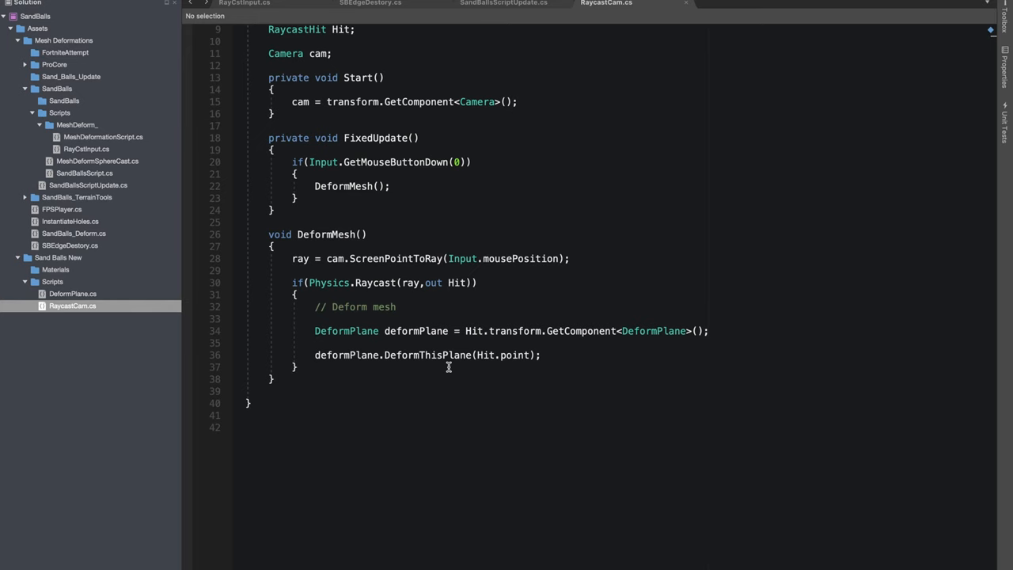
Add [SerializeField] Transform ringPrefab and Instantiate it at Hit.point with Quaternion.Euler(-90,0,0)
scroll("up", 3)
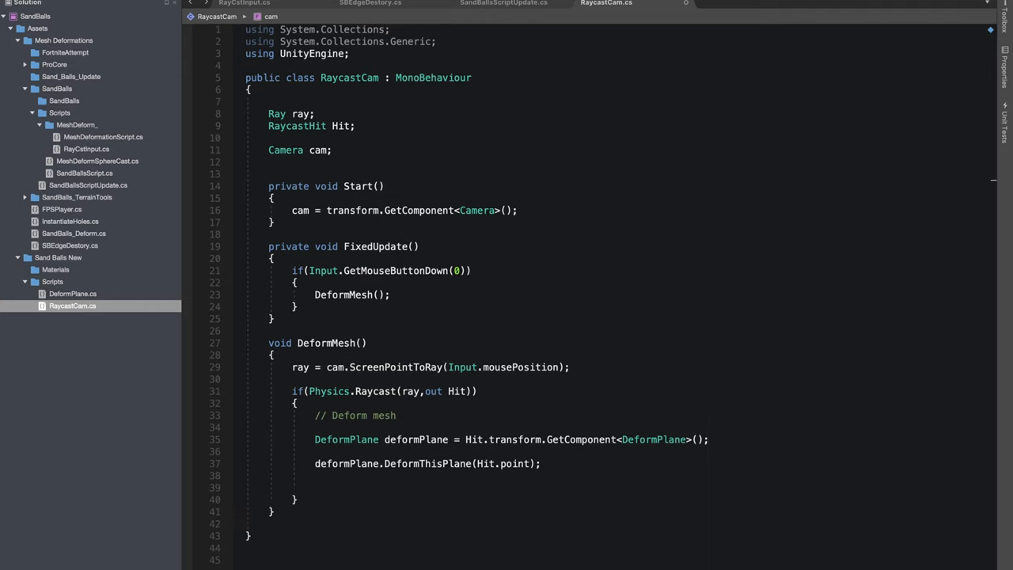
type("[ser]")
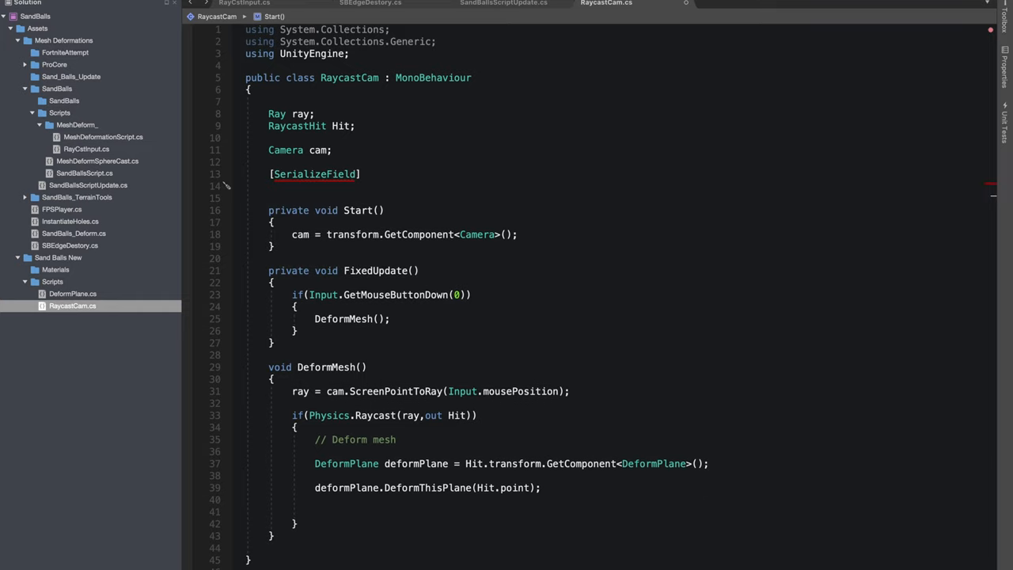
type("Transform R")
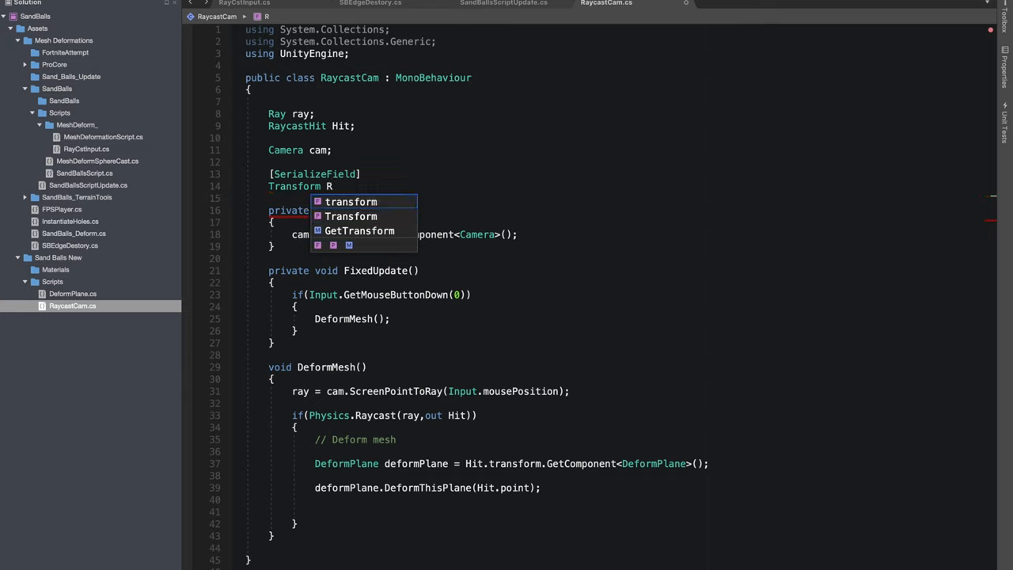
type("ingPrefab;")
left_click(618, 512)
type("Instantiate")
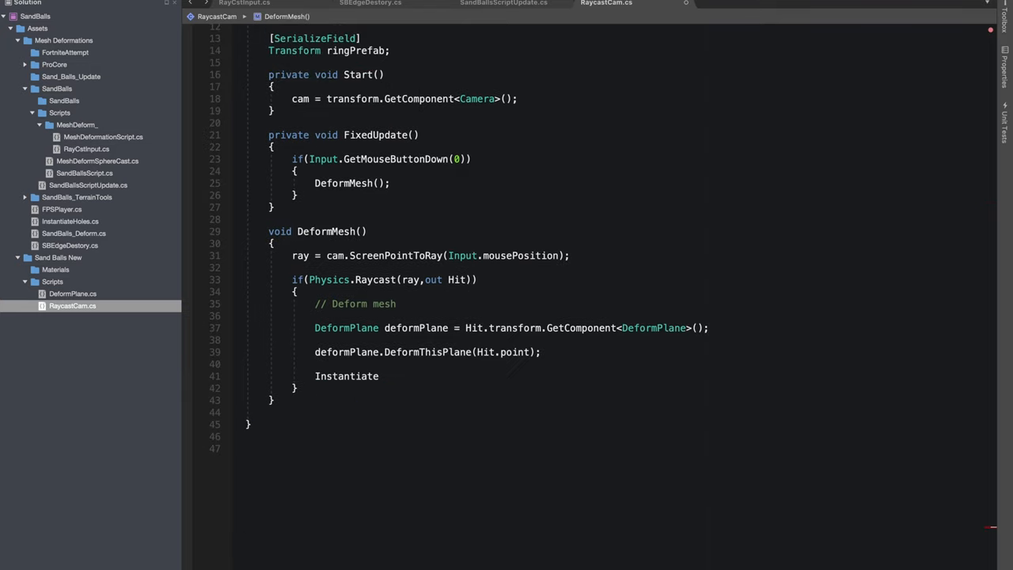
type("(ringPrefab)")
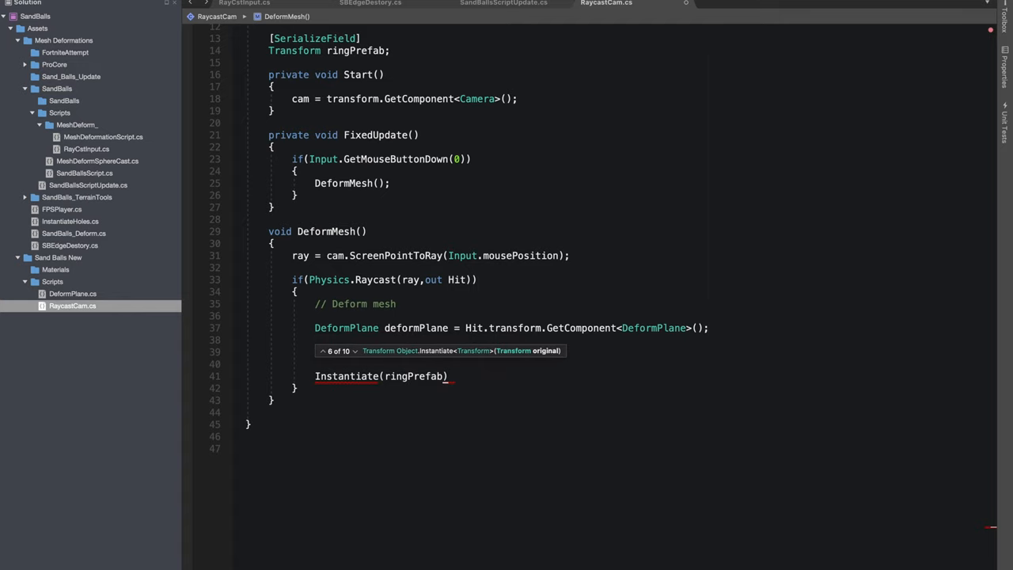
type(",t")
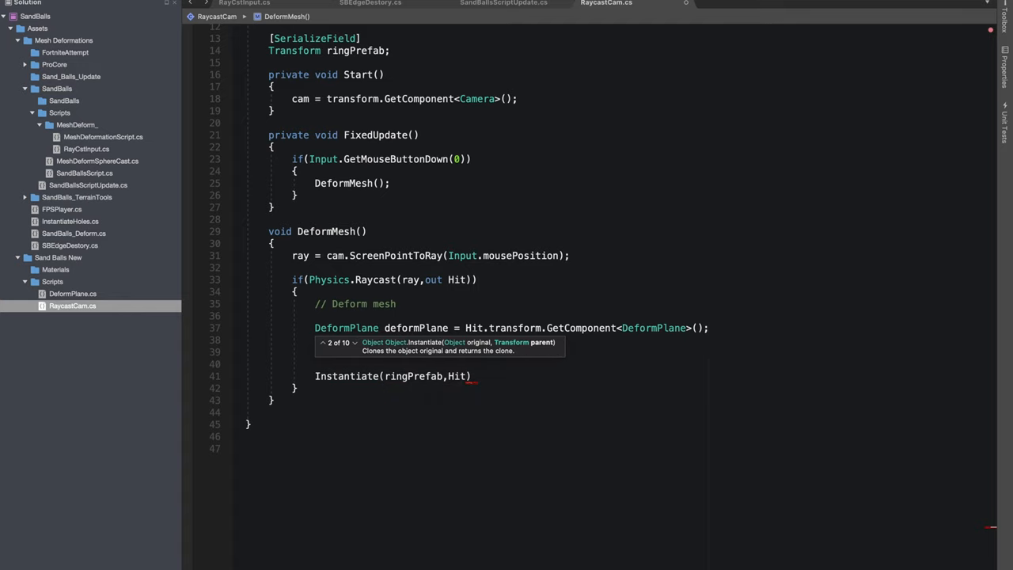
type(".point,")
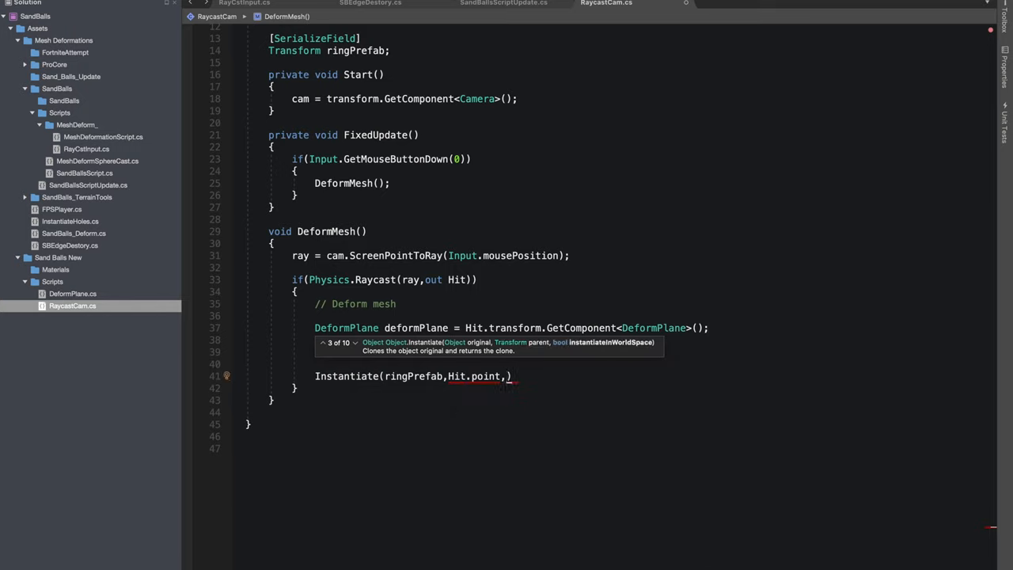
type("qu")
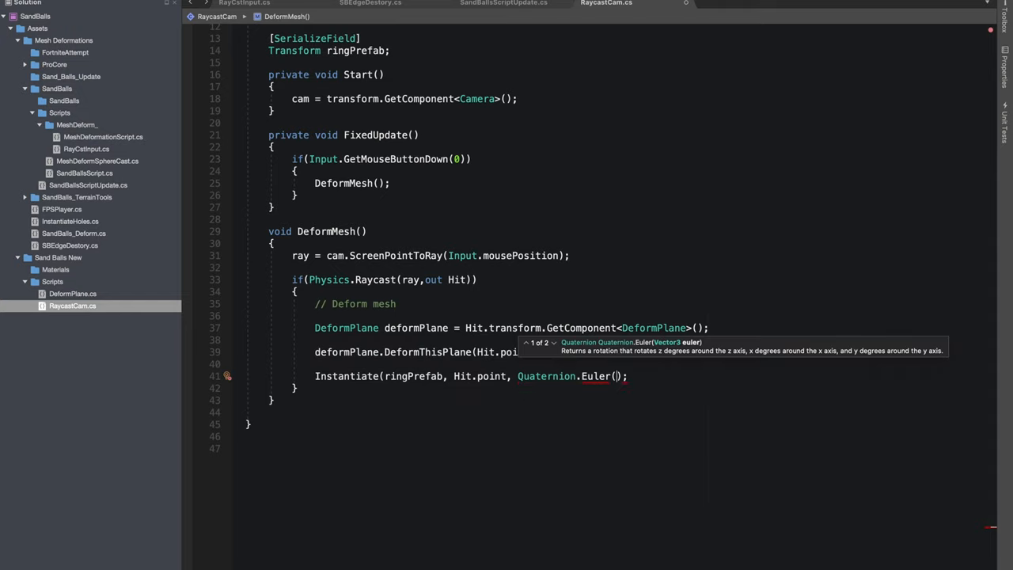
type("-90,0,")
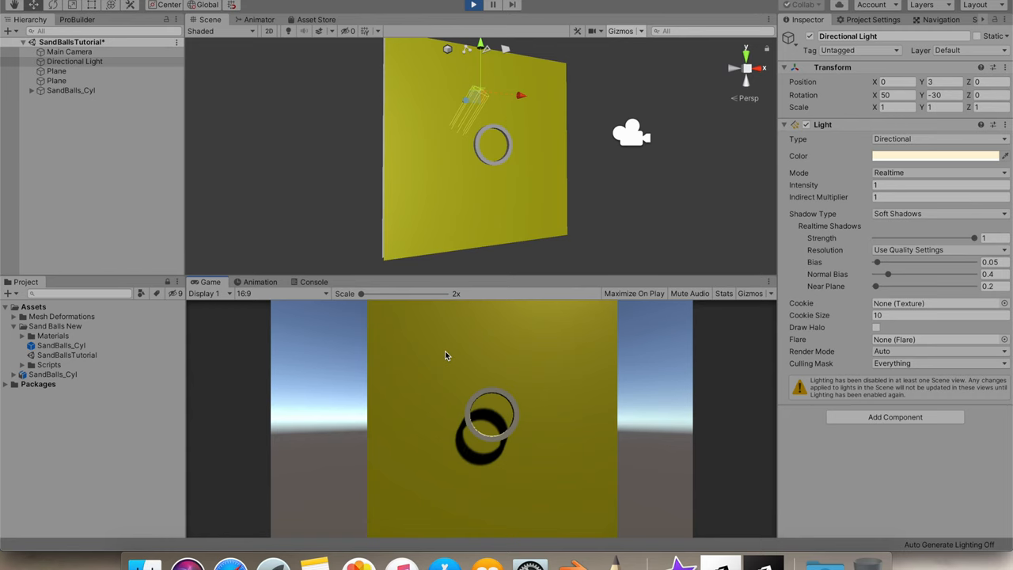
mouse_move(434, 353)
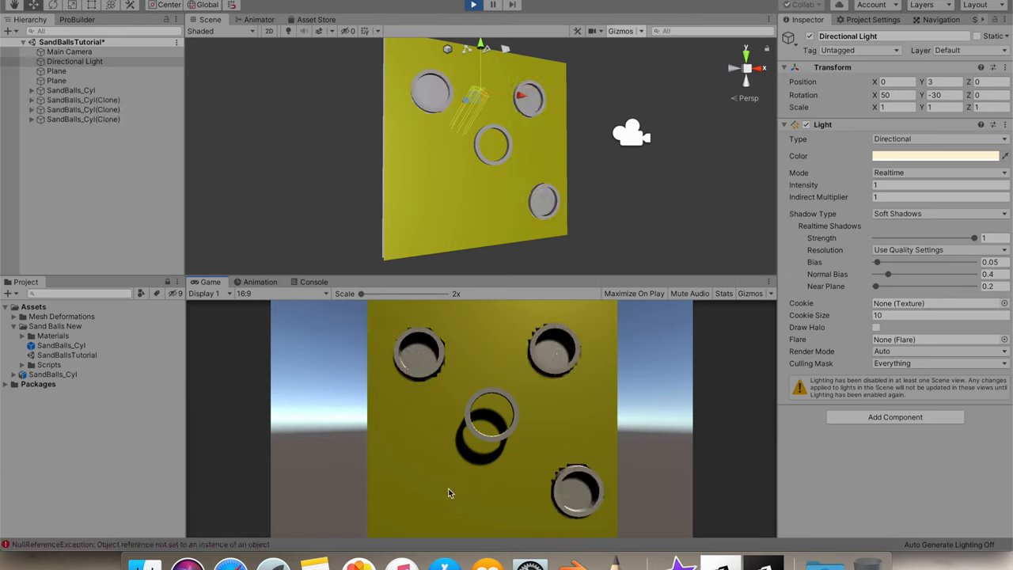
Spawn another ring clone by clicking the yellow plane in Play mode
left_click(57, 80)
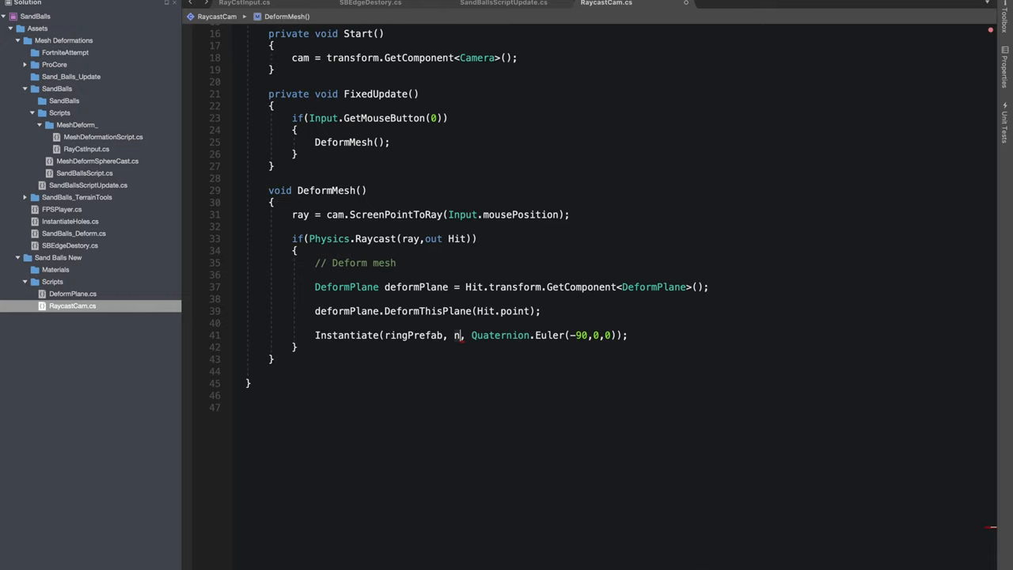
Replace Instantiate's position with new Vector3(Hit.point.x, Hit.point.y, Hit...)
type("new Vector3(")
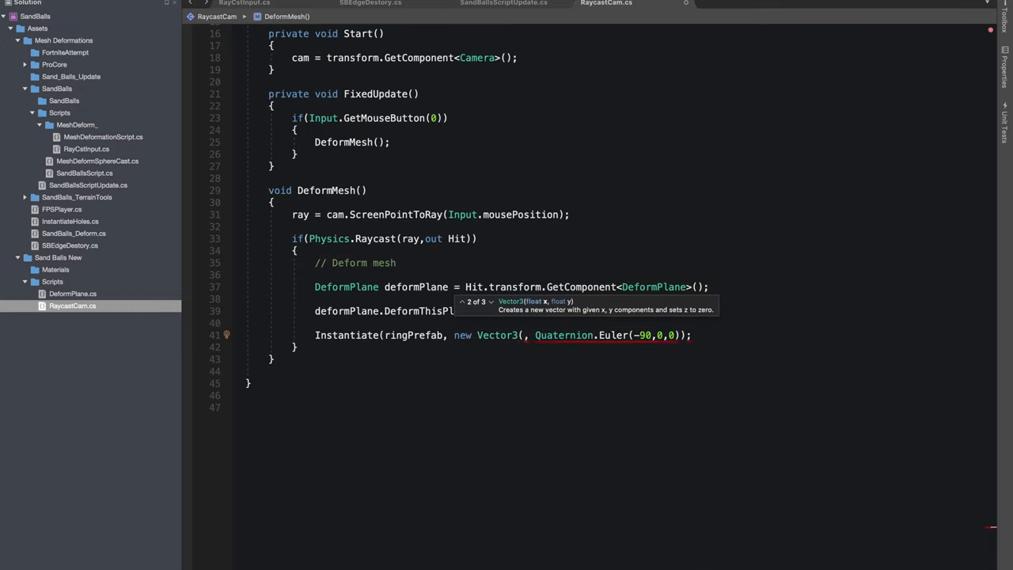
type("Hit.point")
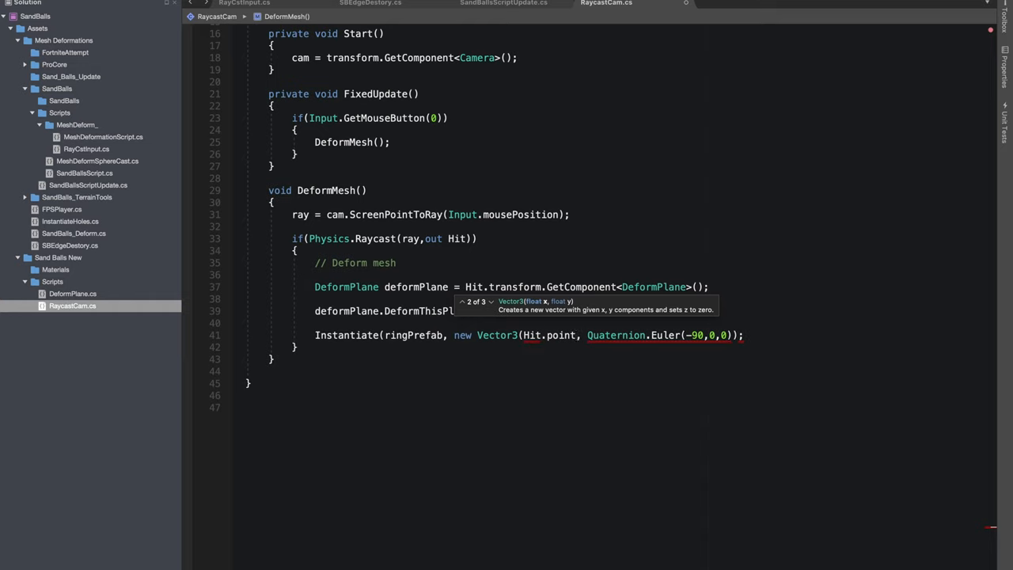
type(".x,h")
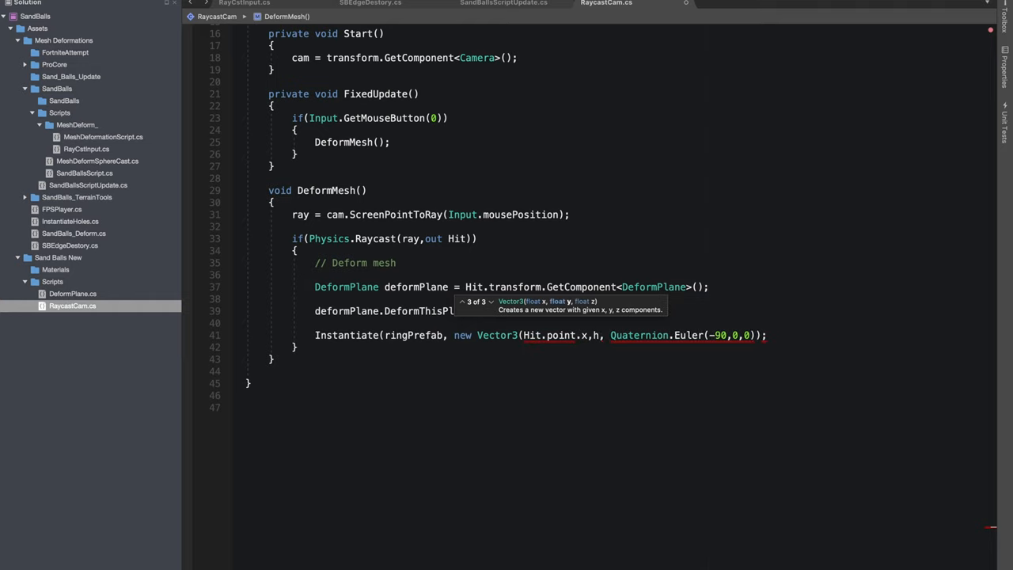
type("Hit.point.y,")
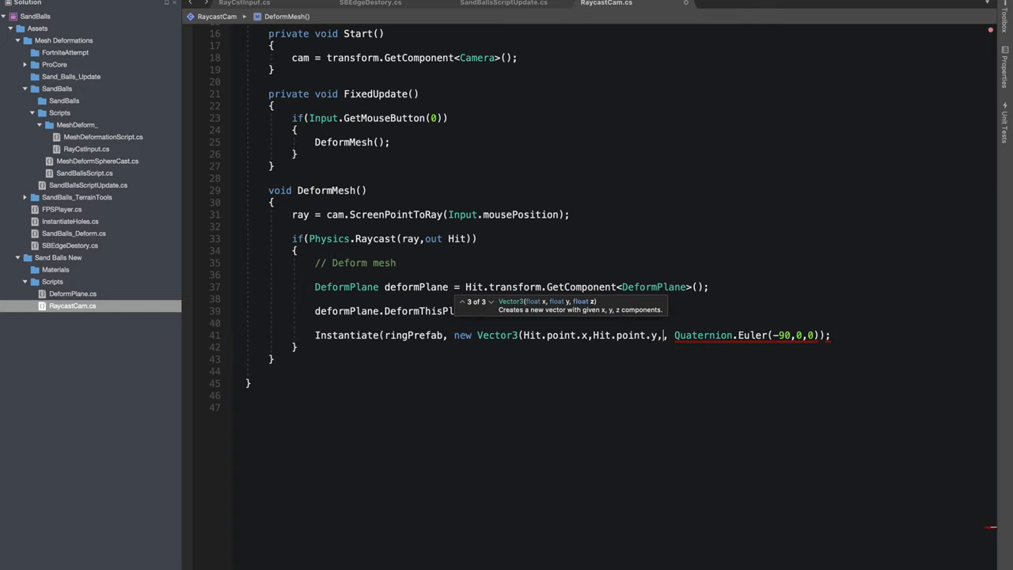
type("Hit")
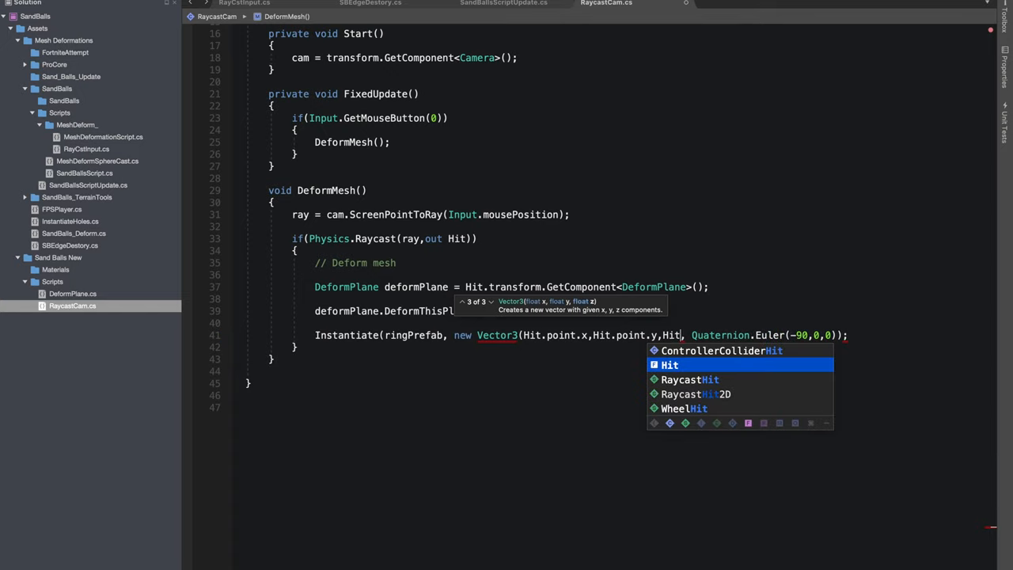
type(".")
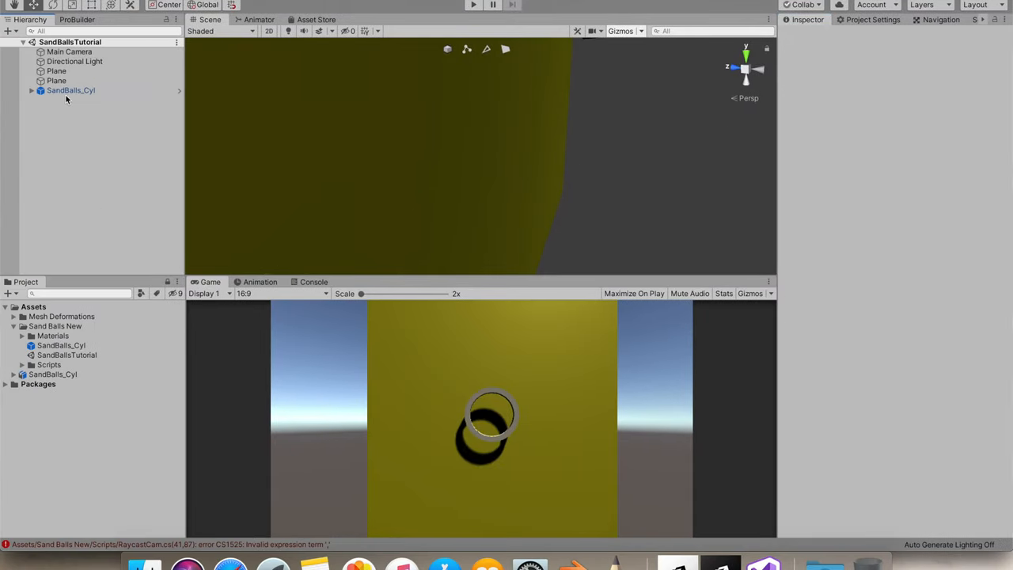
Expand SandBalls_Cyl in the Hierarchy to reveal its Cylinder pieces and Trigger
left_click(71, 90)
type("M")
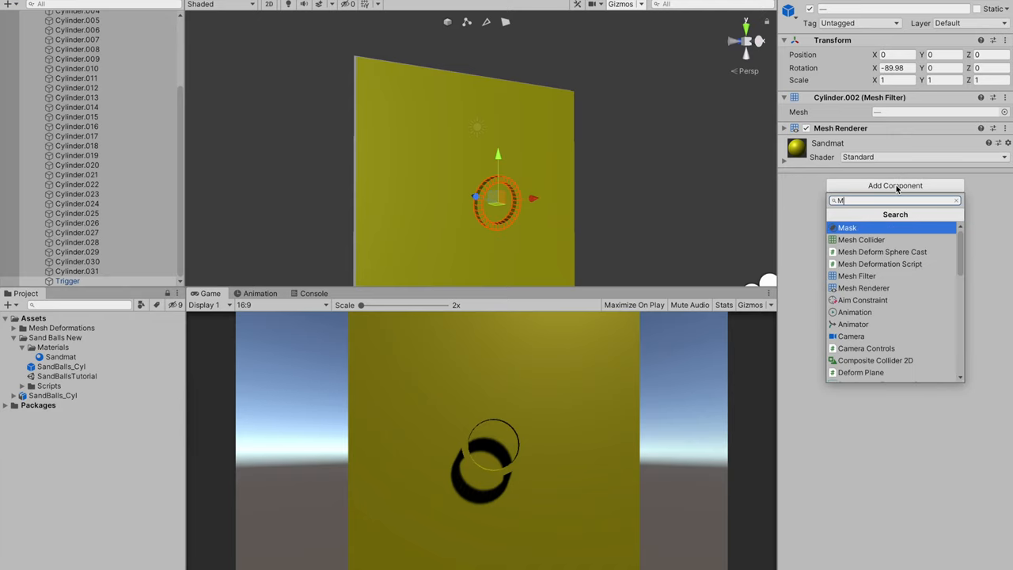
Add a Mesh Collider to the cylinder pieces, then begin adding a component to Trigger
left_click(861, 240)
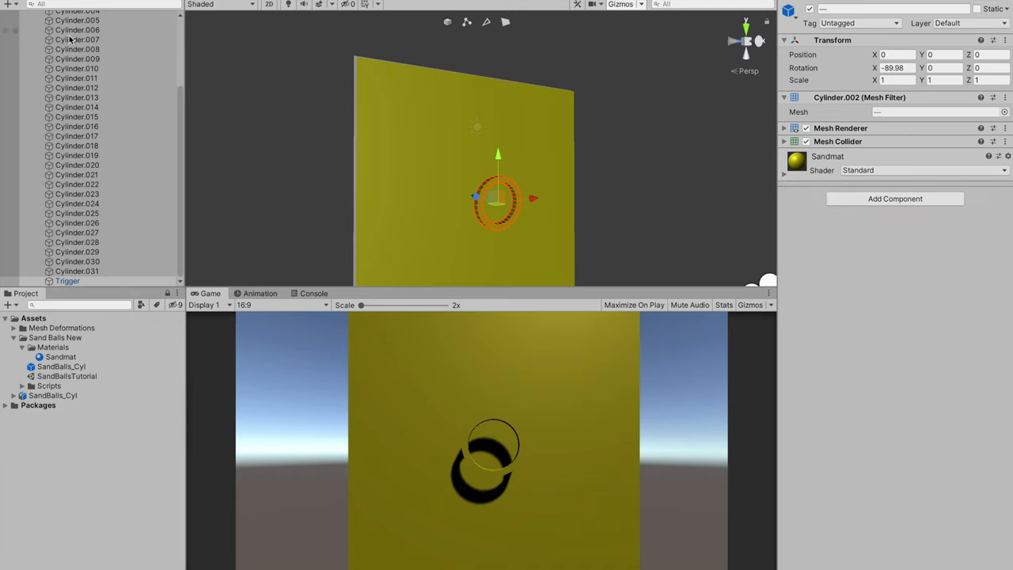
left_click(67, 281)
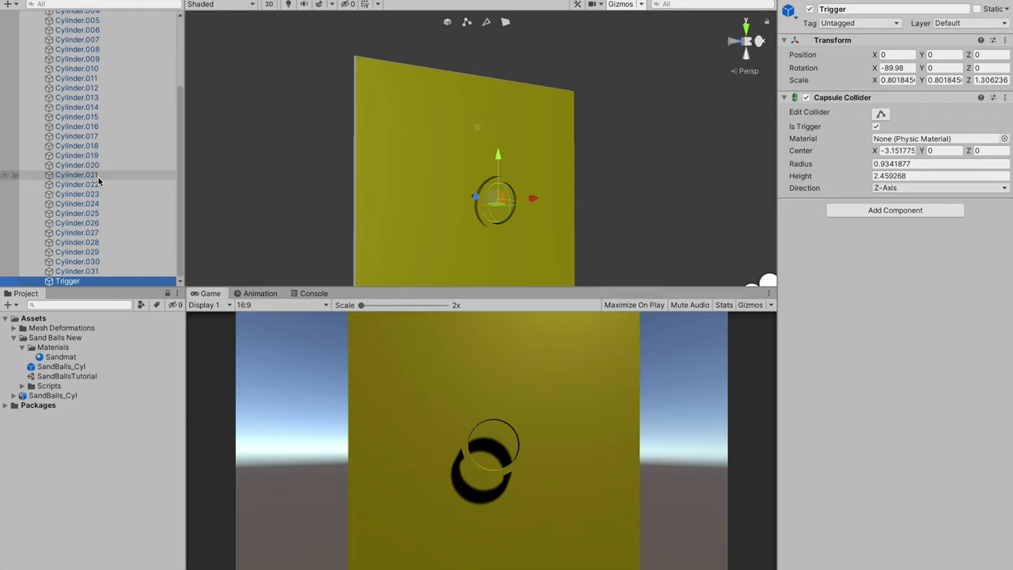
left_click(895, 210)
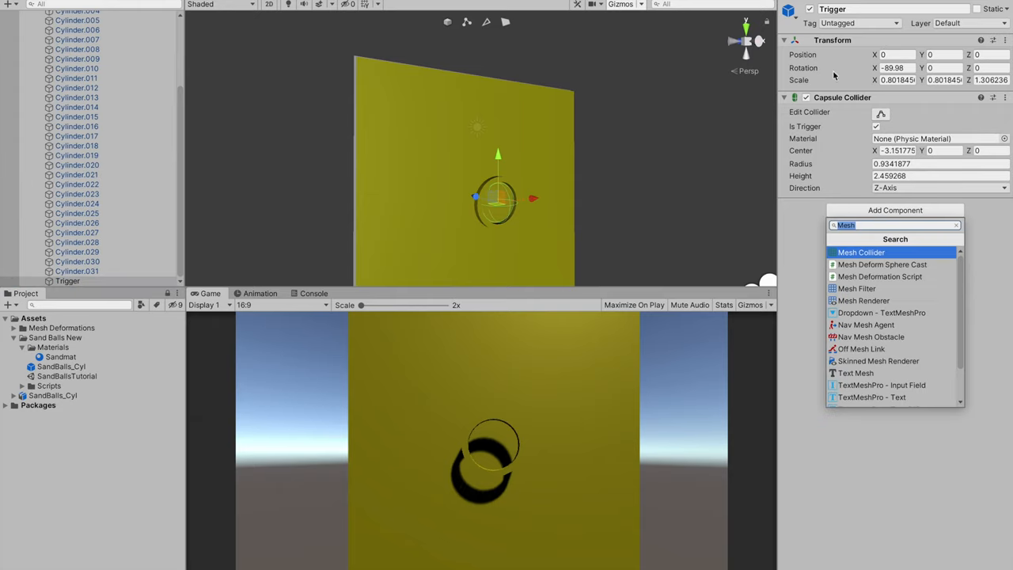
mouse_move(276, 263)
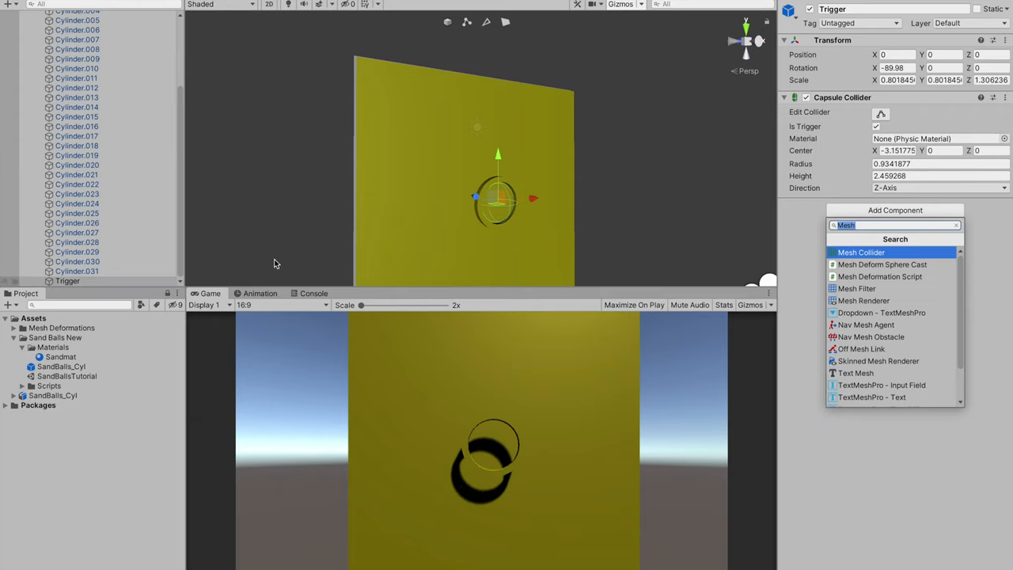
mouse_move(838, 105)
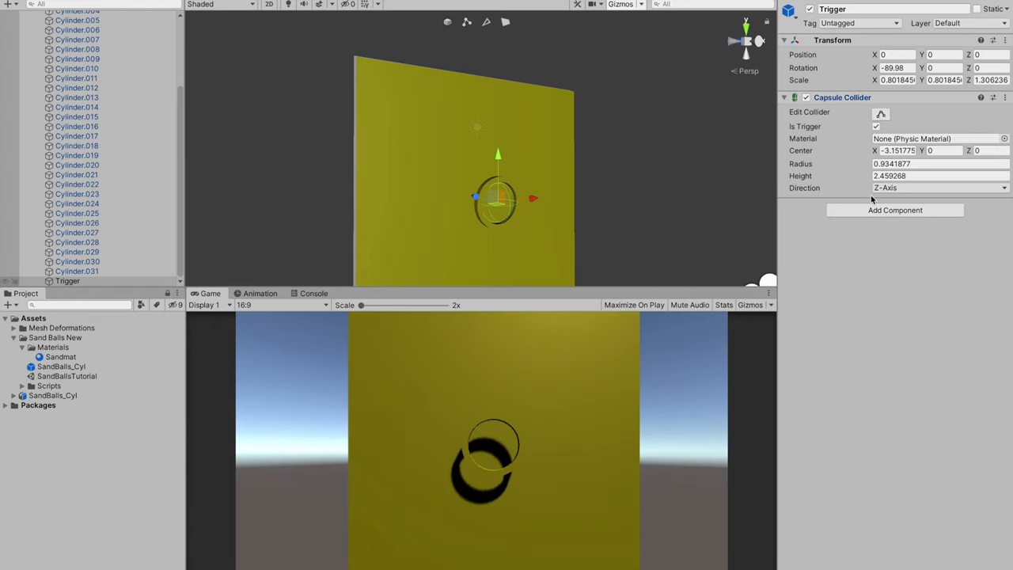
left_click(895, 209)
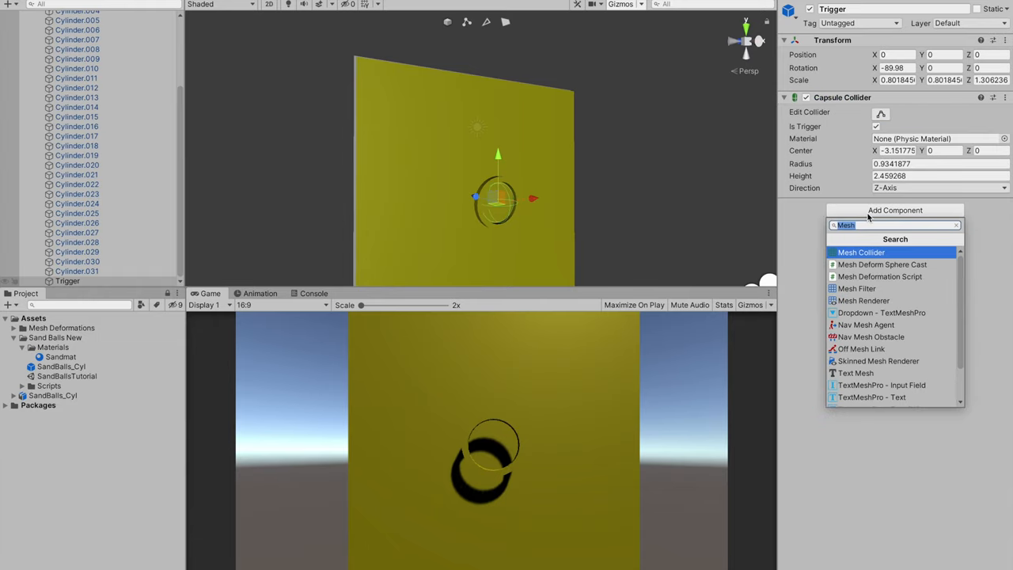
Search Add Component for 'RingScript' and create it as a new script on Trigger
type("RingScri")
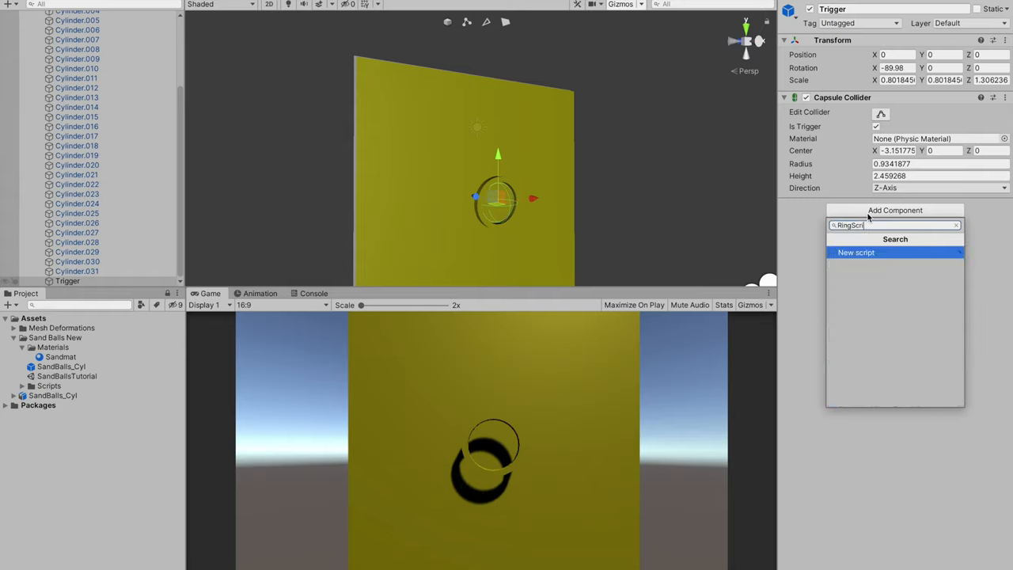
left_click(855, 252)
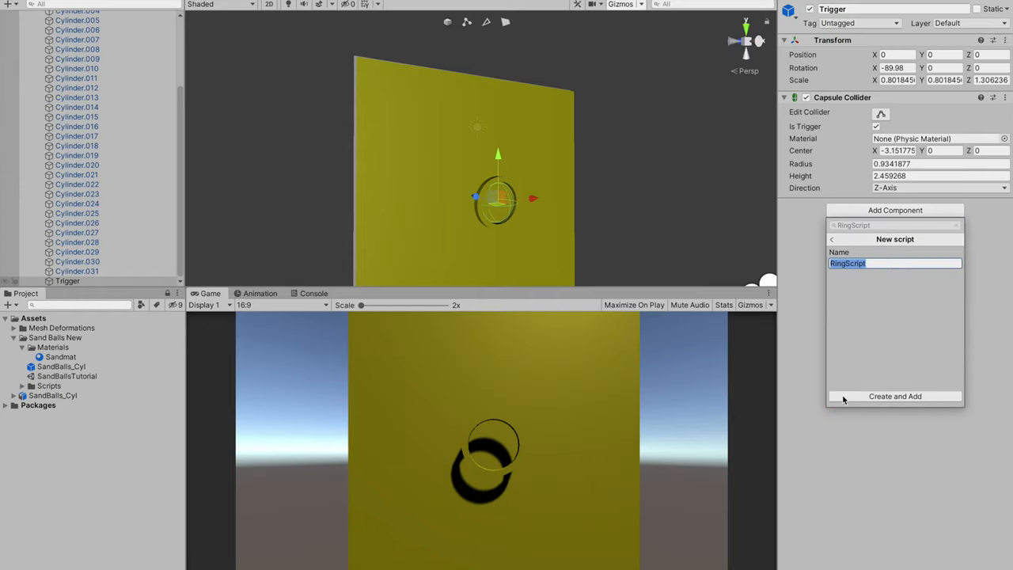
left_click(895, 396)
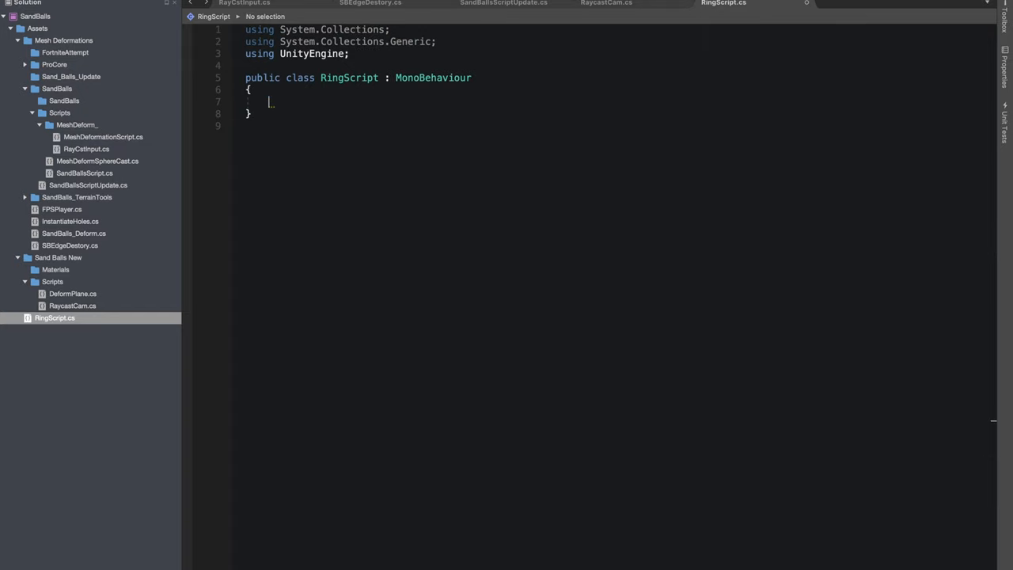
Write OnTriggerEnter with a RingBlock tag check that calls Destroy(other.gameObject)
type("OntriggerEnter(Collider other")
type("Destr")
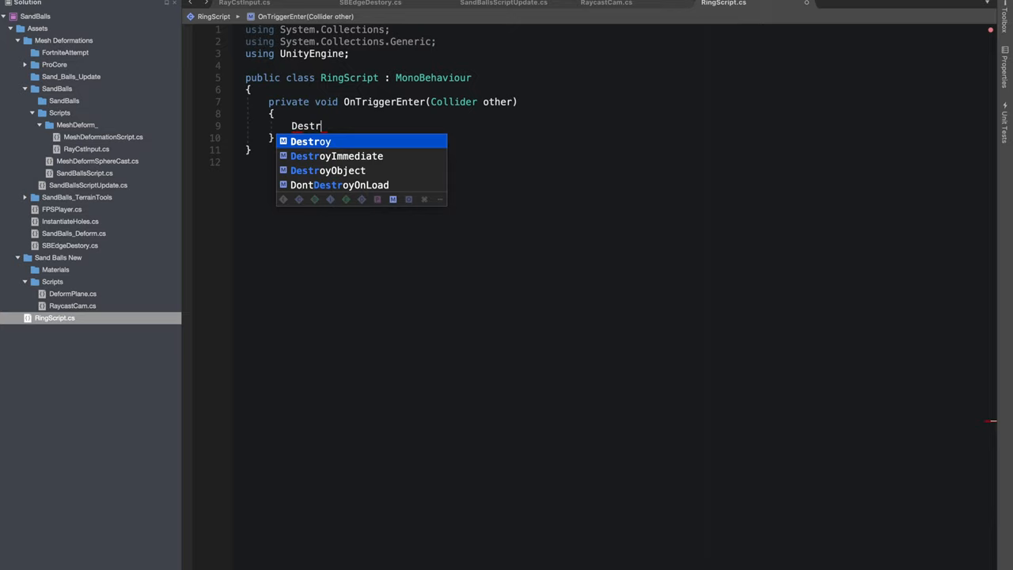
type("if(")
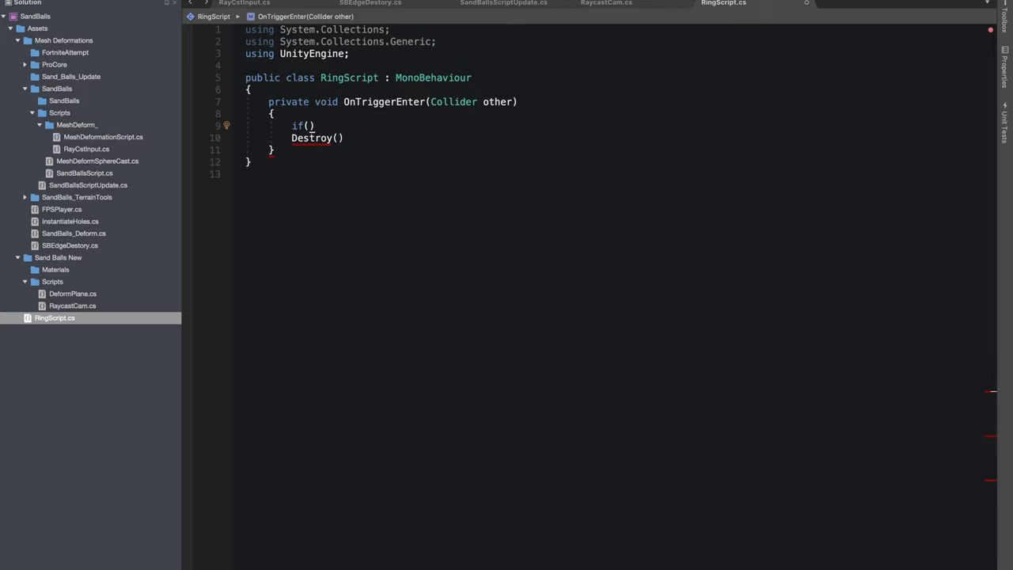
type("other.tag ==")
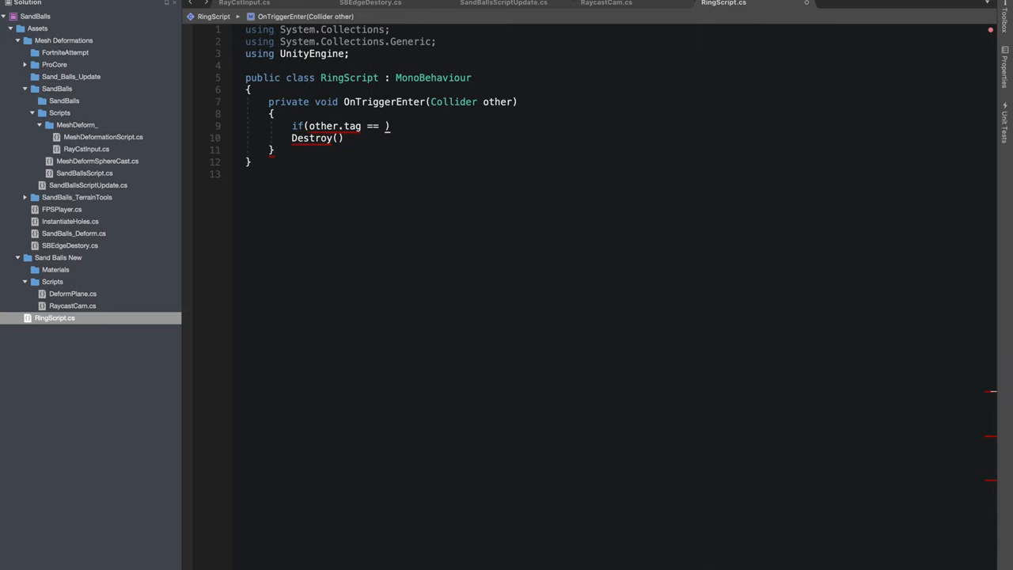
type("RingBlock\"")
type("{")
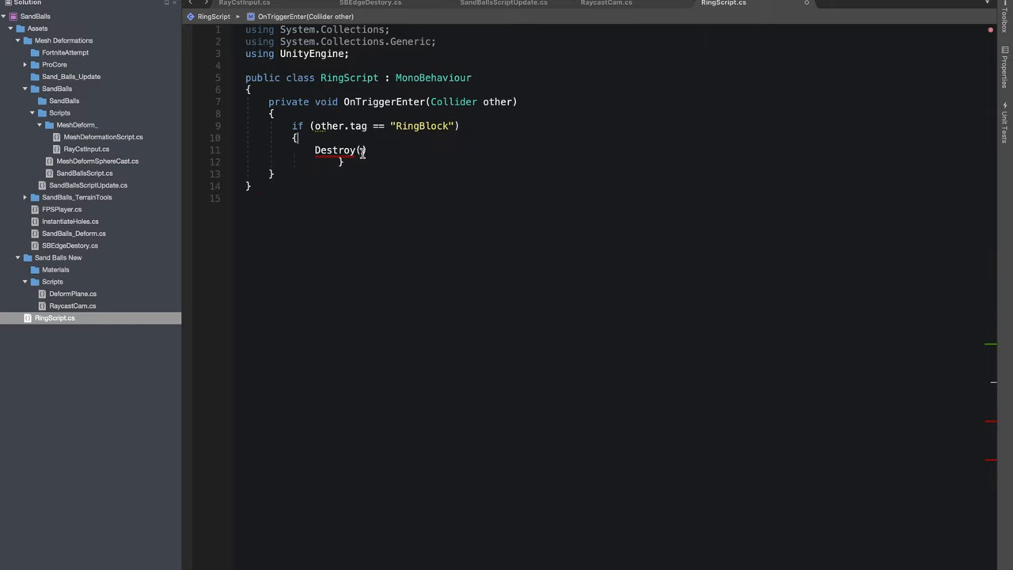
type("other")
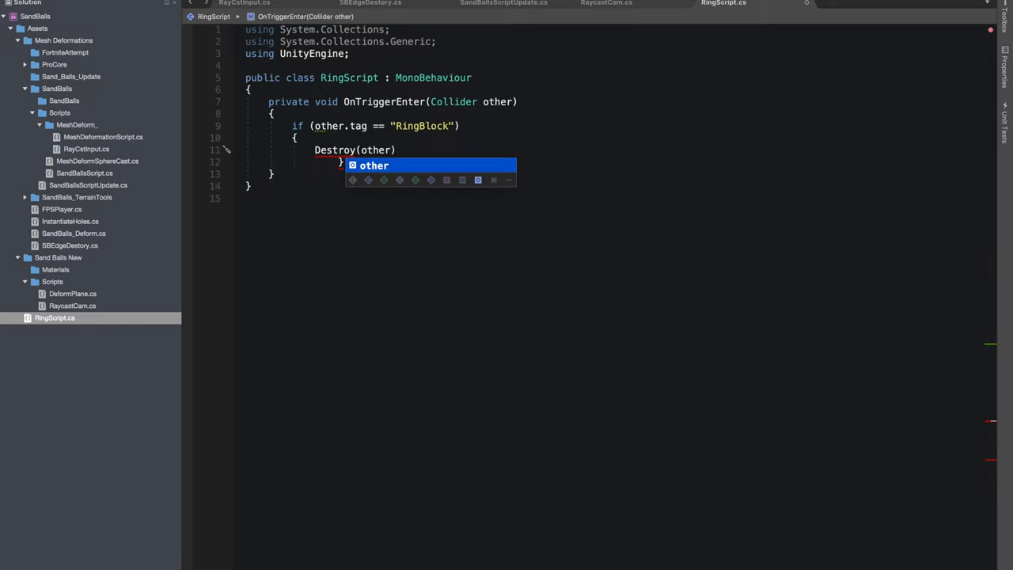
type(".gameObject")
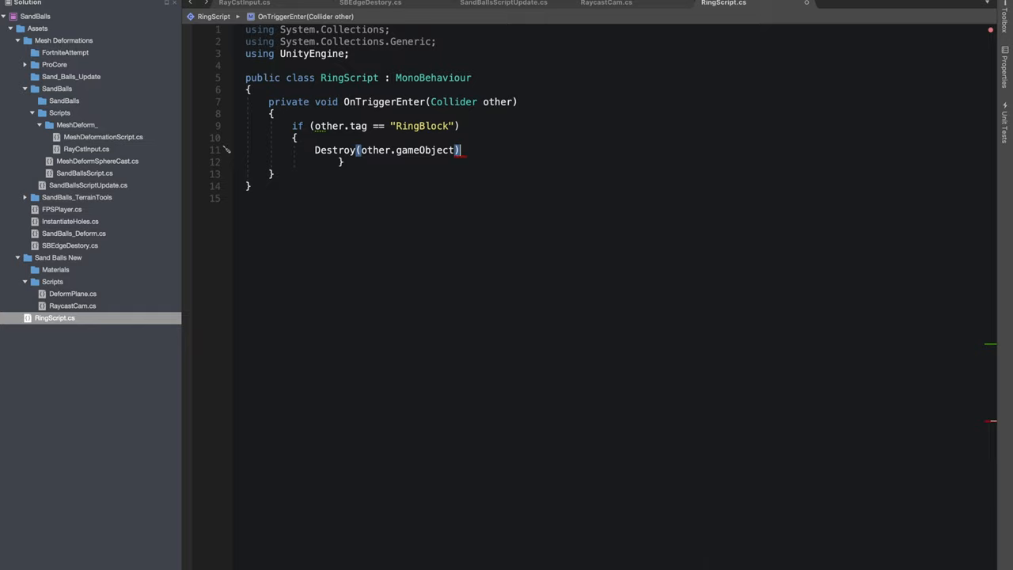
type(";")
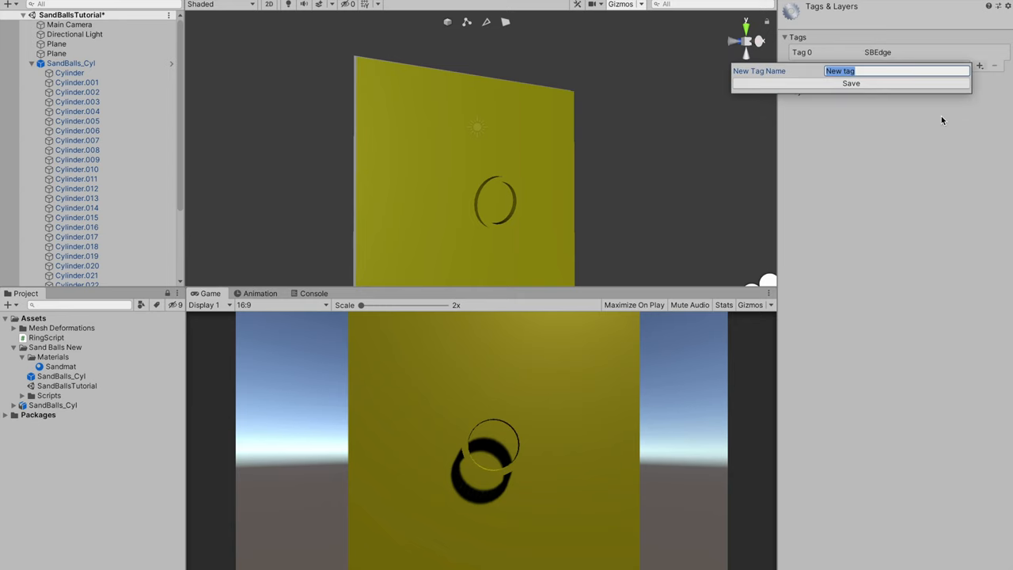
Select Trigger and set its Rigidbody to Use Gravity off and Is Kinematic on
left_click(69, 72)
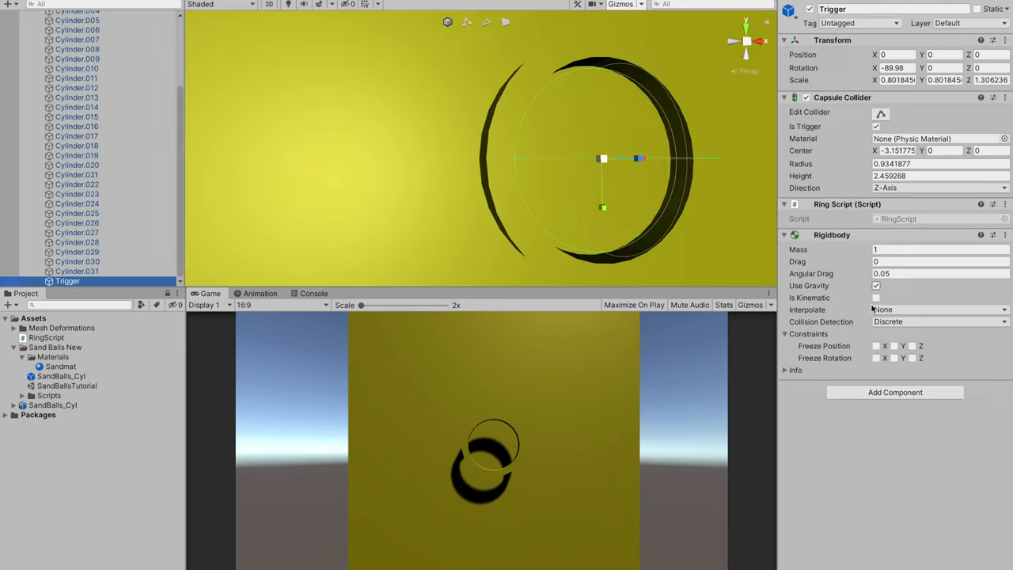
left_click(877, 297)
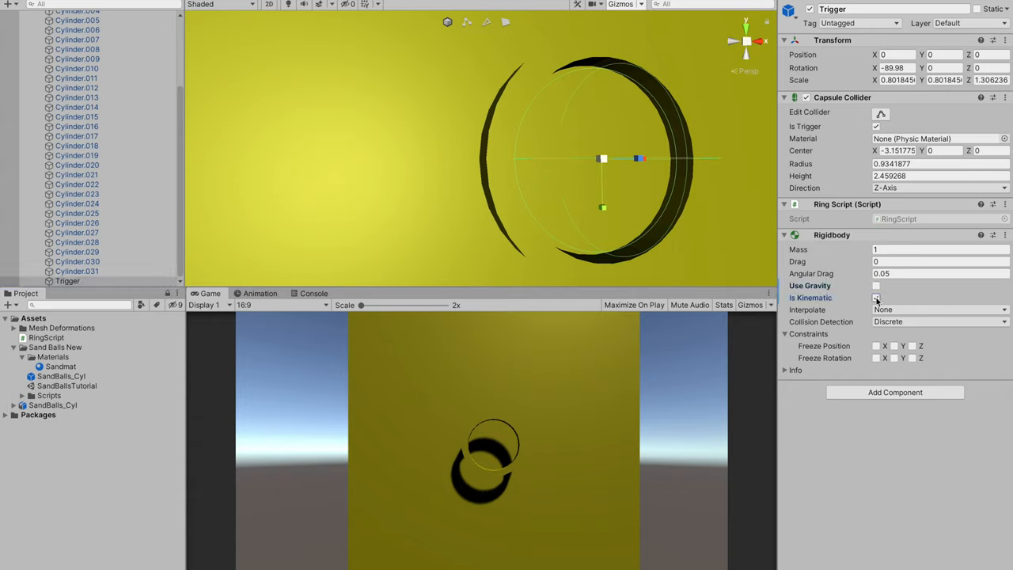
left_click(877, 298)
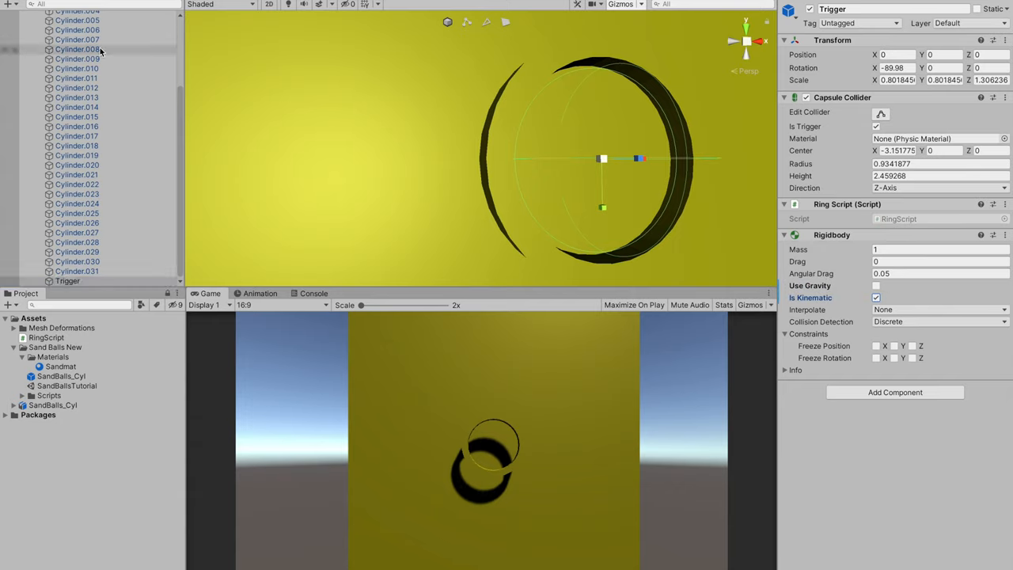
Select SandBalls_Cyl, highlight the GetMouseButton call in RaycastCam, and return to Unity
left_click(71, 63)
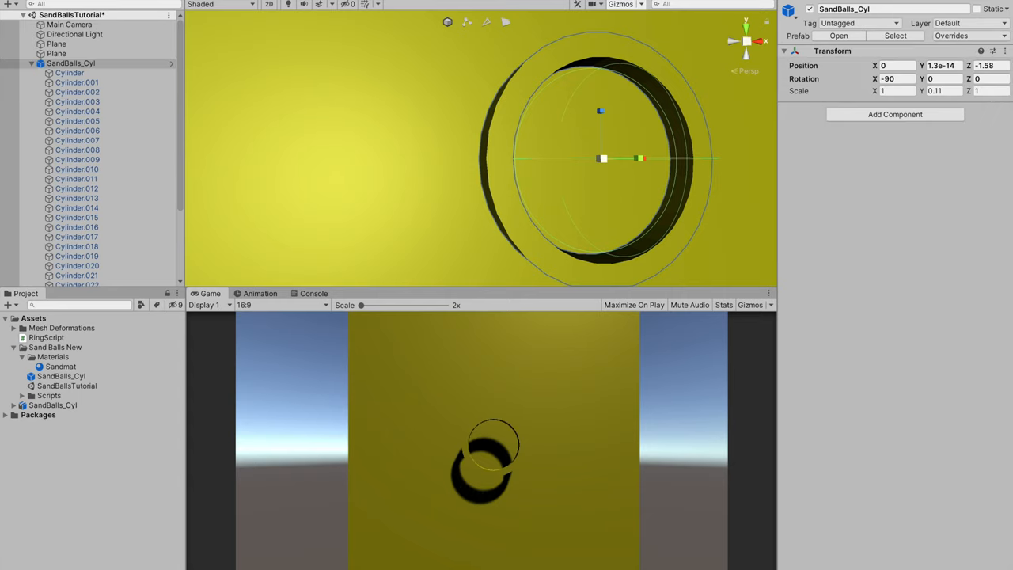
mouse_move(464, 381)
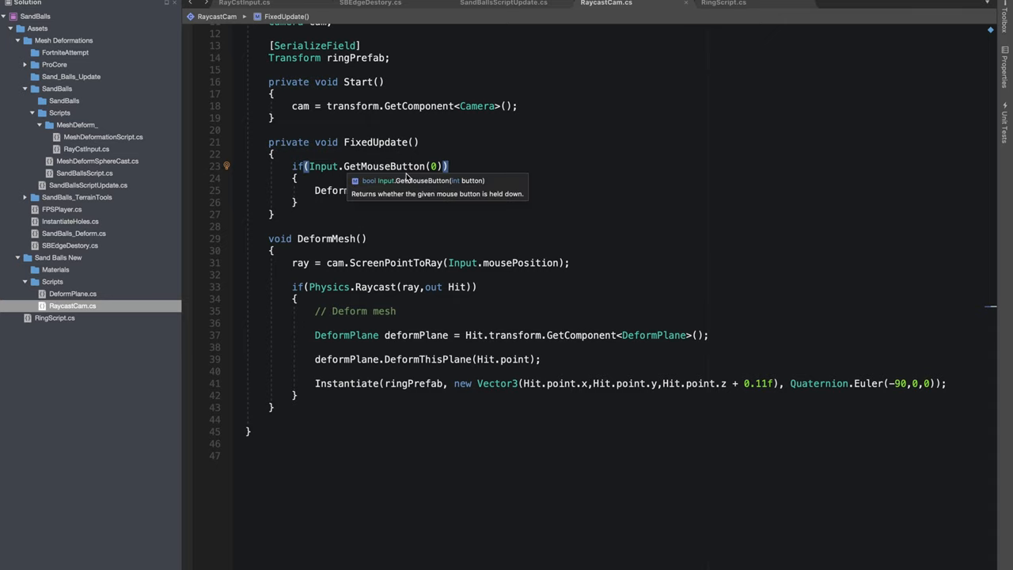
double_click(385, 167)
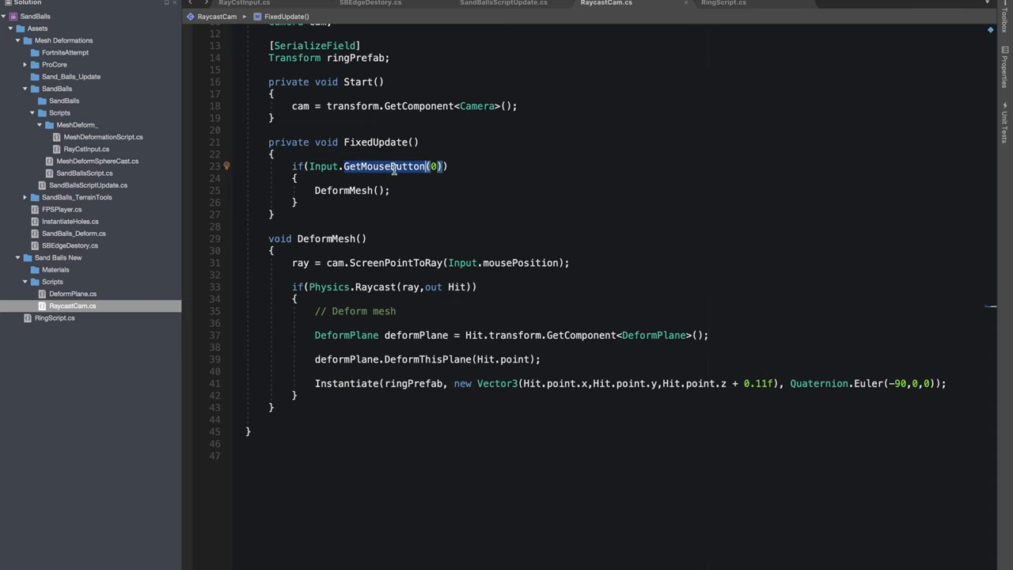
key("alt+tab")
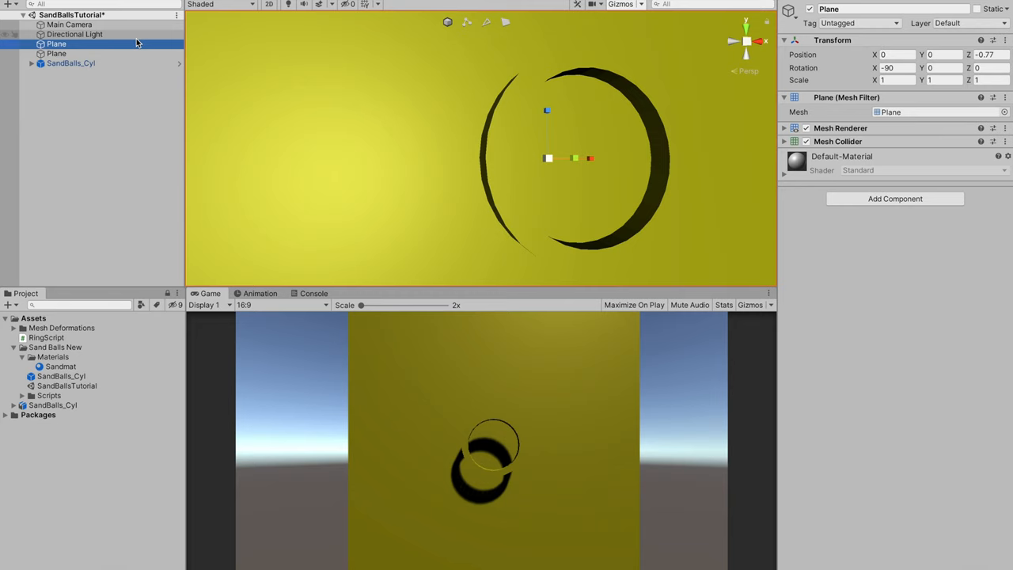
Move the ring's Trigger object onto the Ignore Raycast layer, then reselect SandBalls_Cyl
left_click(70, 63)
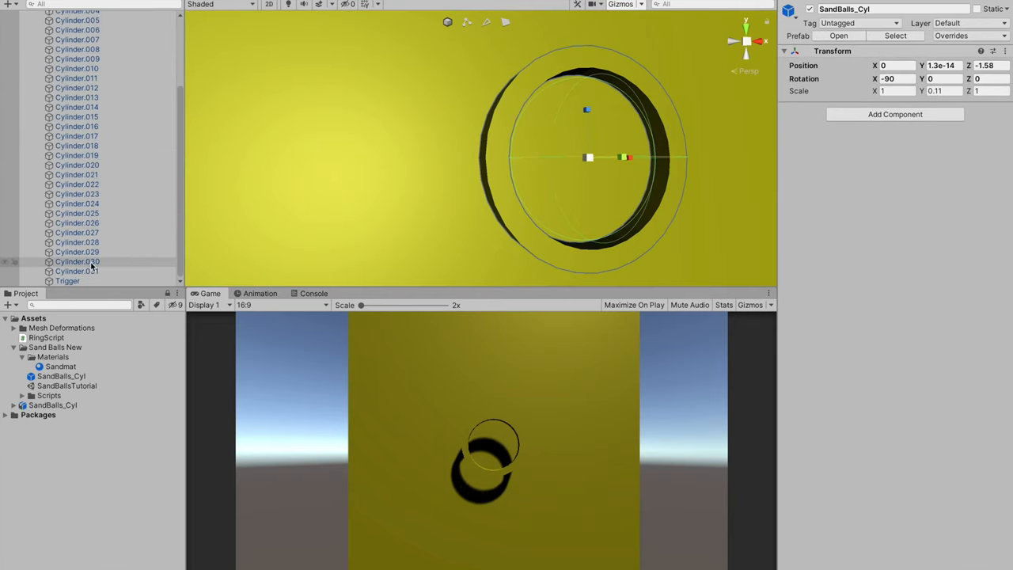
left_click(67, 281)
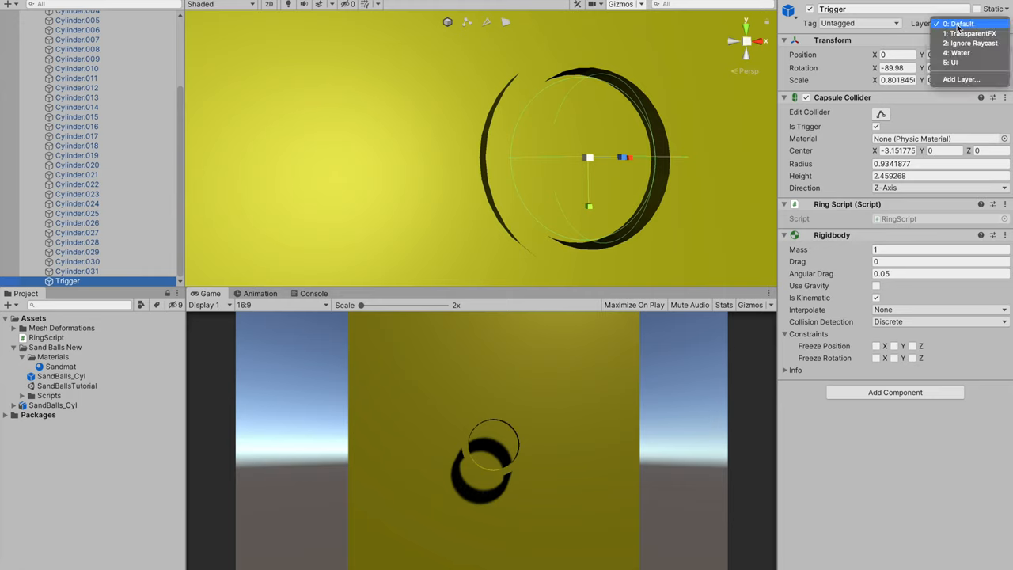
left_click(969, 43)
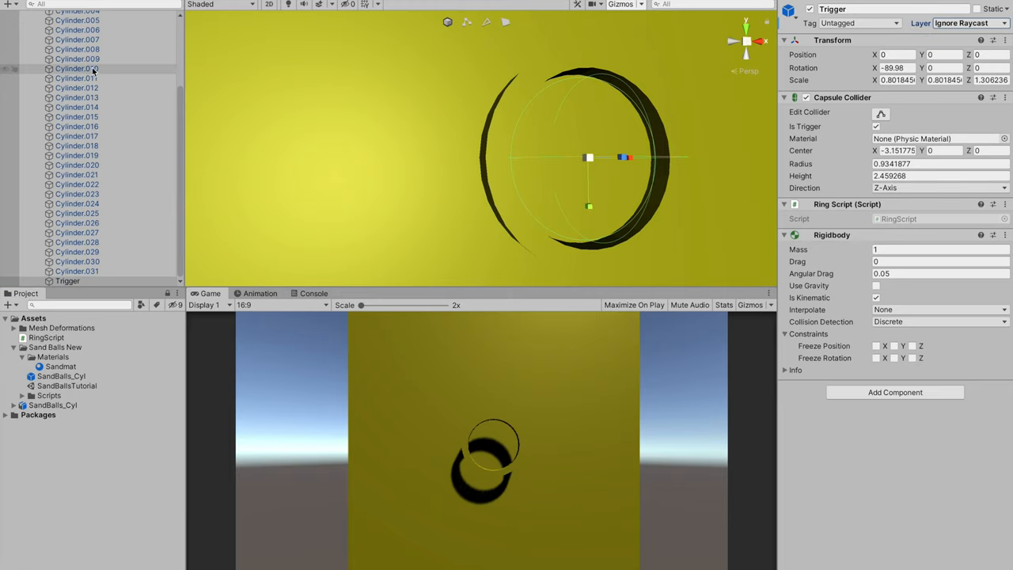
left_click(71, 63)
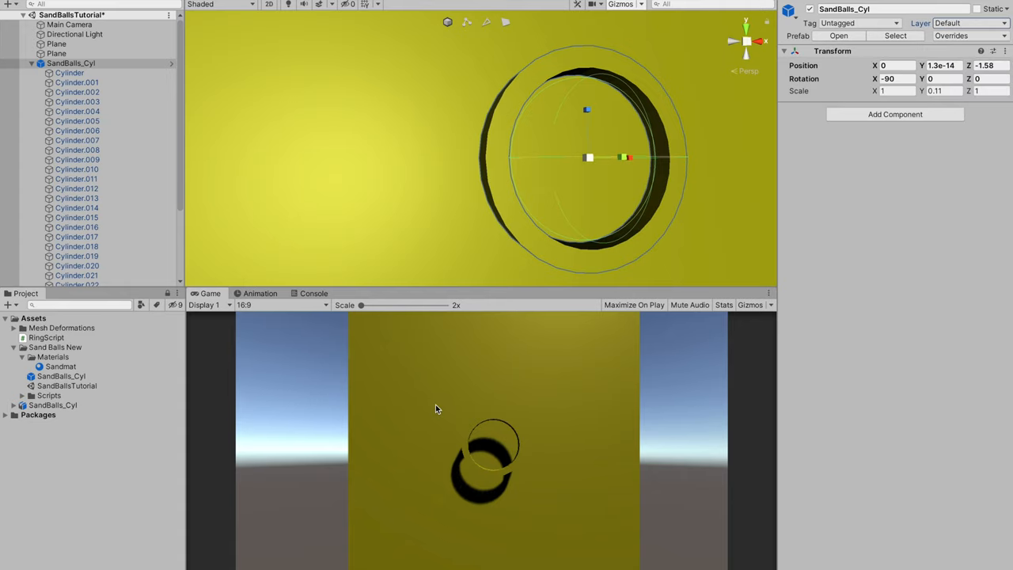
mouse_move(475, 350)
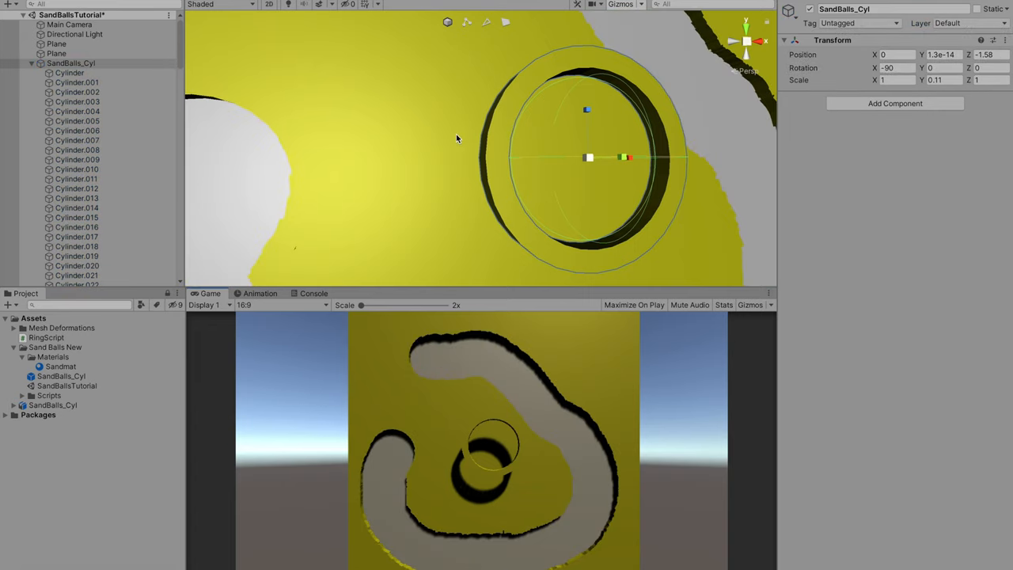
Carve a channel into the yellow plane by dragging in the Game view, then stop Play
left_click_drag(456, 138, 425, 201)
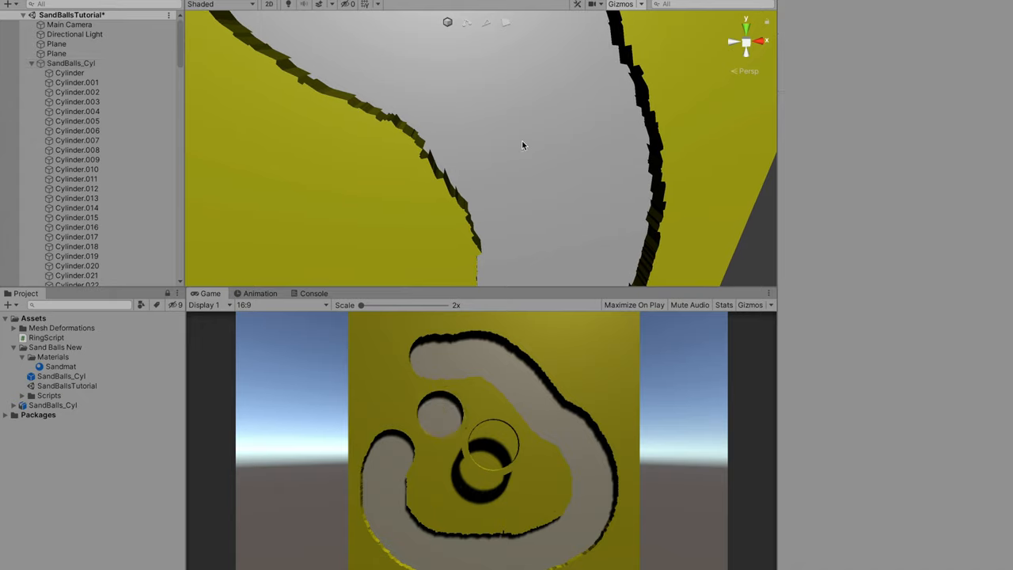
mouse_move(331, 190)
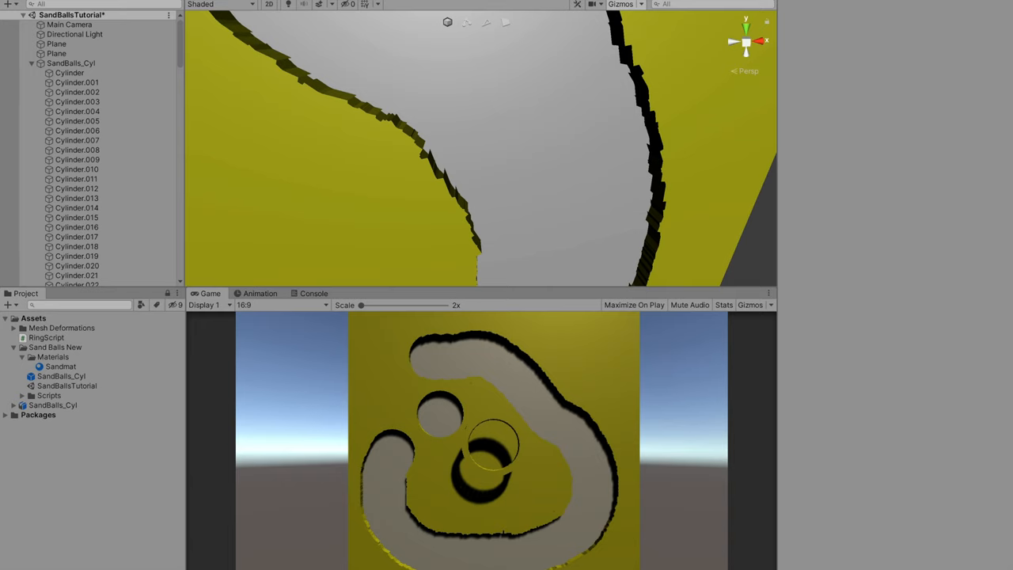
left_click(67, 281)
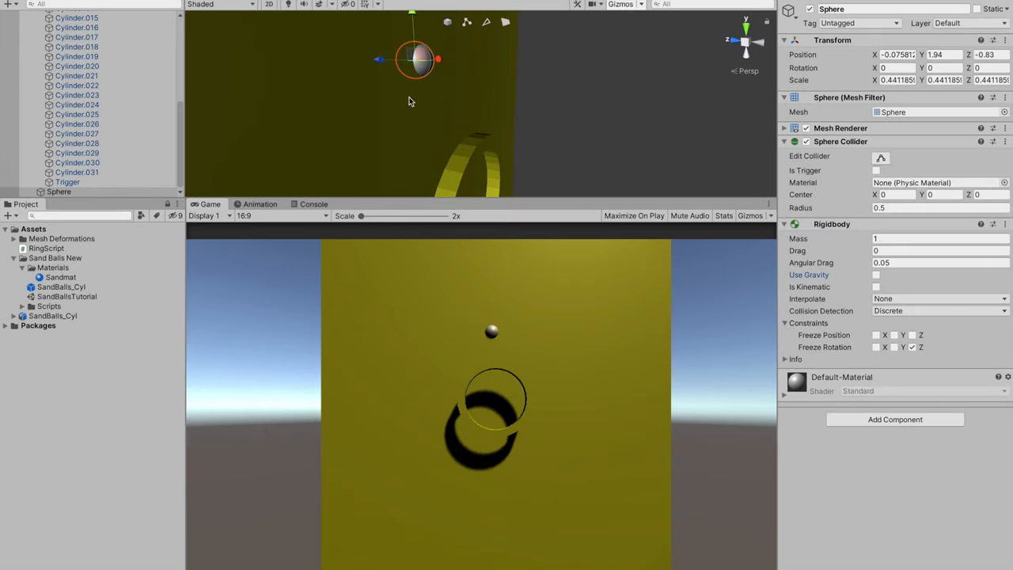
mouse_move(299, 123)
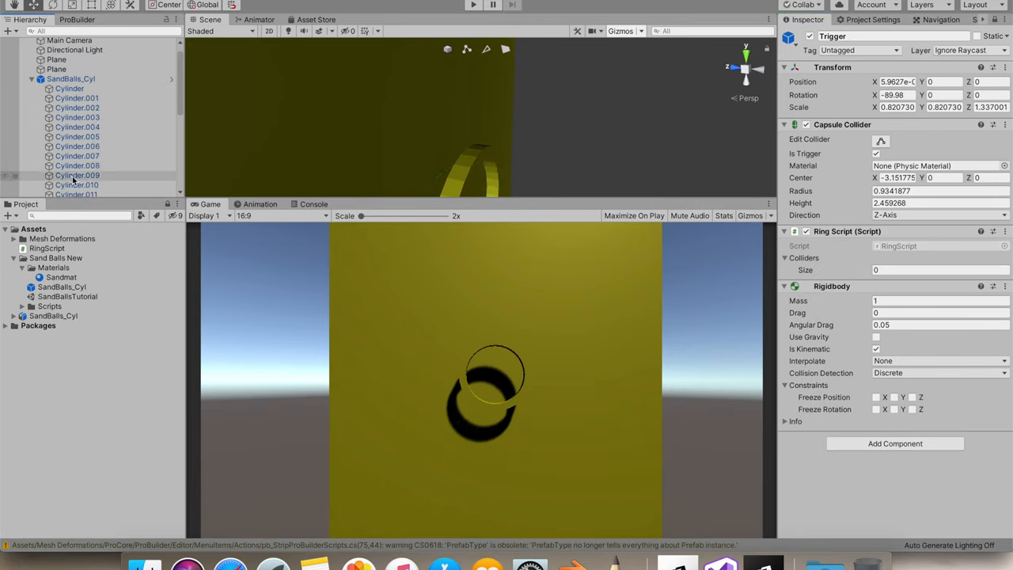
Scroll the Inspector and add the ring's cylinder pieces to RingScript's Colliders list
scroll("down", 3)
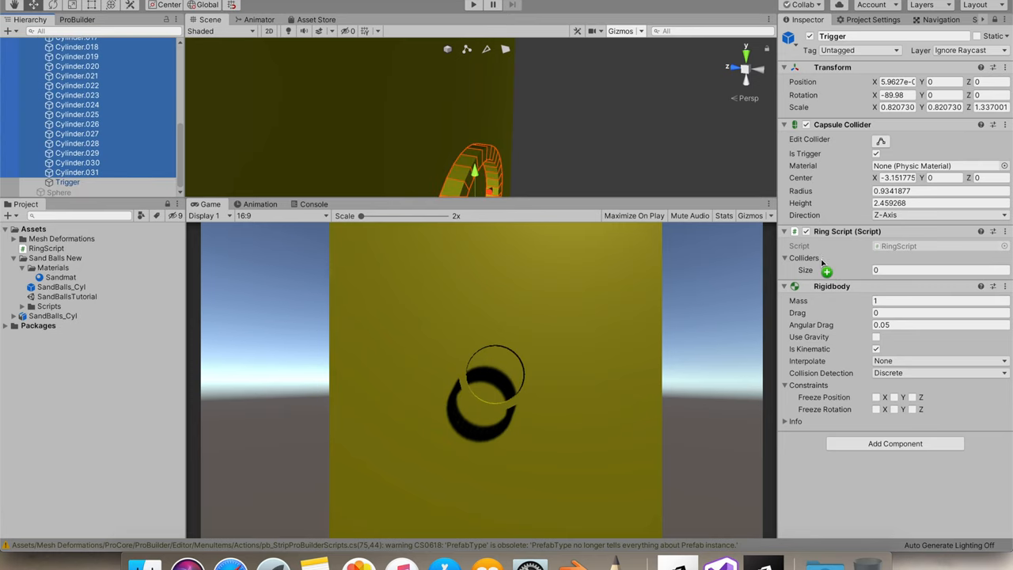
left_click(826, 271)
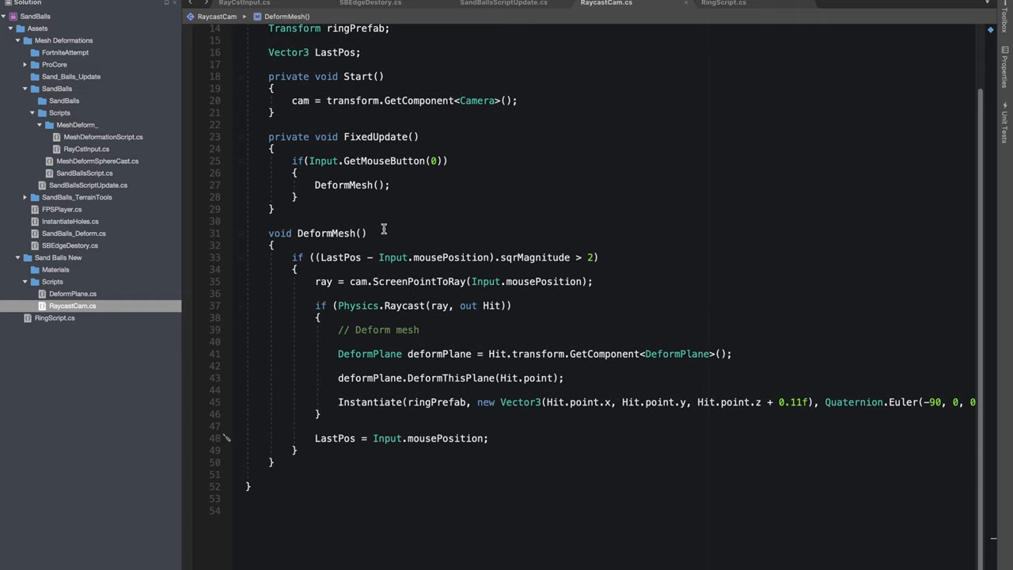
mouse_move(465, 441)
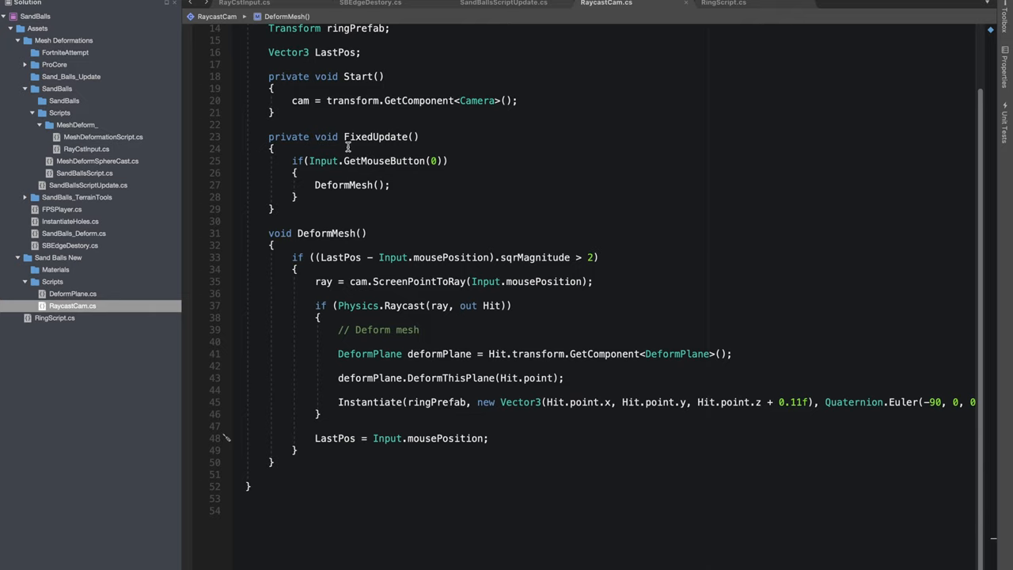
mouse_move(293, 260)
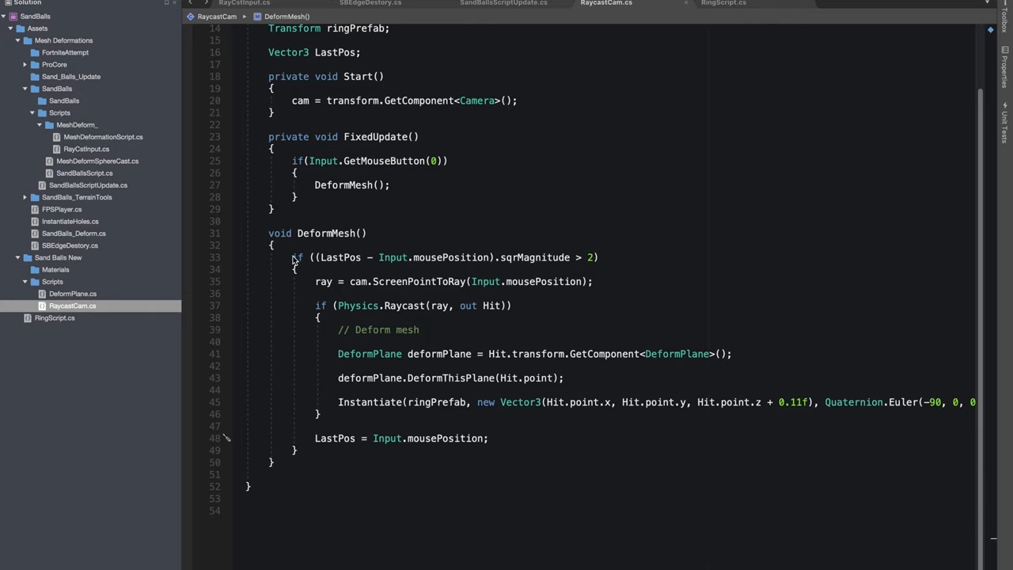
mouse_move(321, 265)
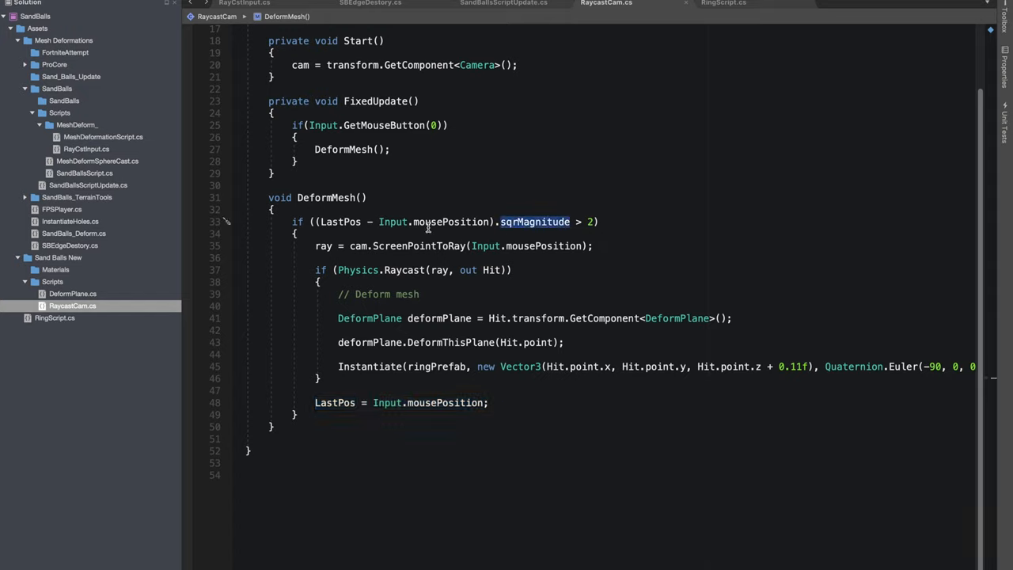
mouse_move(471, 222)
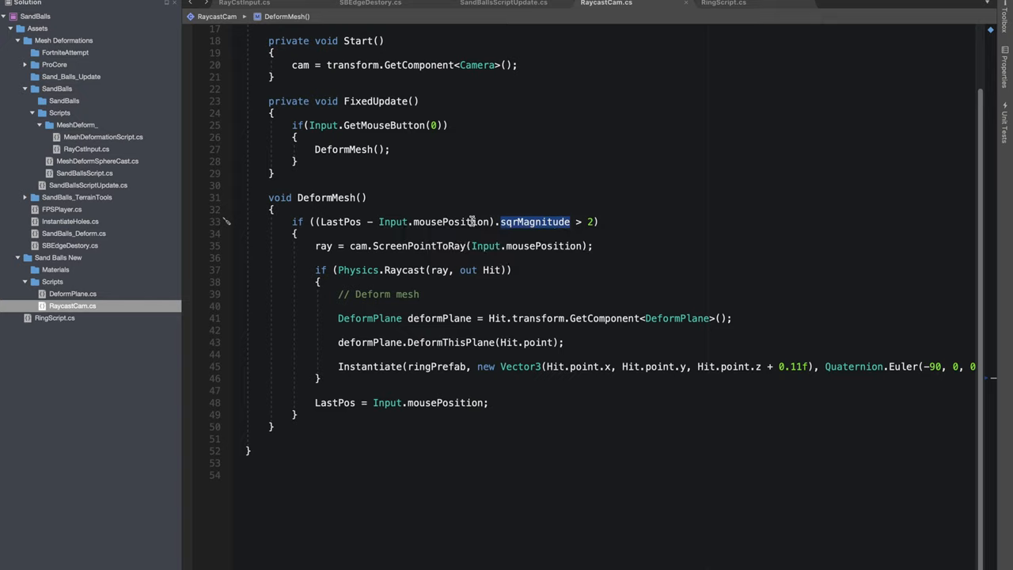
mouse_move(534, 222)
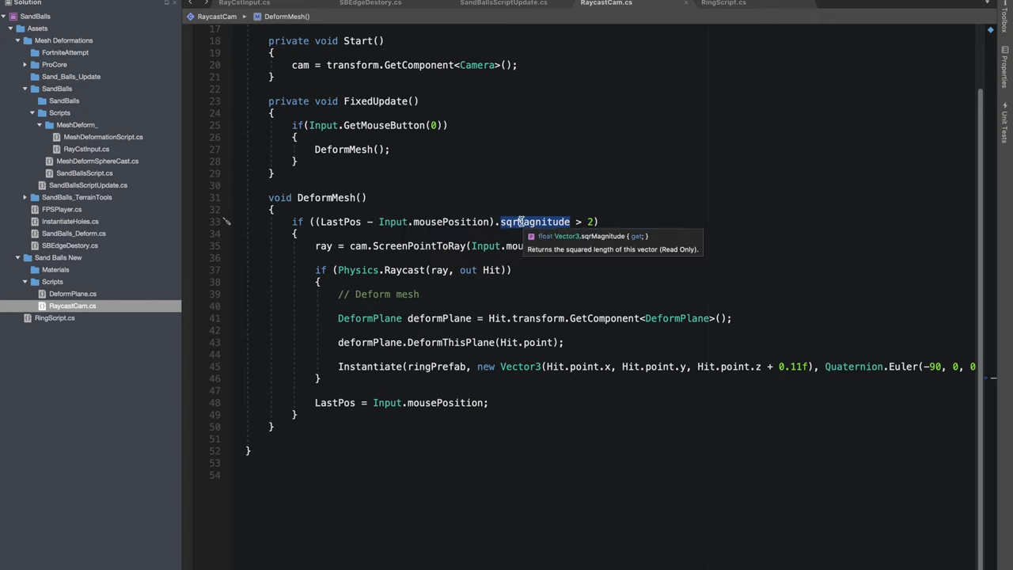
mouse_move(579, 221)
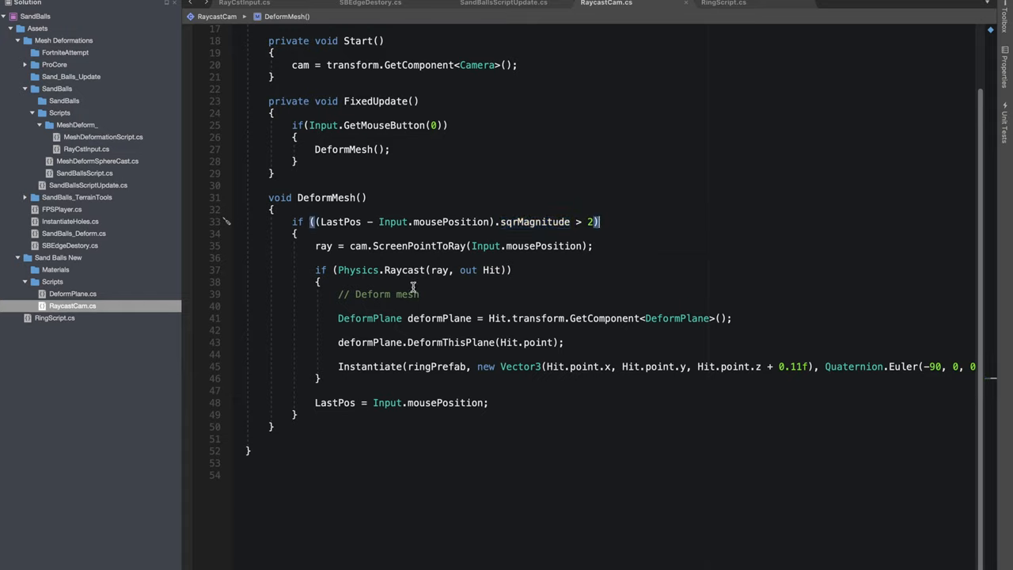
Bring the running game into view to see balls rolling through the carved channel
left_click(472, 5)
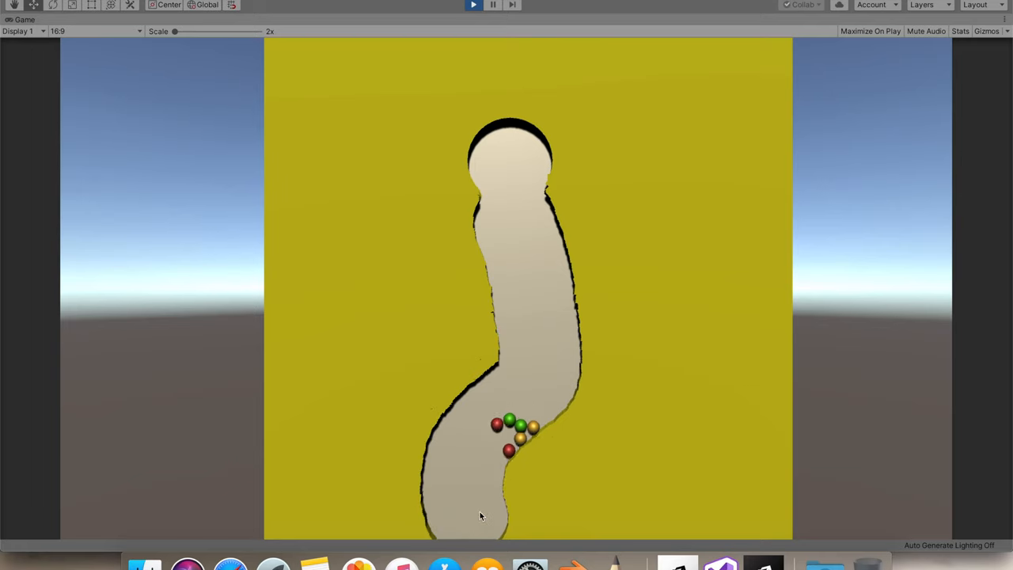